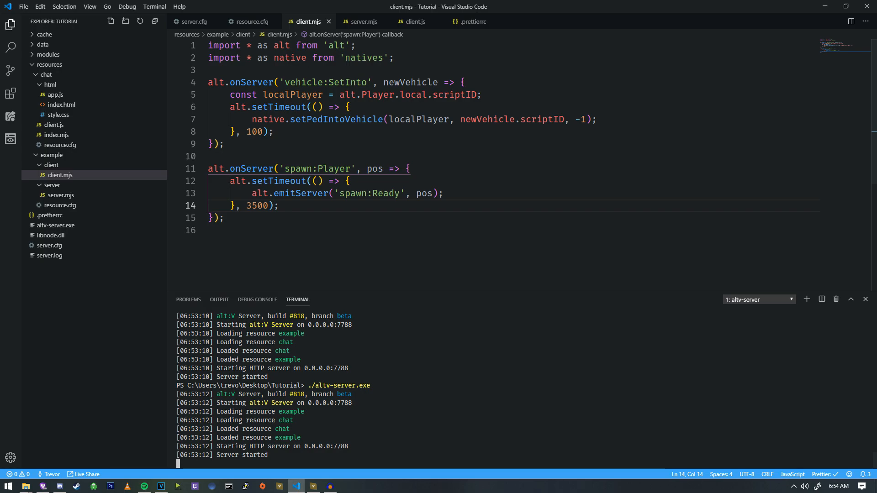
Review the server.mjs commands and place the cursor on a new line after sethp.
click(363, 22)
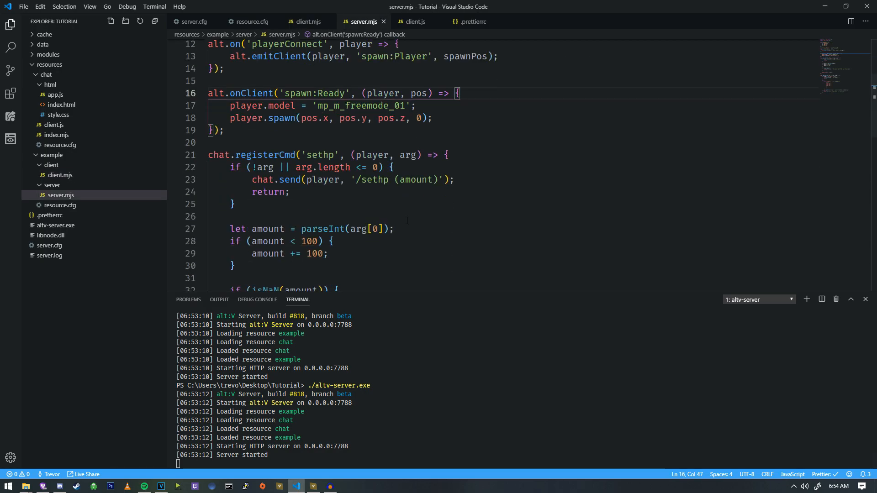
scroll(down, 3)
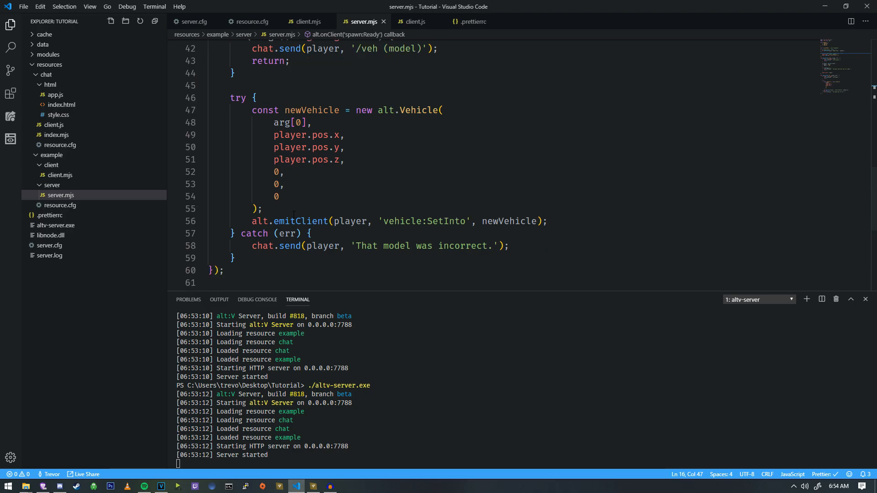
scroll(up, 3)
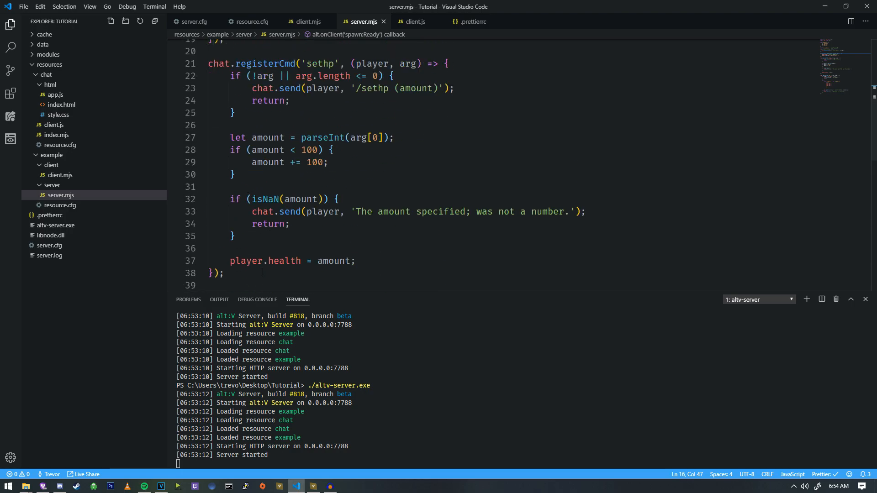
click(222, 273)
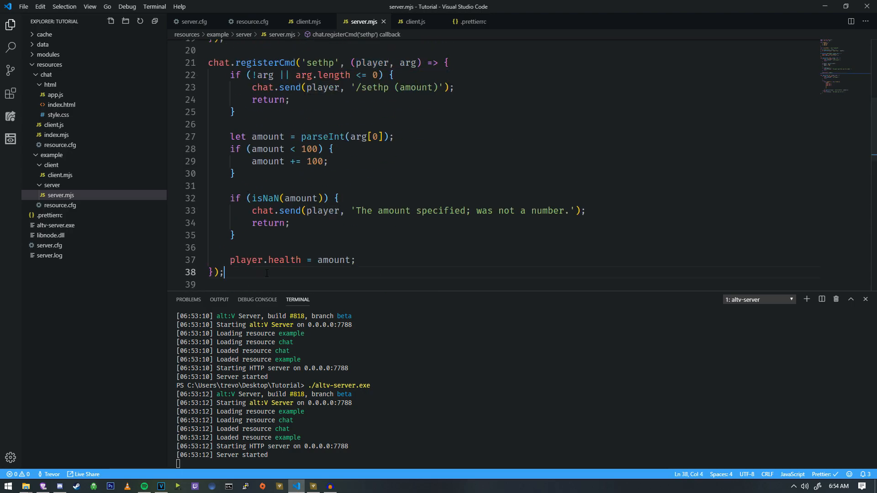
Register a 'loadpage' chat command that calls alt.emitClient(player, 'webview:Load').
text(chat.regi])
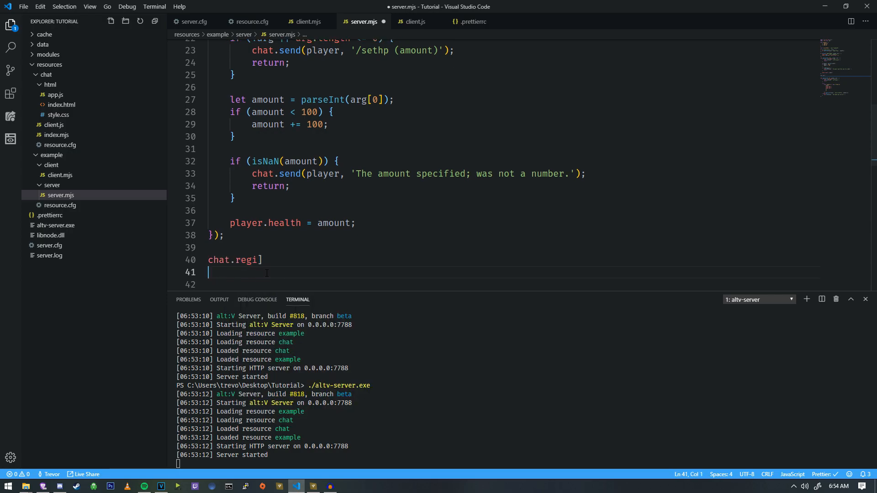
text(sterCmd(')
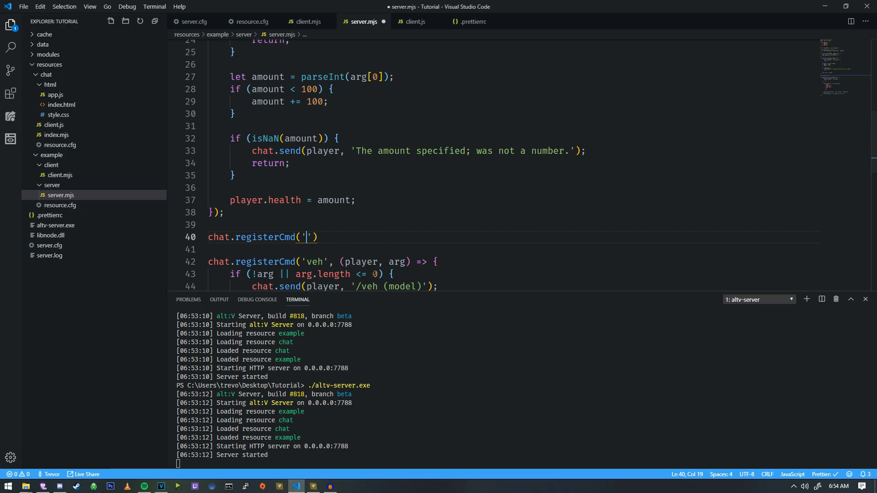
text(loadpage',)
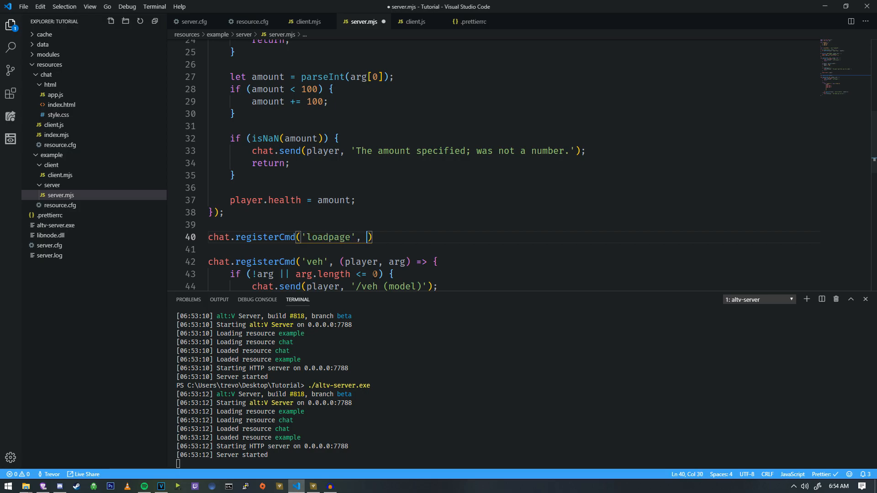
text((player) => {)
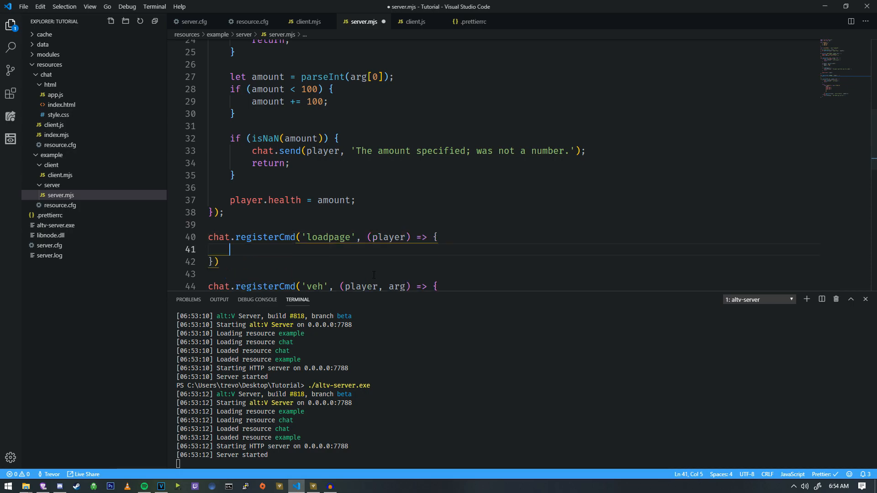
text(alt.emitClient(player, '')
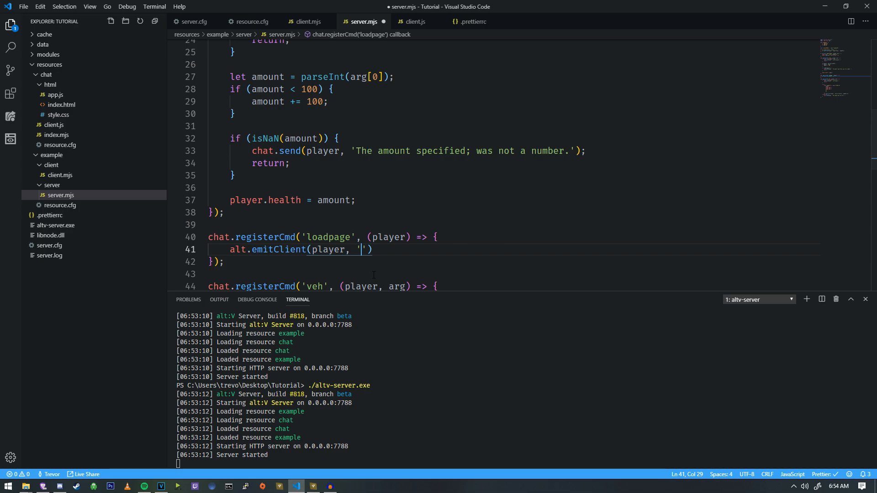
text(webview:)
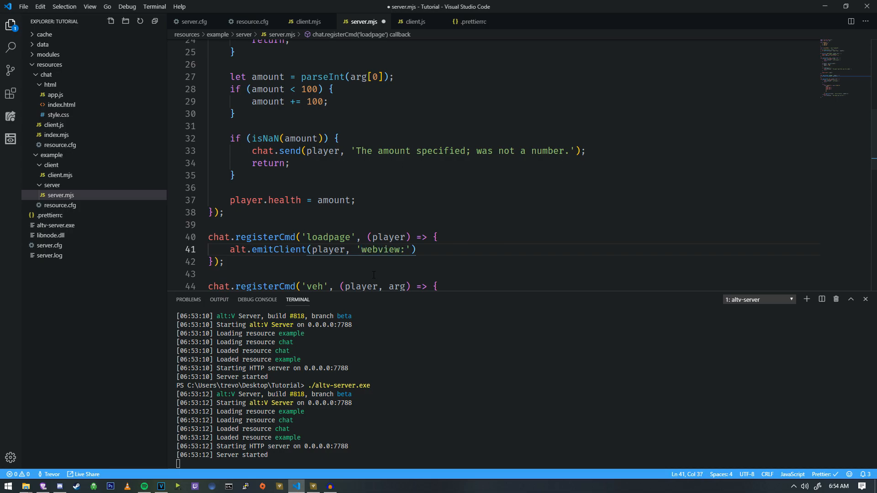
text(Load)
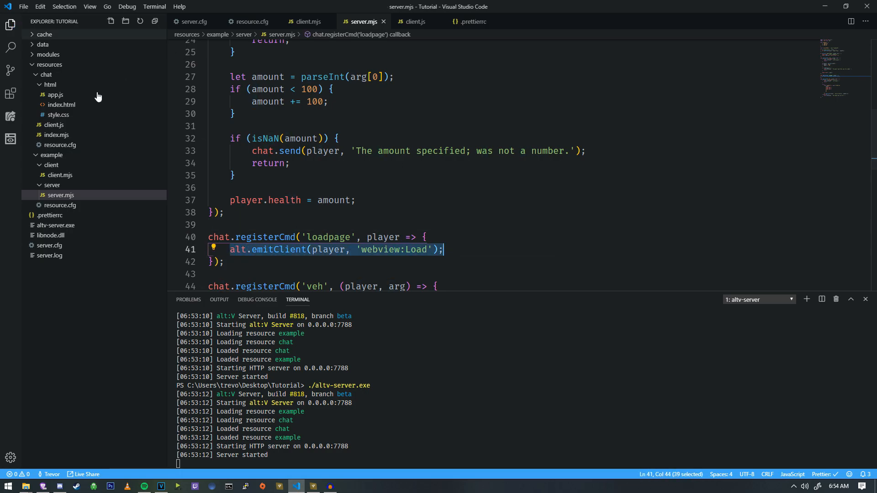
Add an empty alt.onServer('webview:Load', () => { }) handler in client.mjs.
click(307, 22)
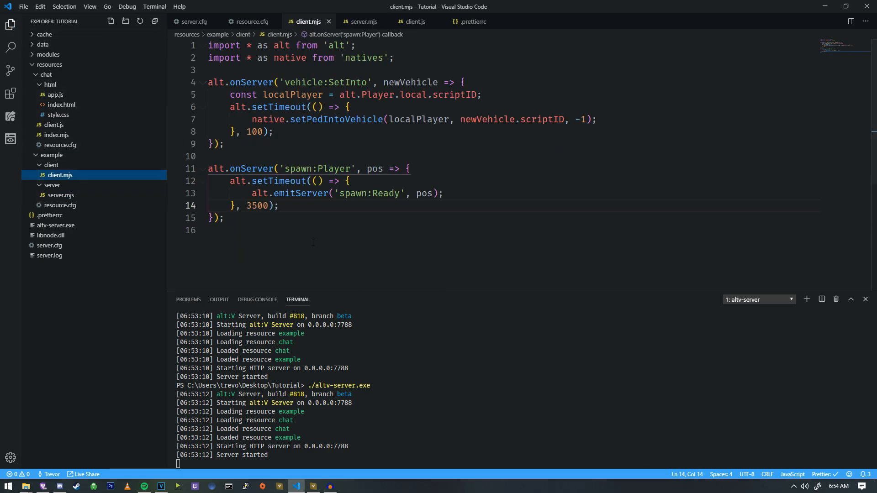
text(alt.onServer()
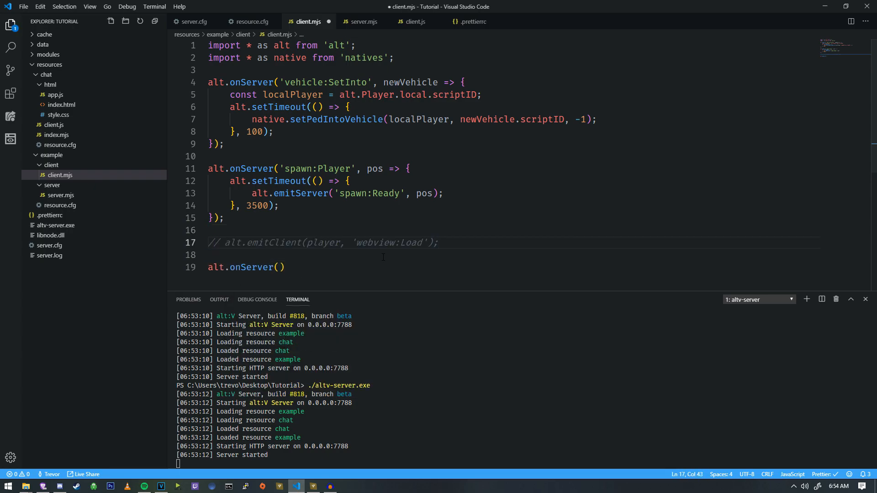
double_click(389, 242)
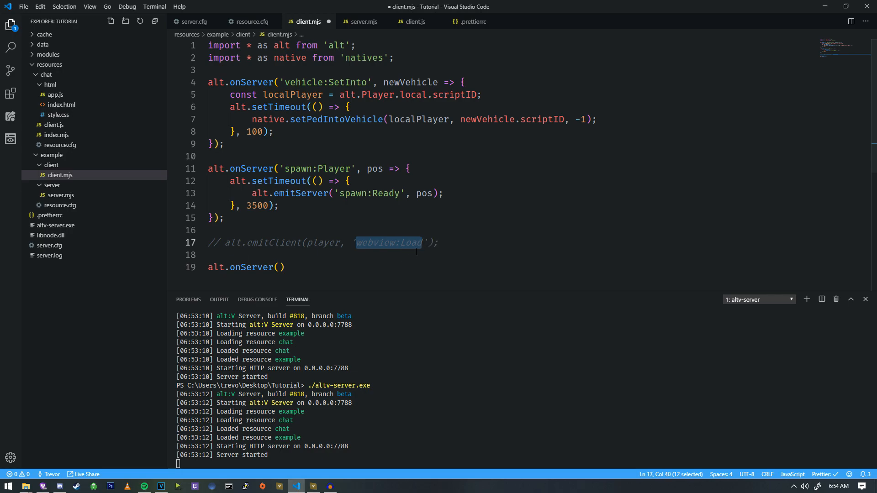
text('webview:Load', ()
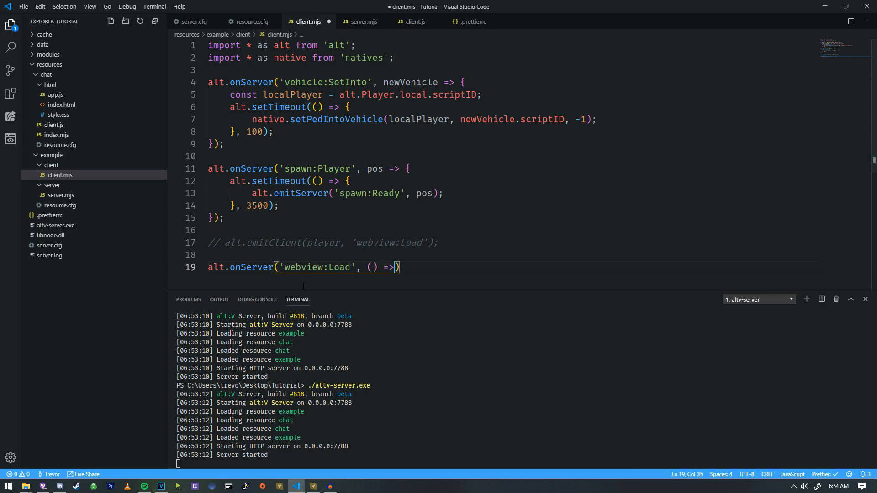
text({)
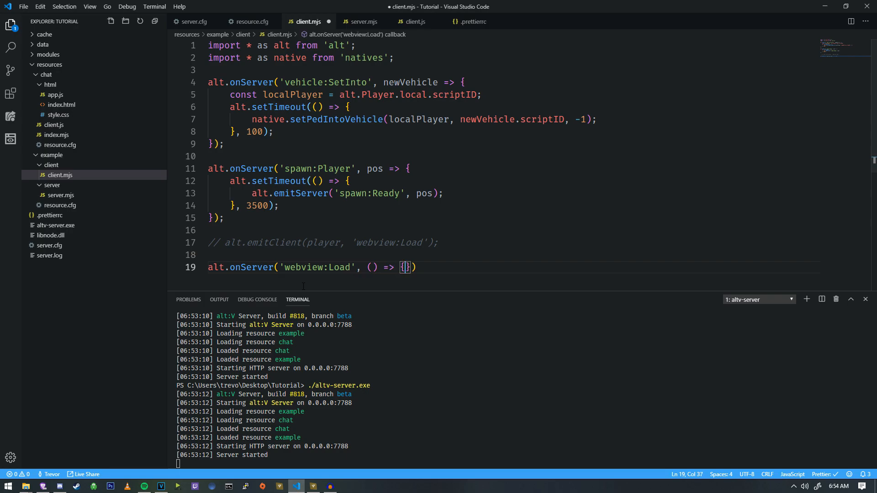
key(Enter)
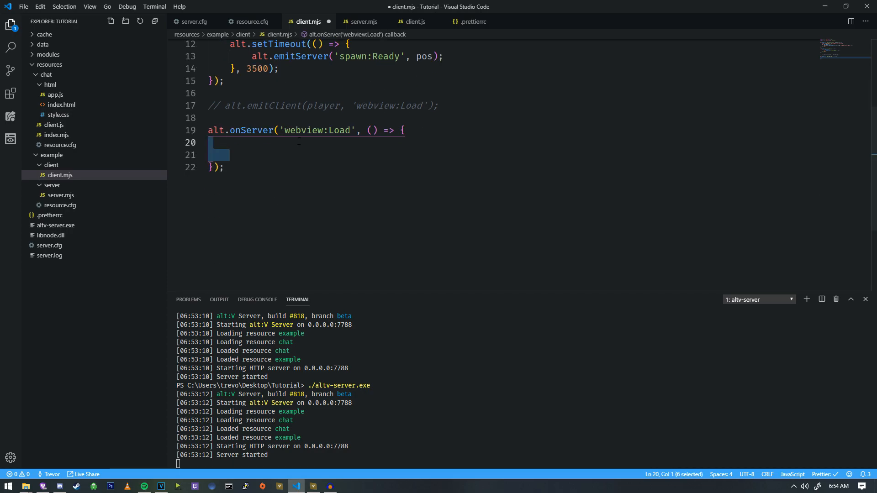
click(362, 22)
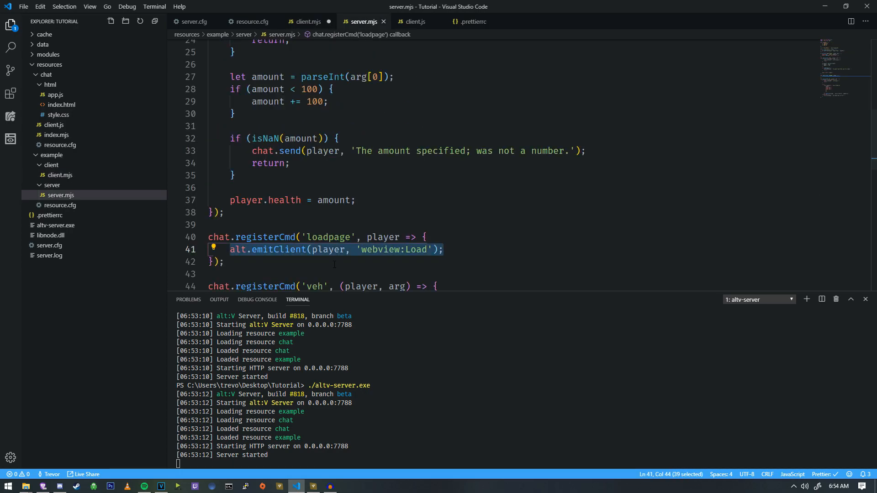
click(306, 22)
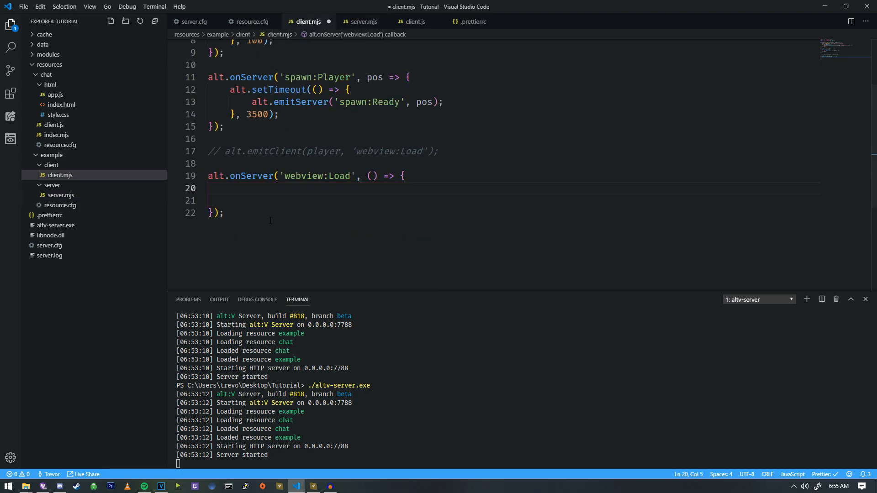
click(229, 189)
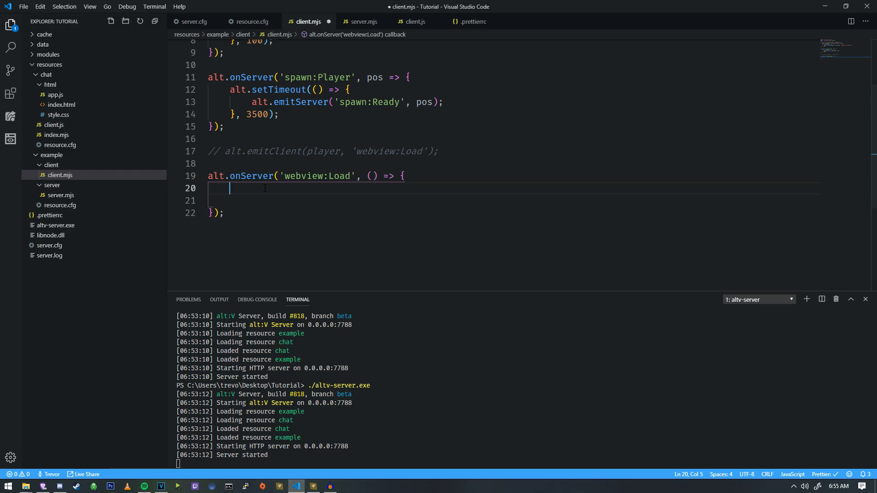
text(const webvie)
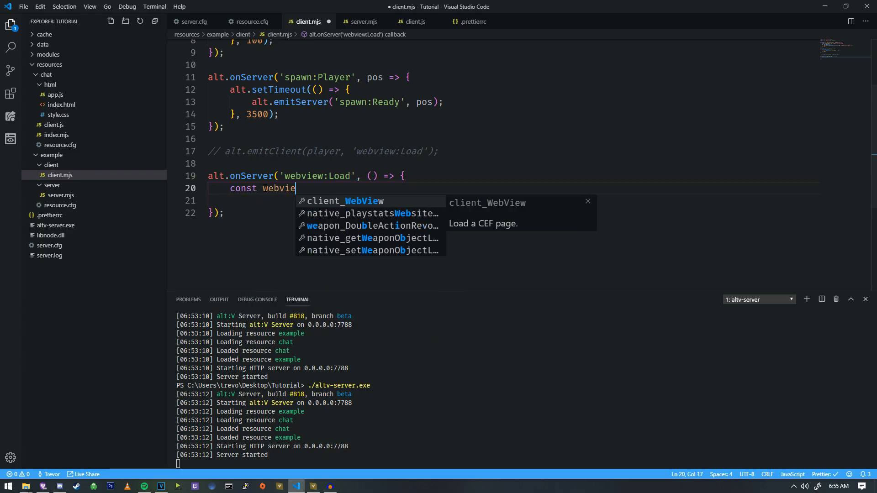
text(w =)
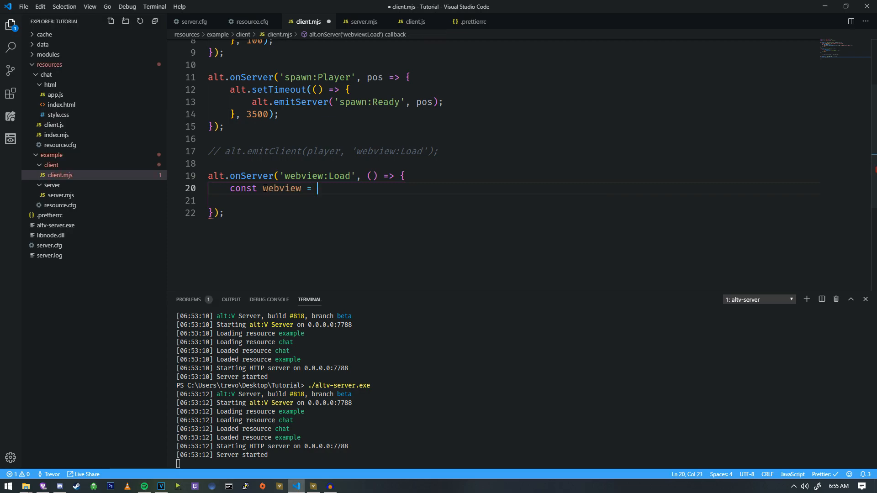
text(new alt.WebView()
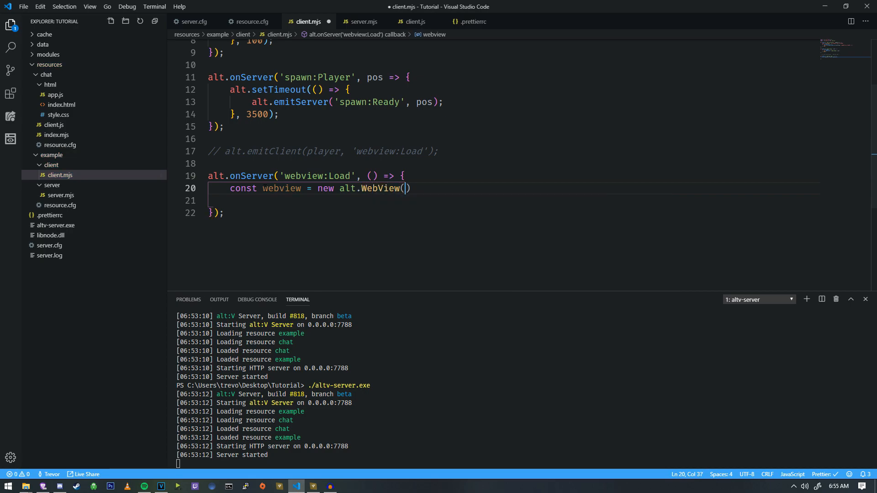
text('')
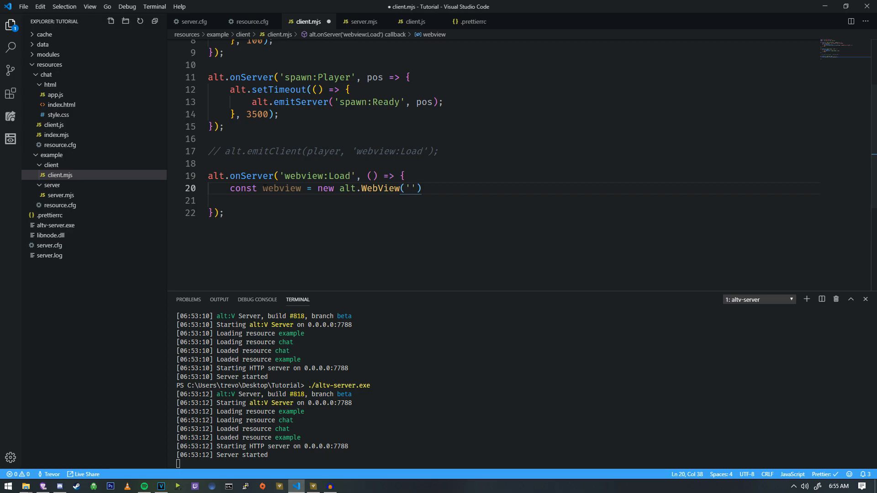
text(htt)
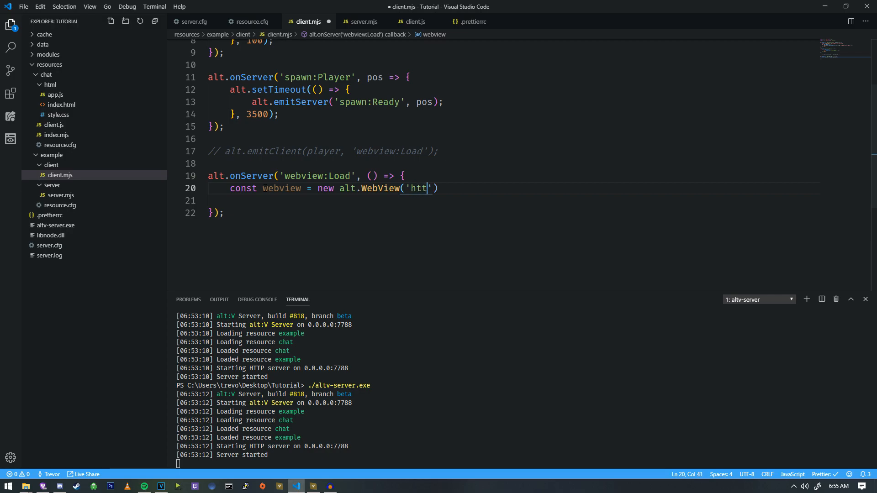
text(p:)
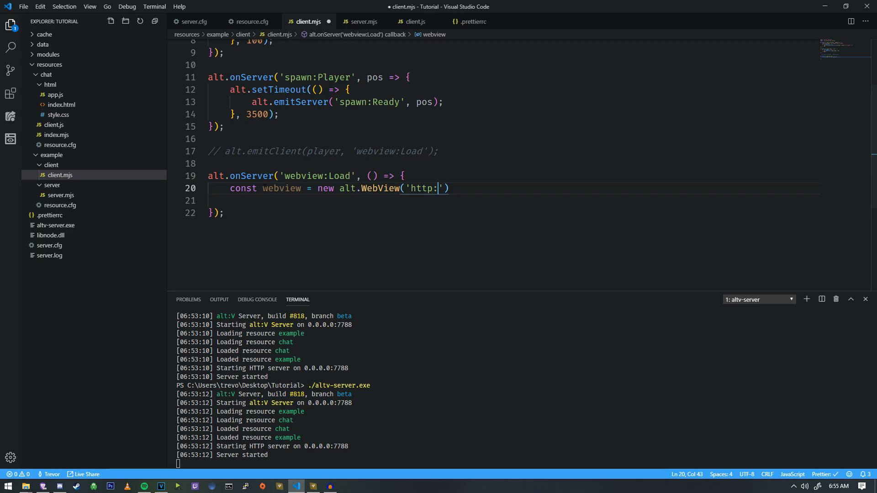
text(//)
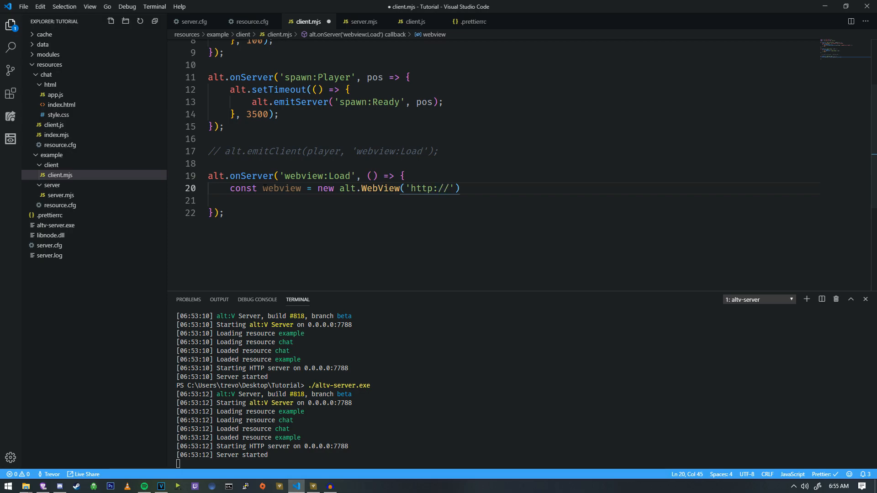
text(www.google)
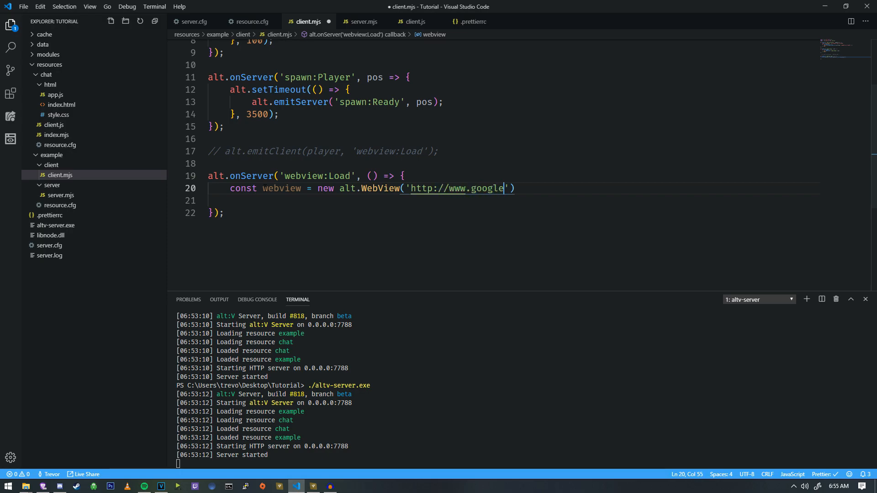
text(.com/)
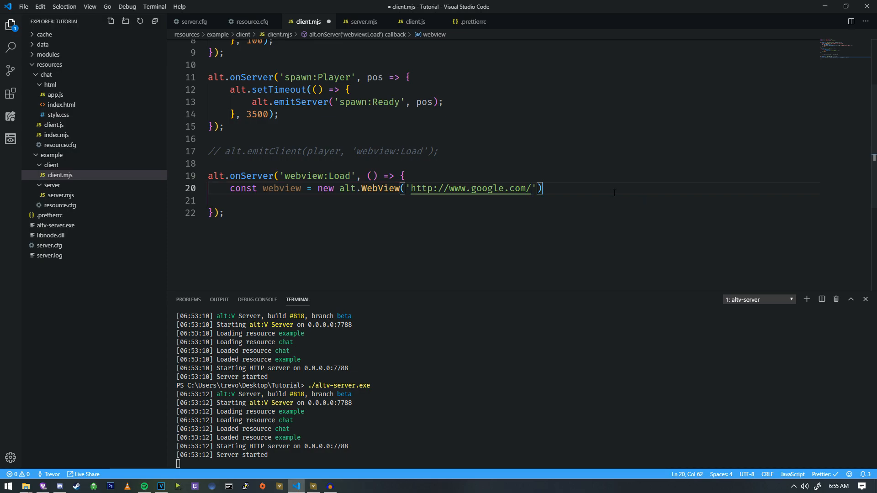
Add webview.focus() and alt.showCursor(true), then save client.mjs.
text(webview.)
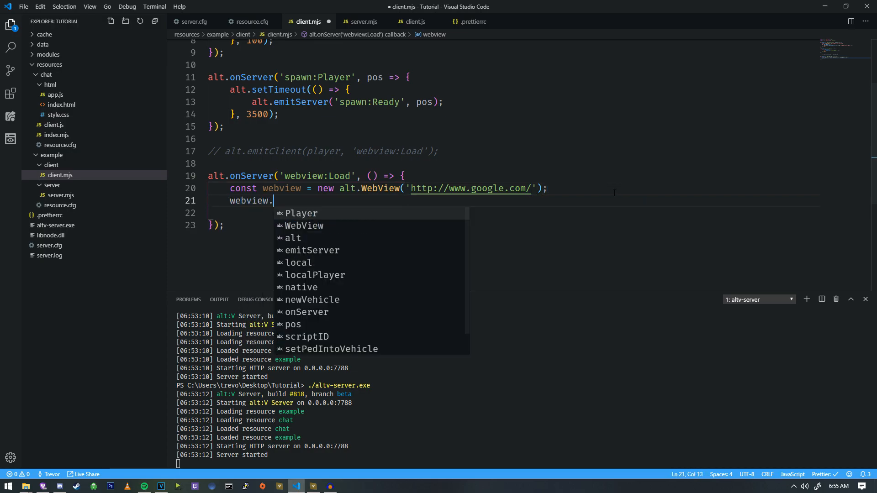
text(focus();)
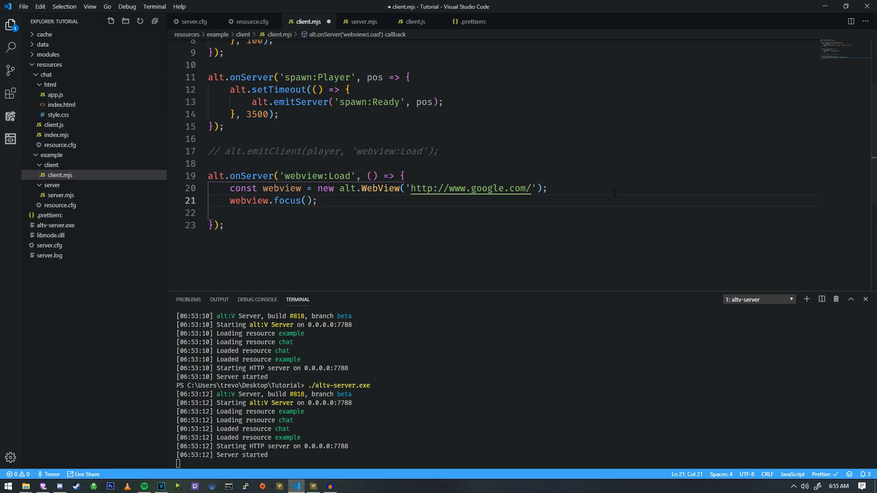
key(enter)
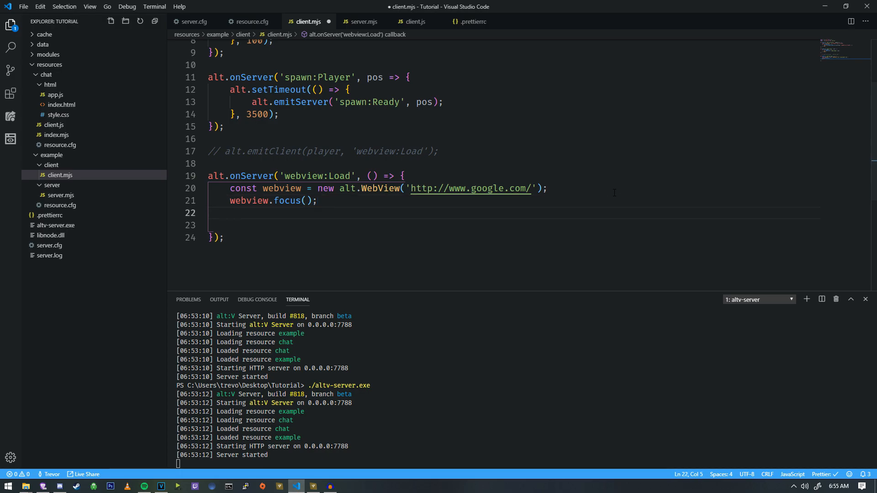
text(alt.showcurso)
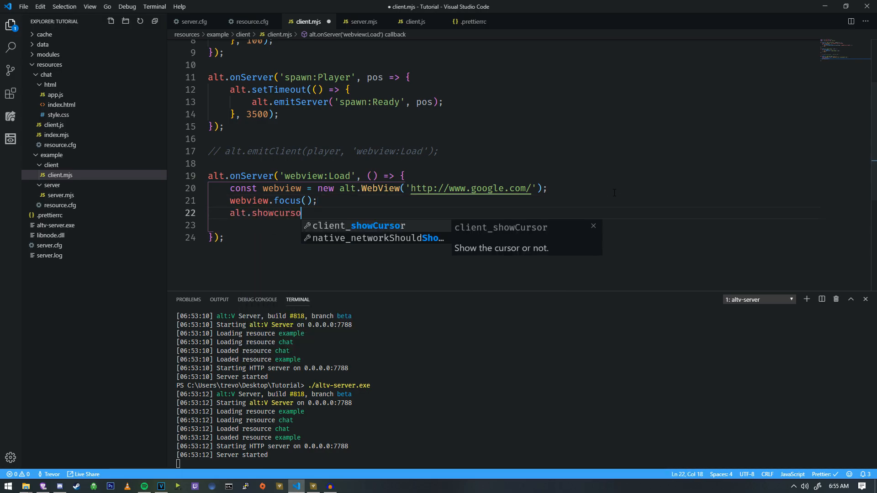
key(Backspace)
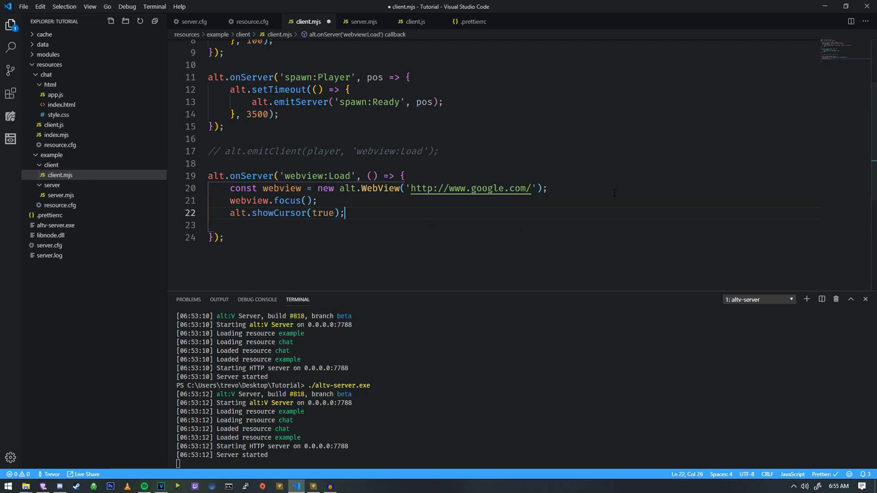
key(ctrl+s)
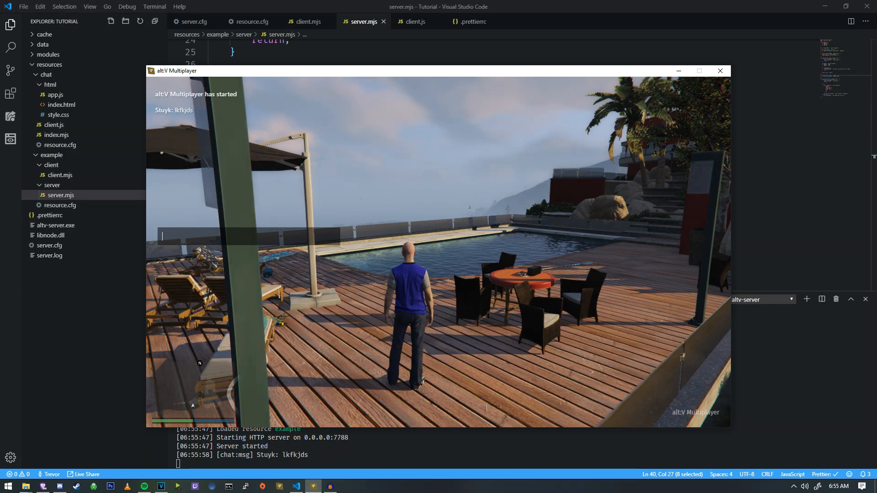
Send /loadpage in the in-game chat and test typing in the Google search box.
text(/load)
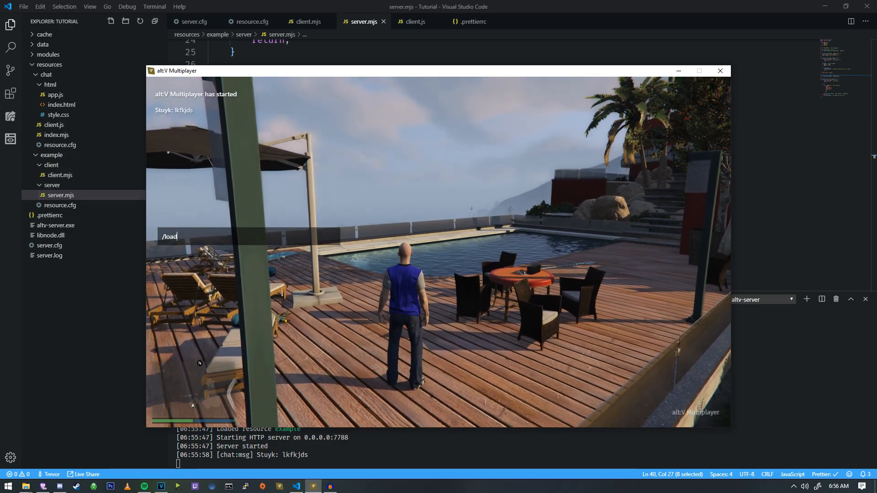
key(Return)
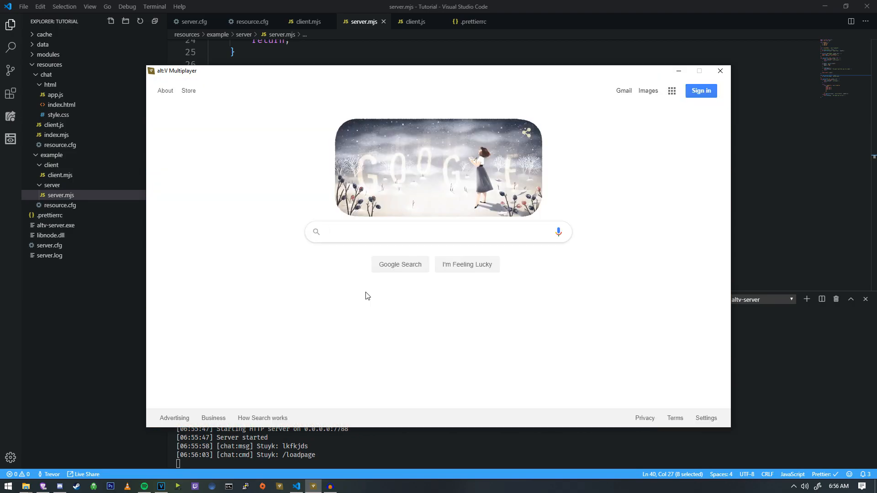
text(wjlk)
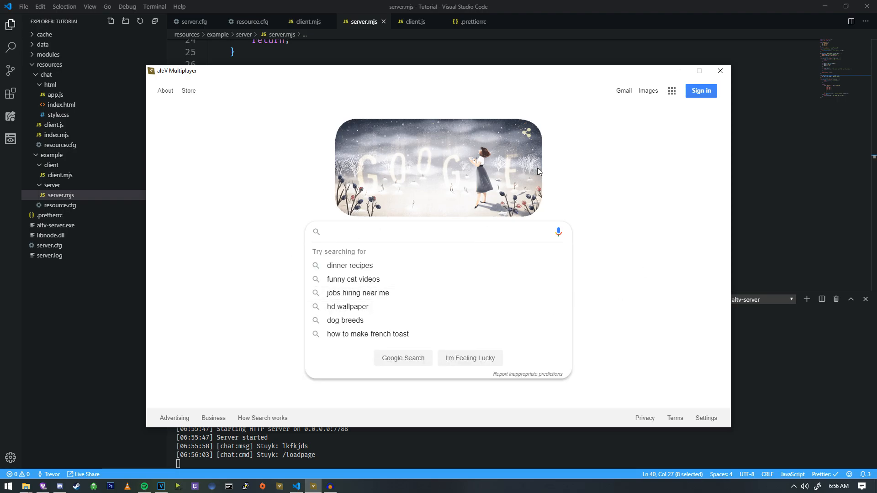
click(624, 315)
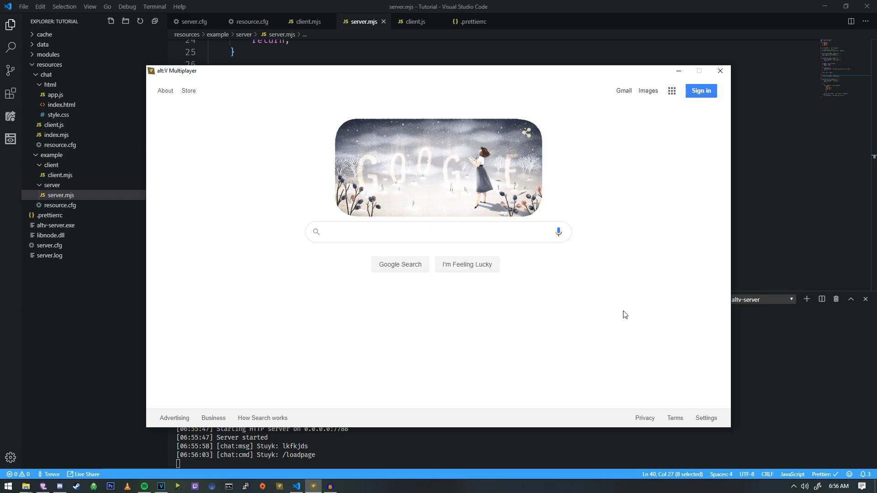
mouse_move(628, 305)
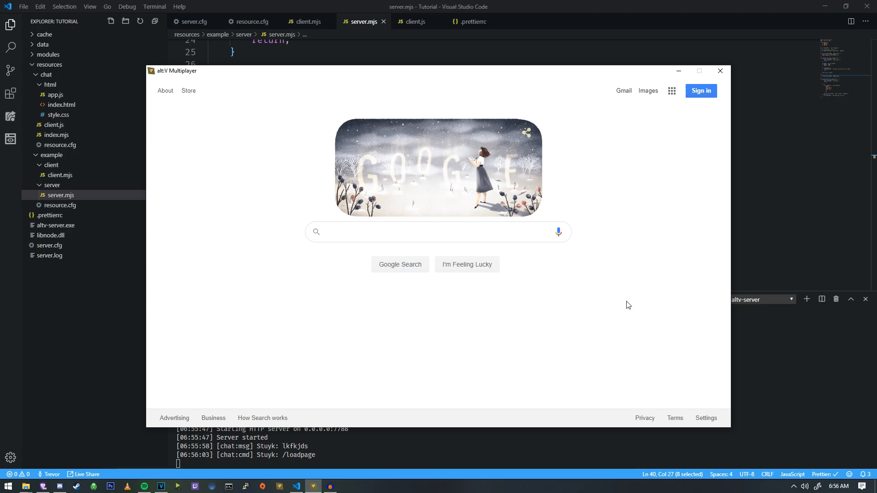
click(720, 70)
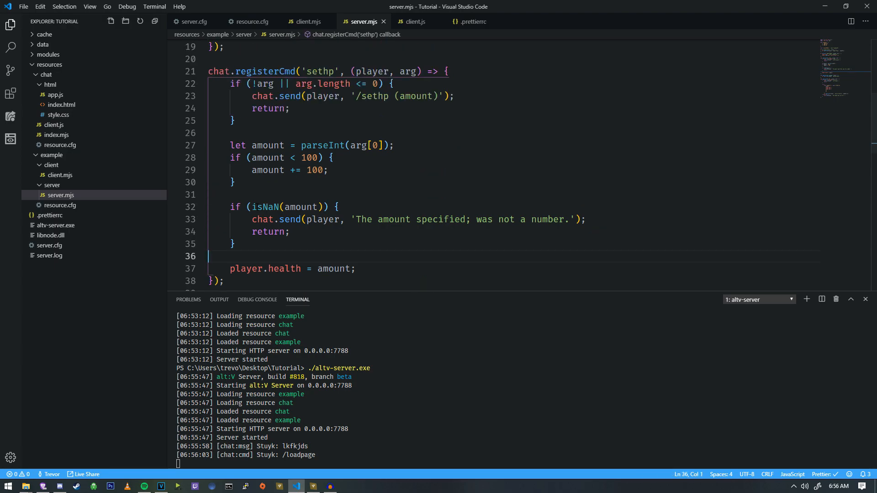
Check the loadpage command in server.mjs, open client.mjs, and add a folder under client.
scroll(down, 3)
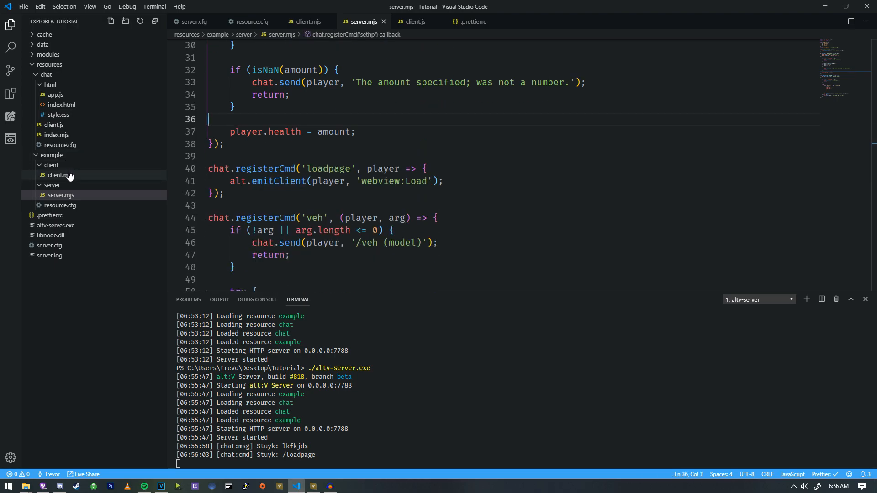
click(60, 175)
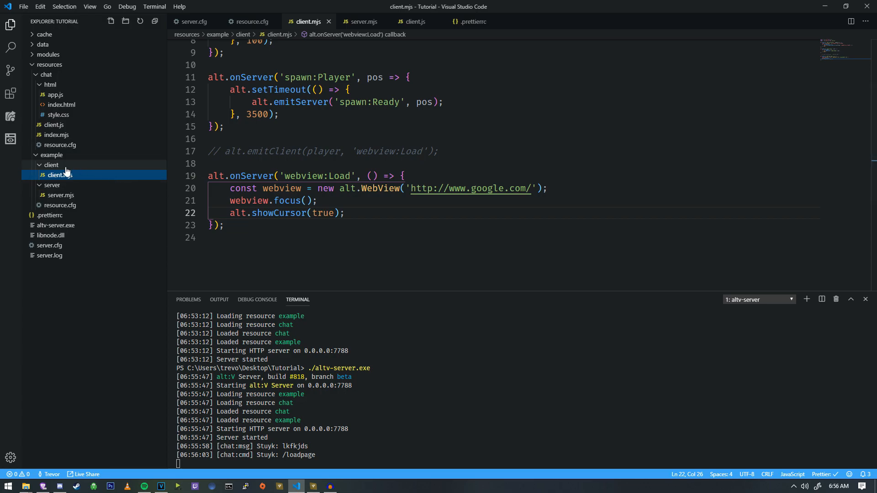
click(110, 22)
text(html)
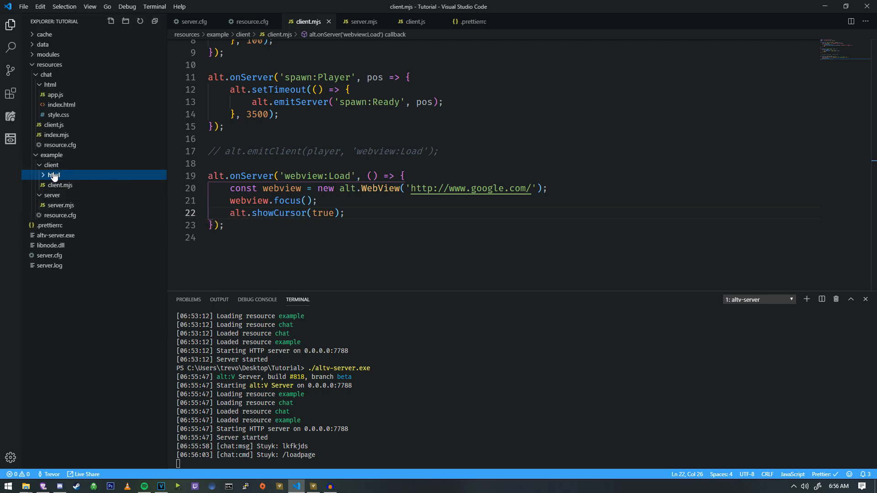
Create index.html in the html folder with a doctype and a 'Hello World!' heading.
right_click(53, 175)
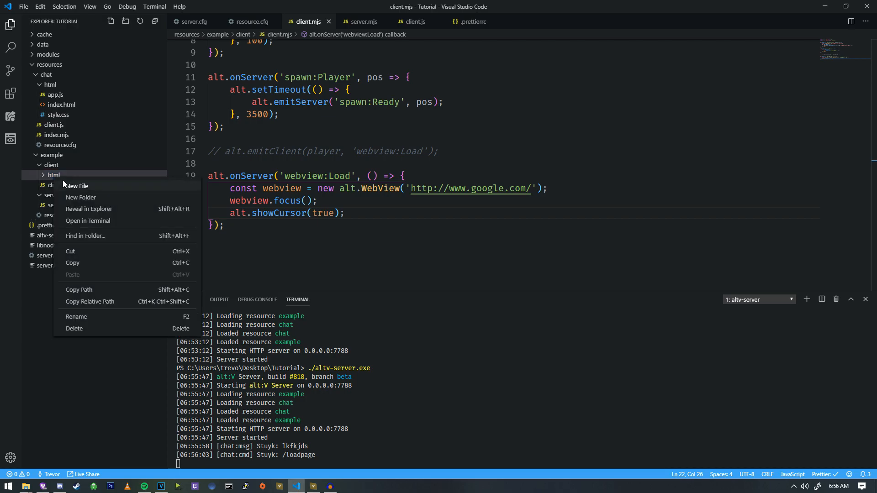
click(76, 185)
text(index.html)
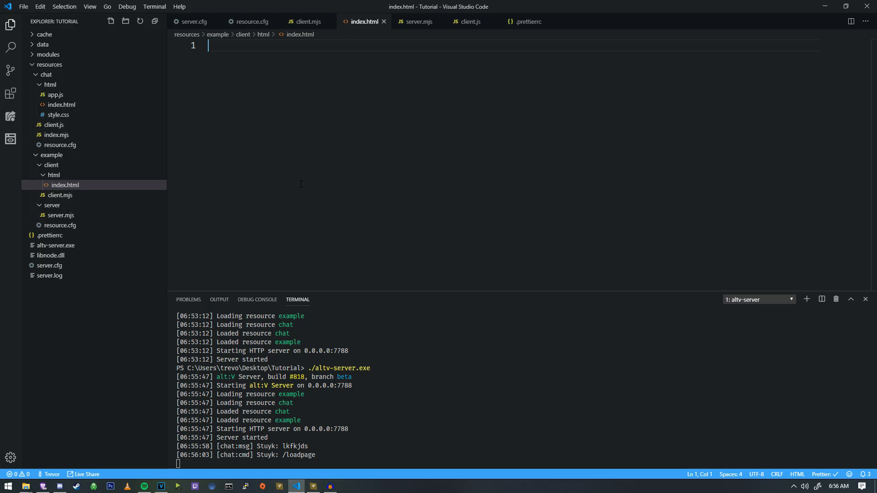
text(<!DOCTYPE html>)
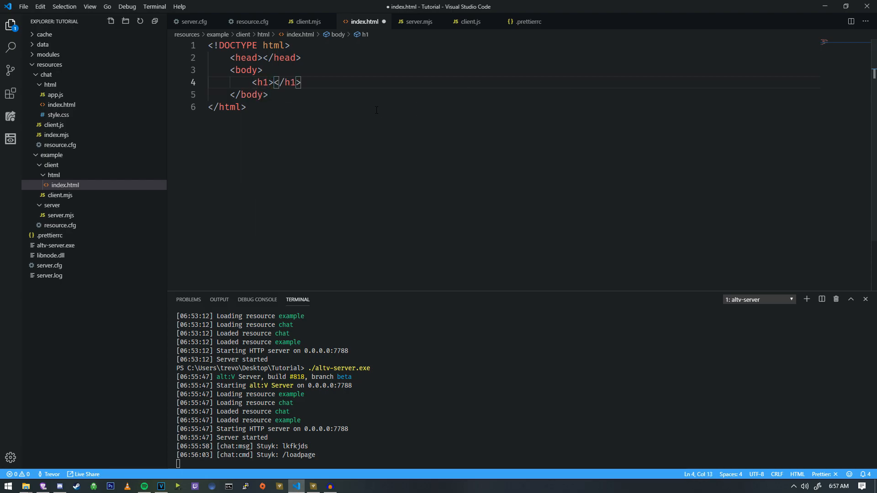
text(Hello World)
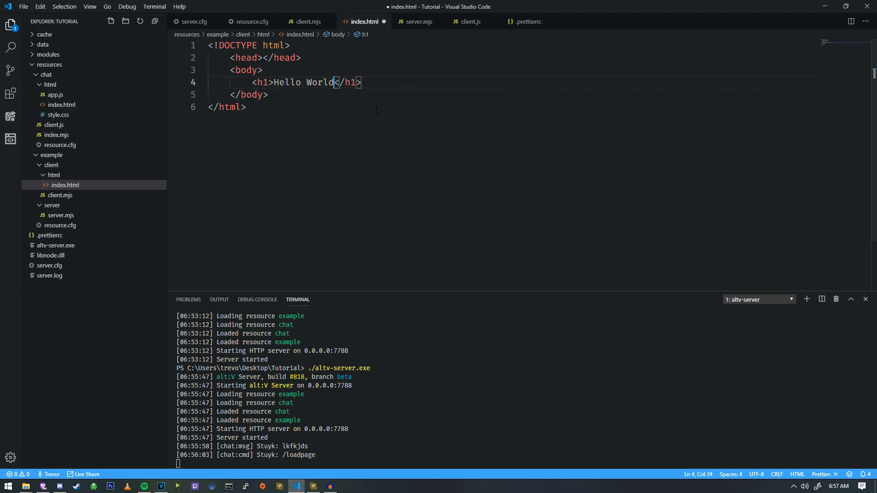
text(!)
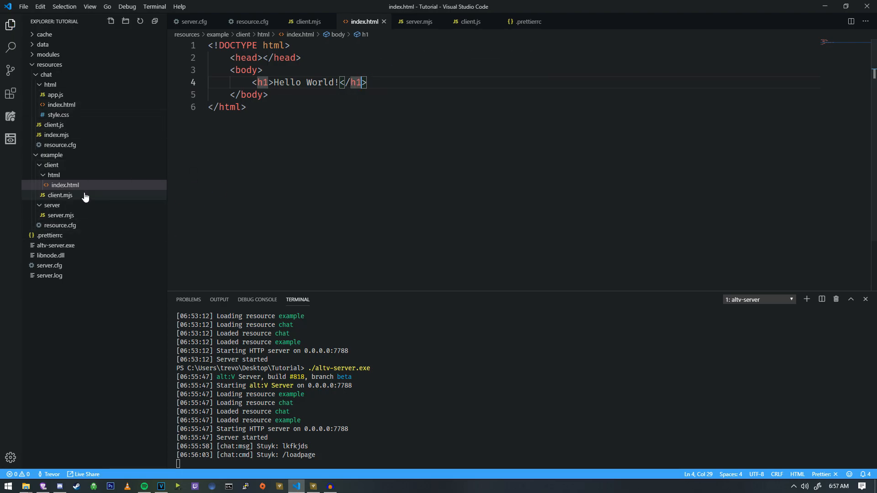
click(60, 195)
text(const webview = new alt.WebView('http://');)
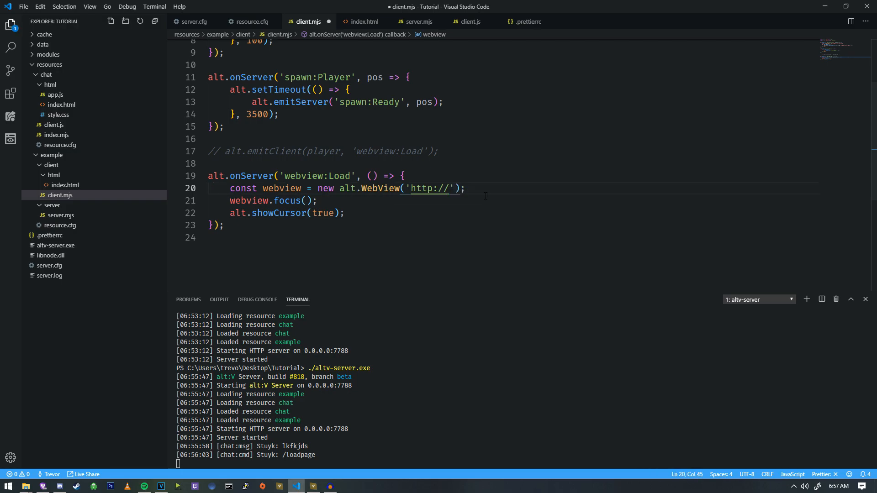
double_click(420, 189)
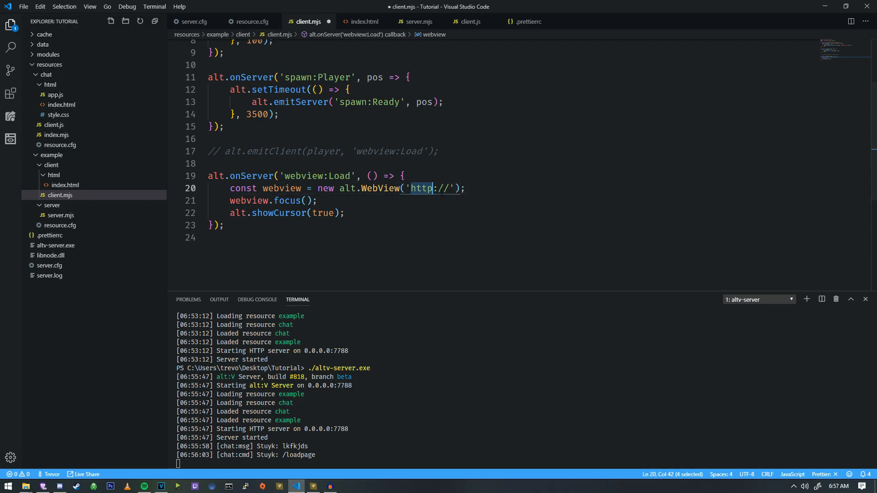
click(488, 229)
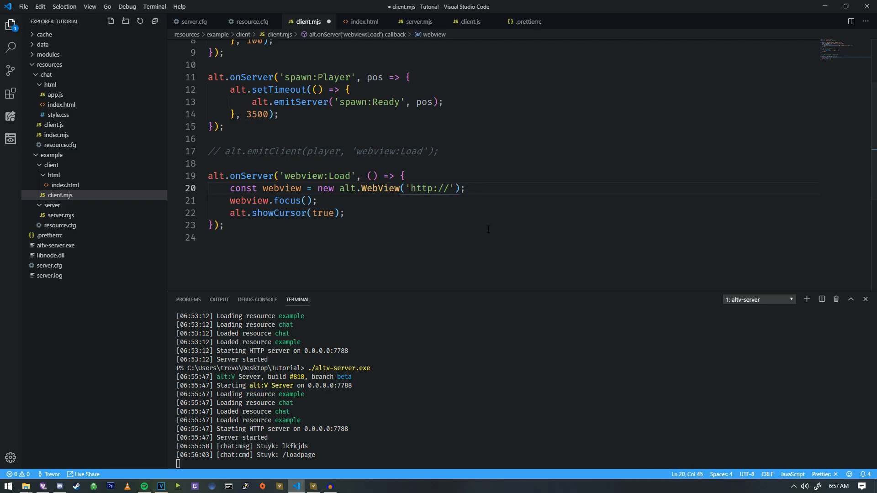
text(resource)
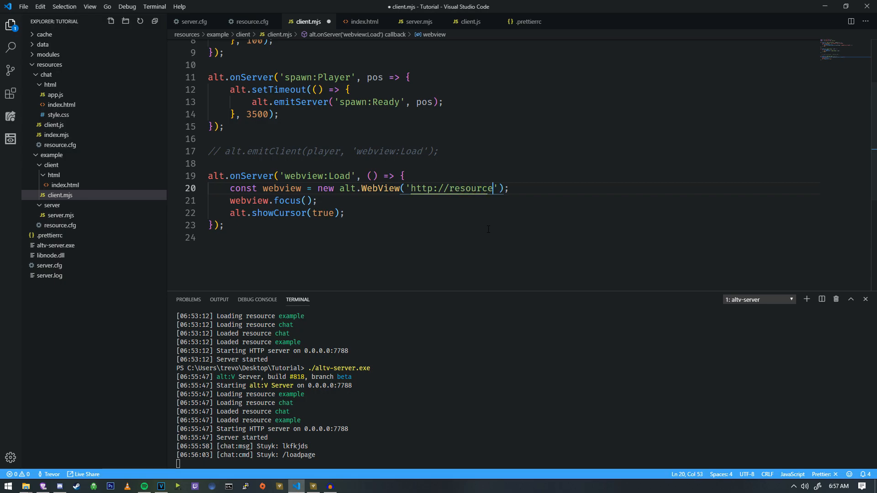
text(/)
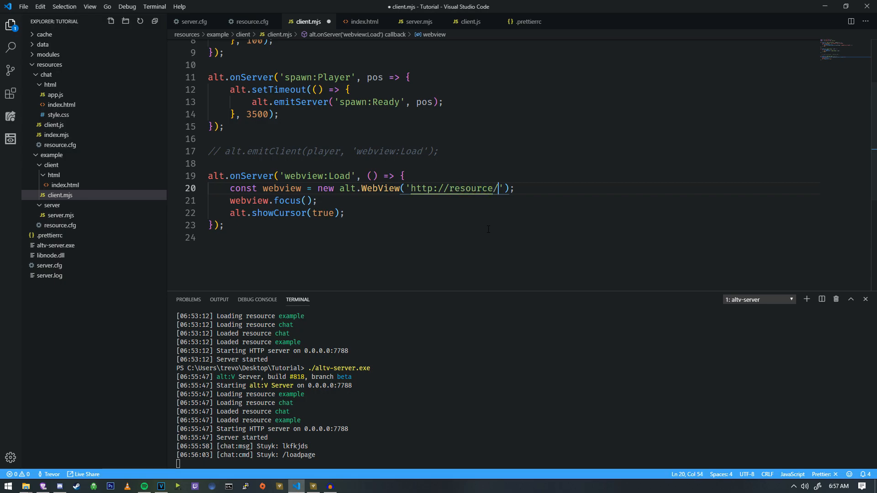
text(cl)
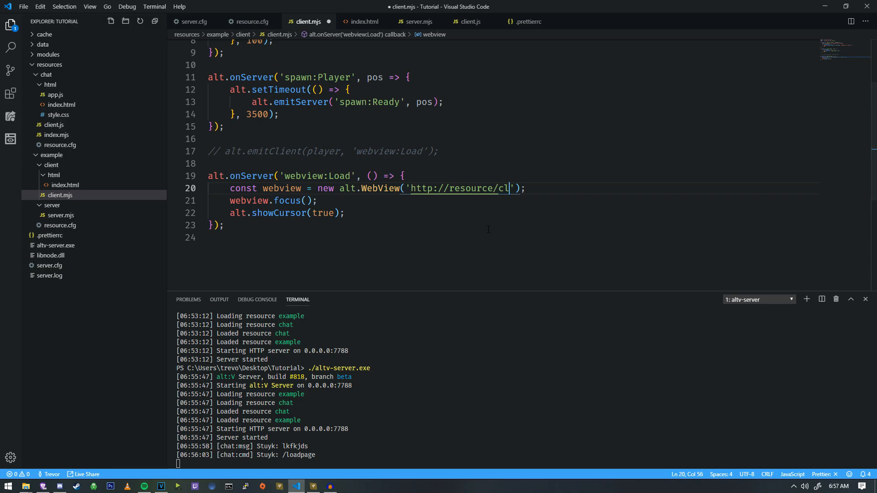
text(ient/)
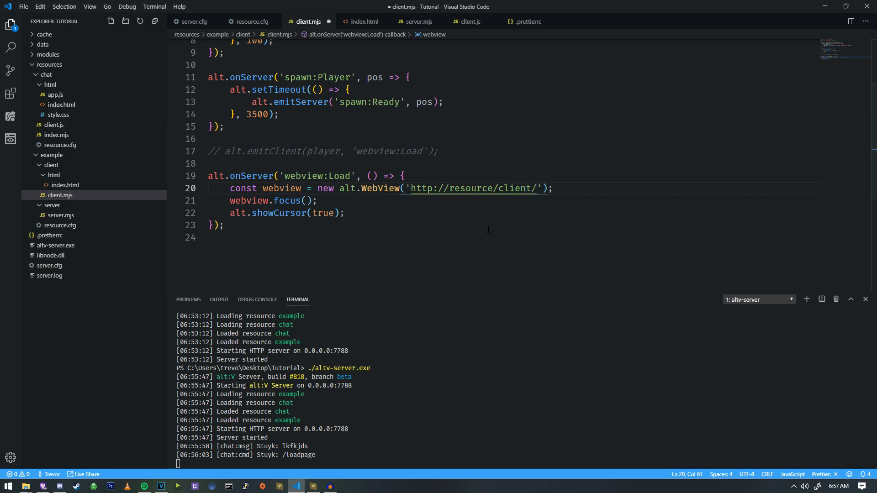
text(html)
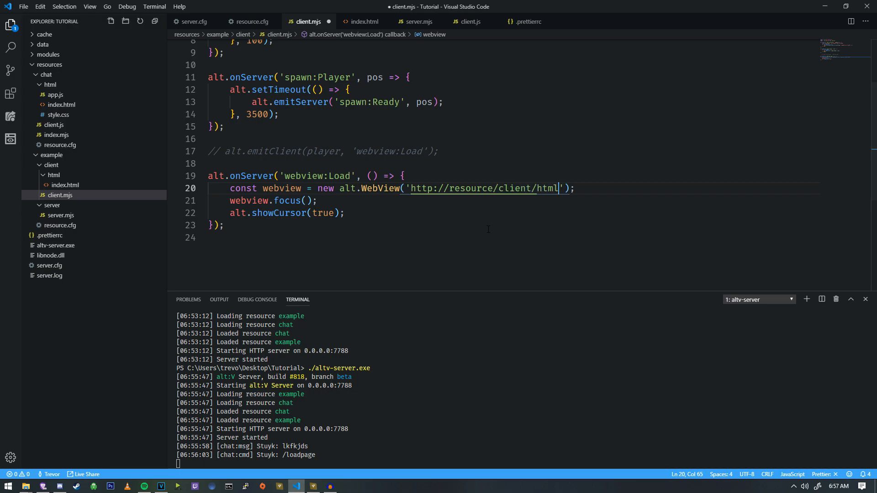
text(/index.h)
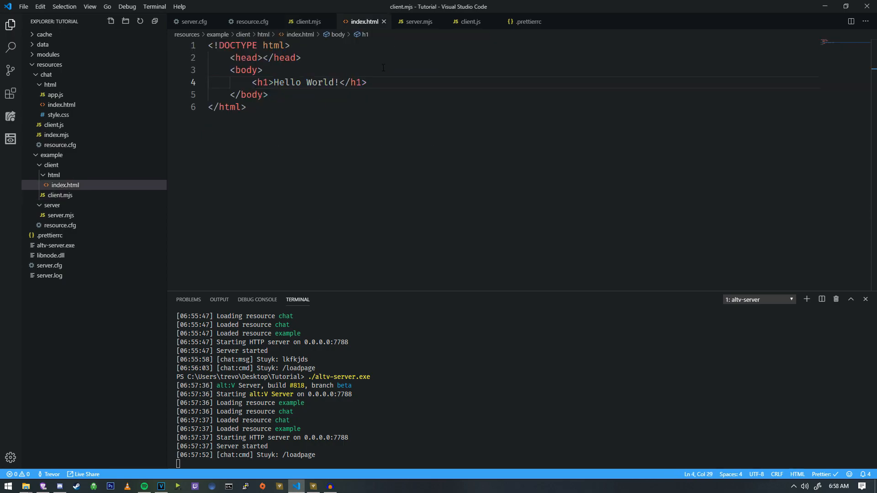
Delete the empty line above the webview:Load handler in client.mjs and scroll to the top.
click(245, 107)
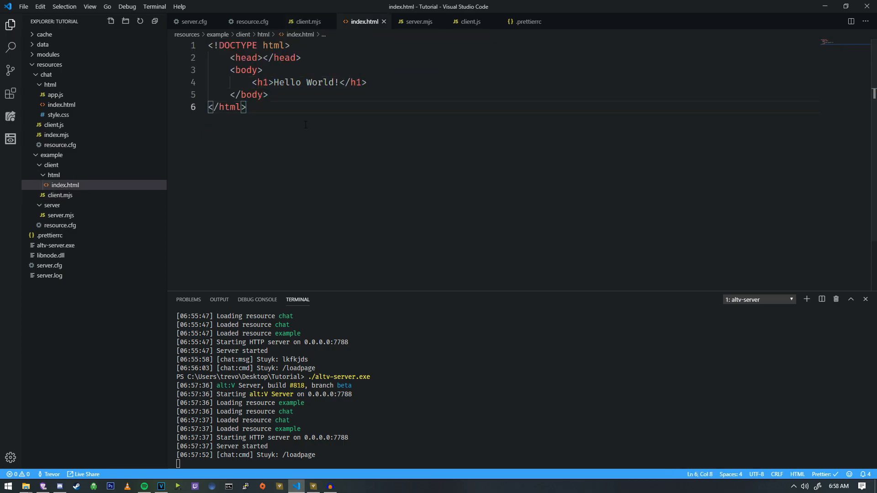
mouse_move(325, 32)
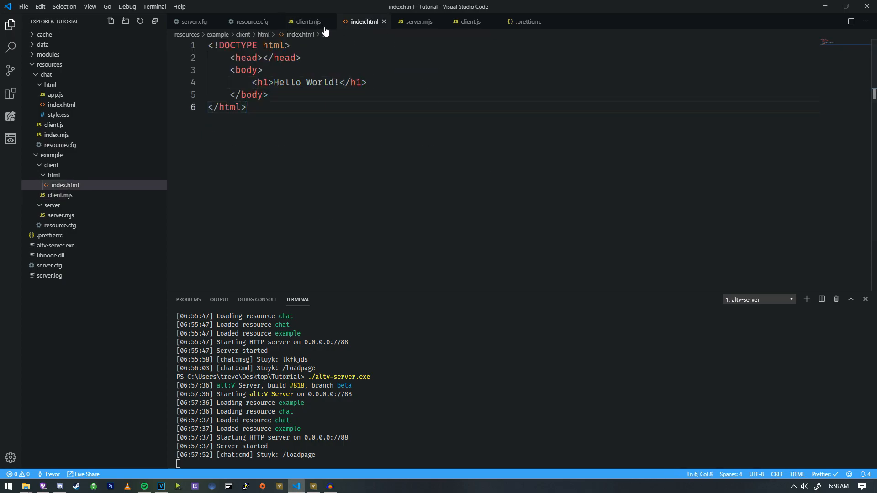
mouse_move(307, 22)
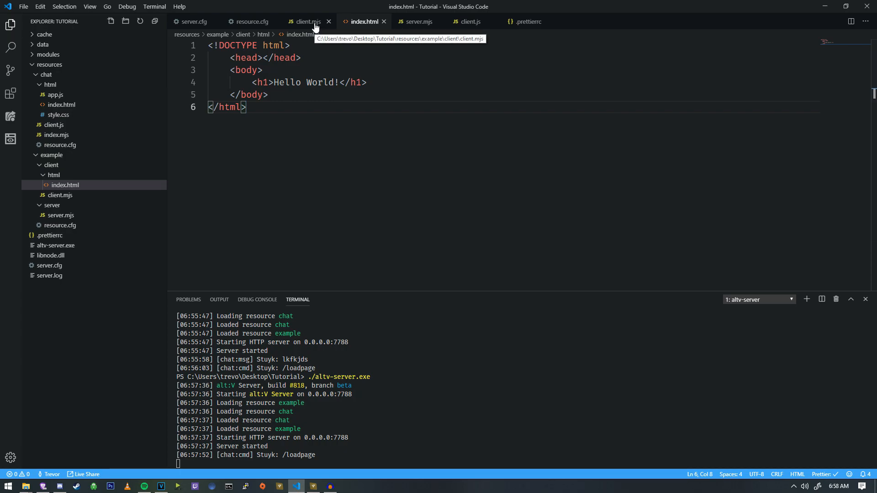
click(304, 21)
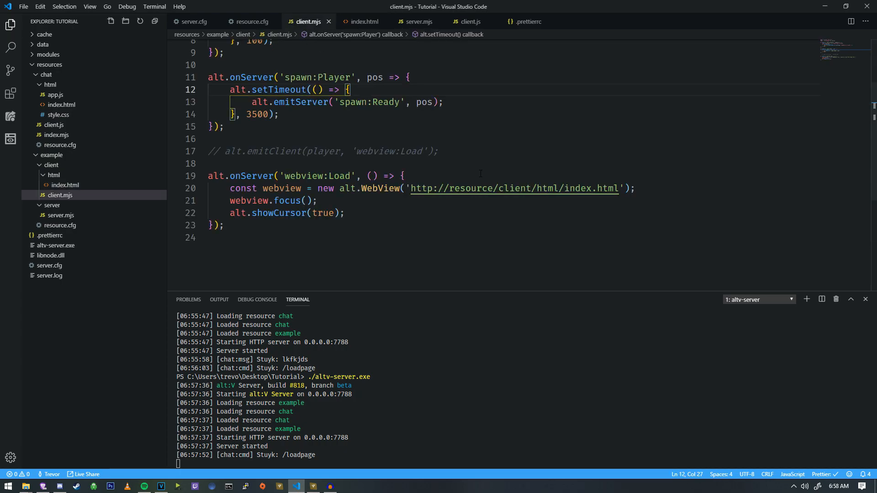
click(401, 176)
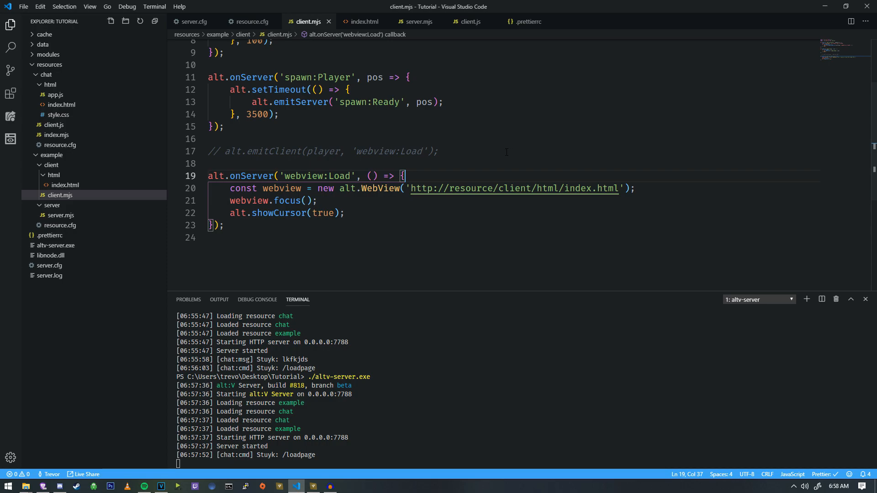
scroll(up, 3)
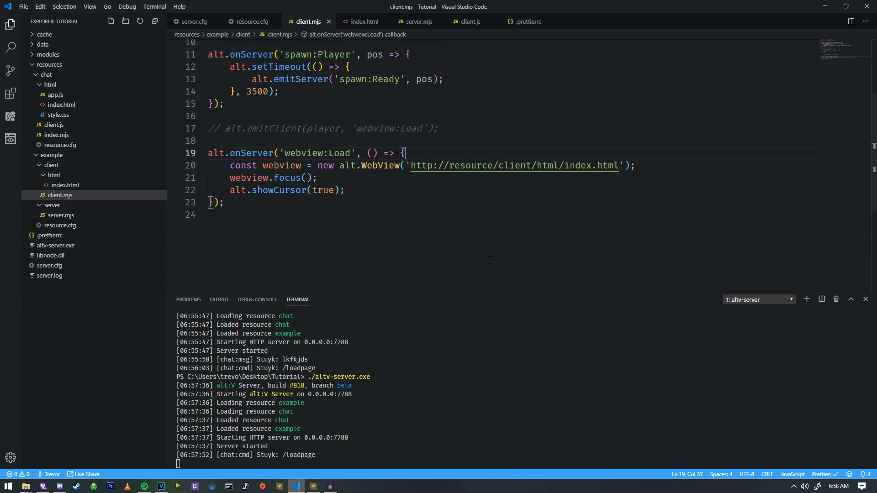
scroll(up, 3)
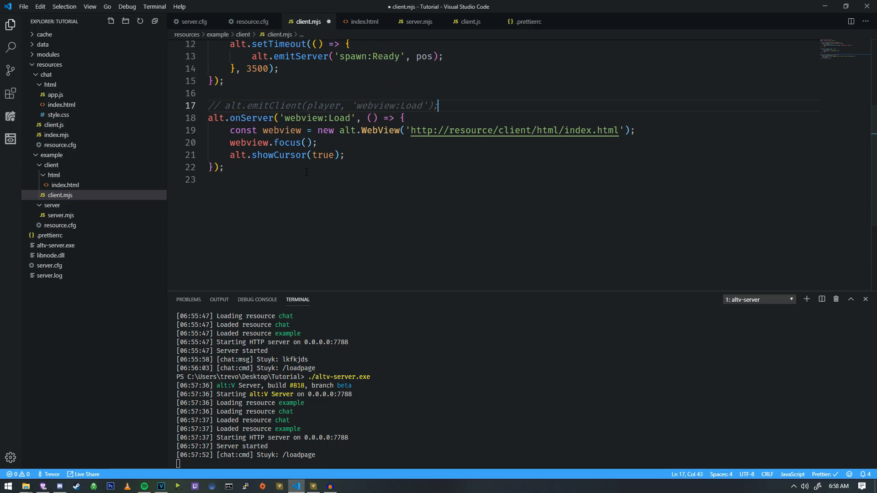
scroll(up, 3)
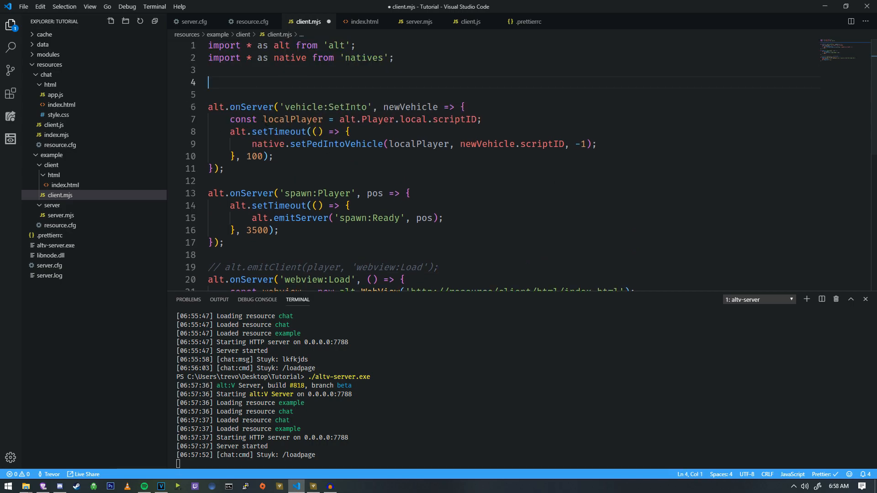
Declare 'let webview;' below the imports in client.mjs.
text(j)
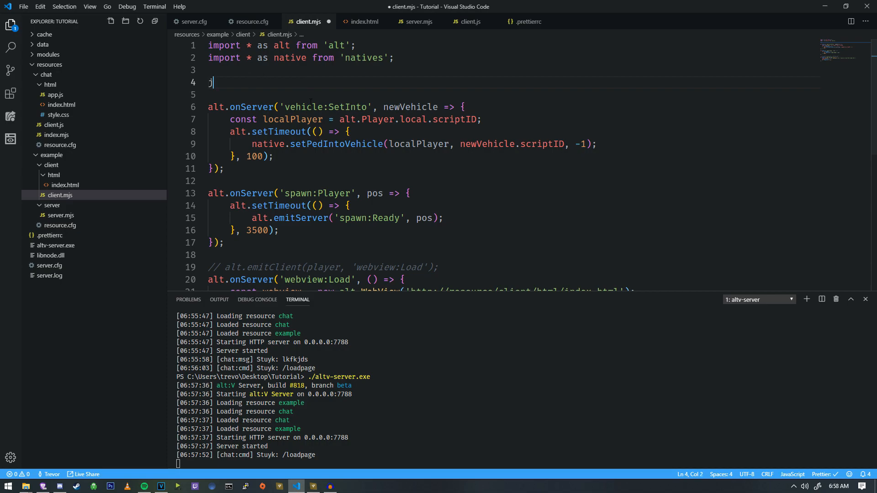
text(et webview;)
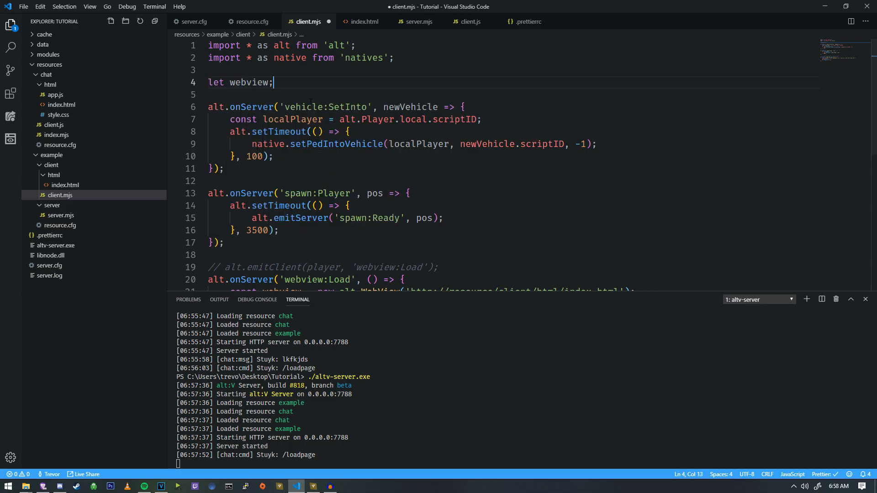
triple_click(241, 82)
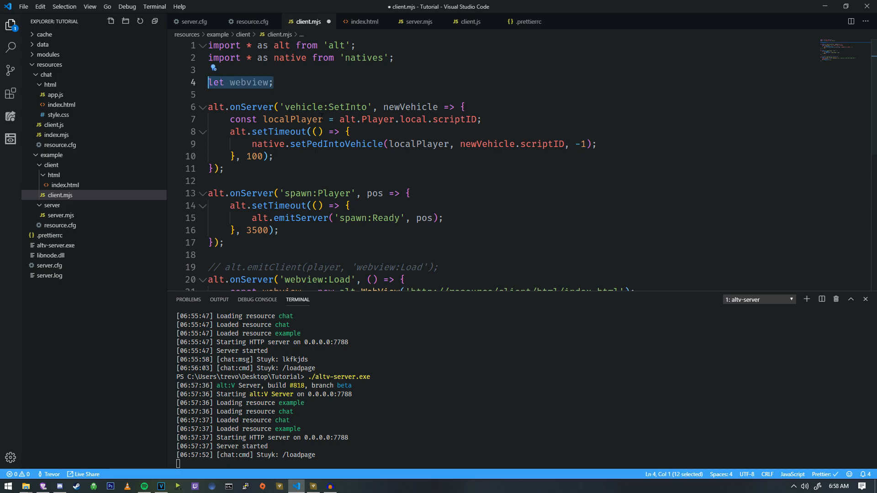
scroll(down, 3)
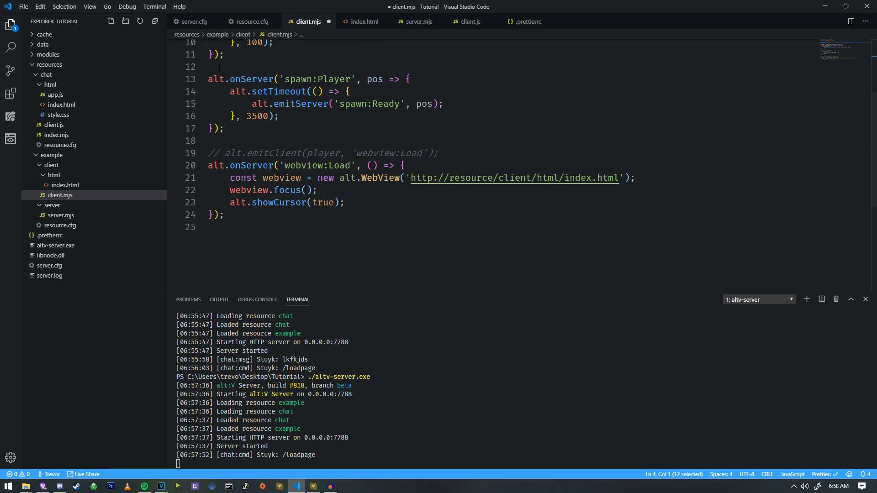
Wrap the WebView creation in 'if (!webview) { ... }' using the shared variable.
key(Enter)
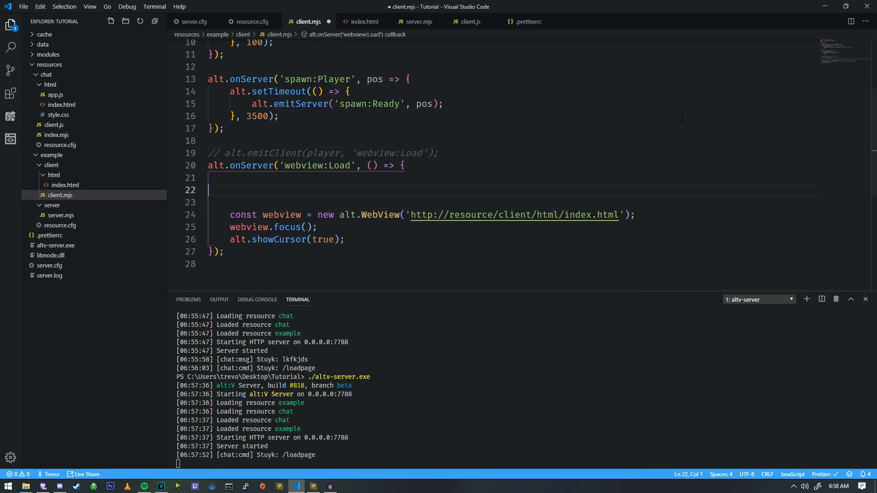
text(if ()
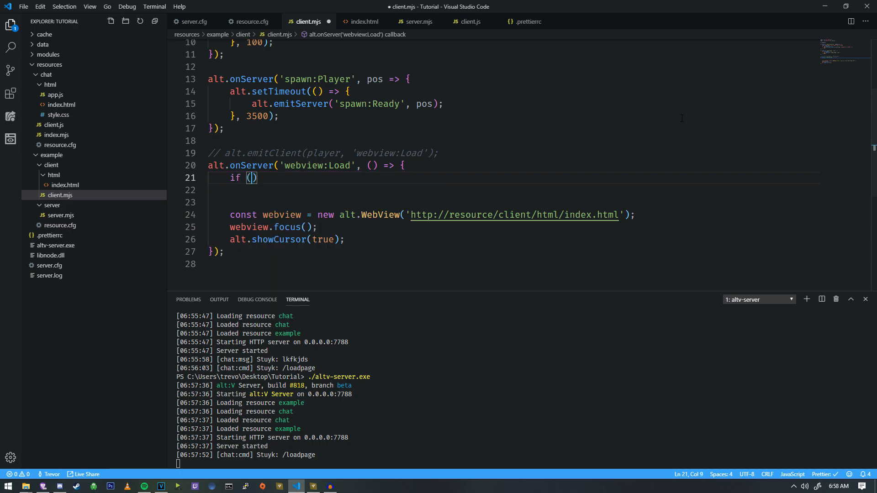
text(!w)
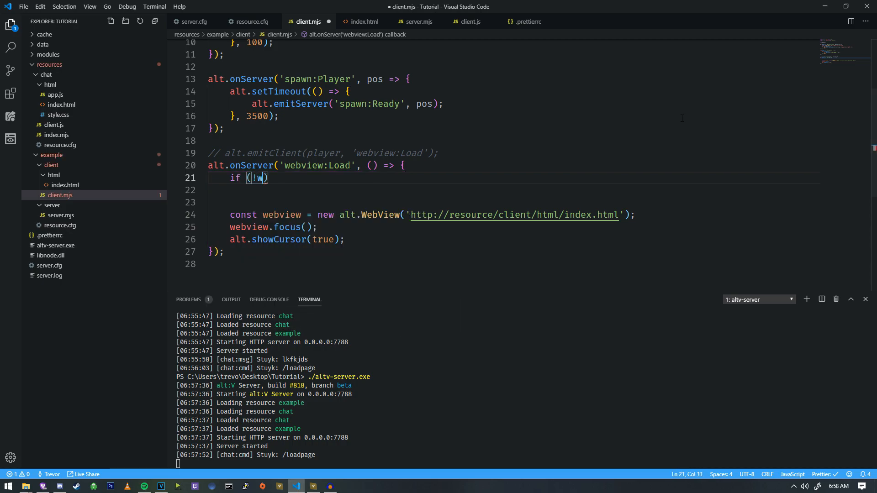
text(ebview) {)
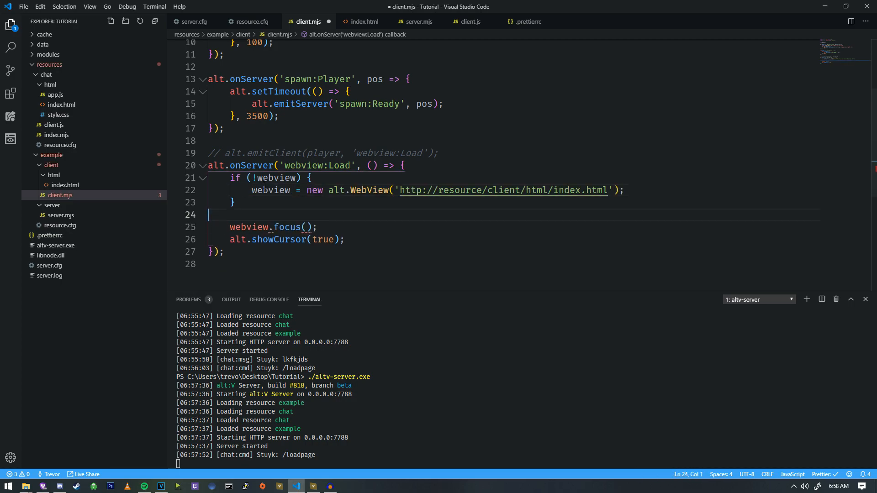
double_click(248, 83)
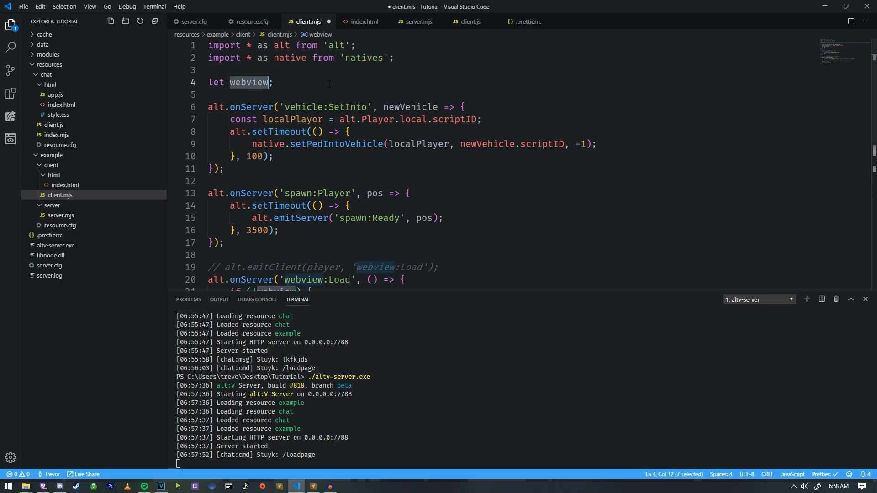
scroll(down, 3)
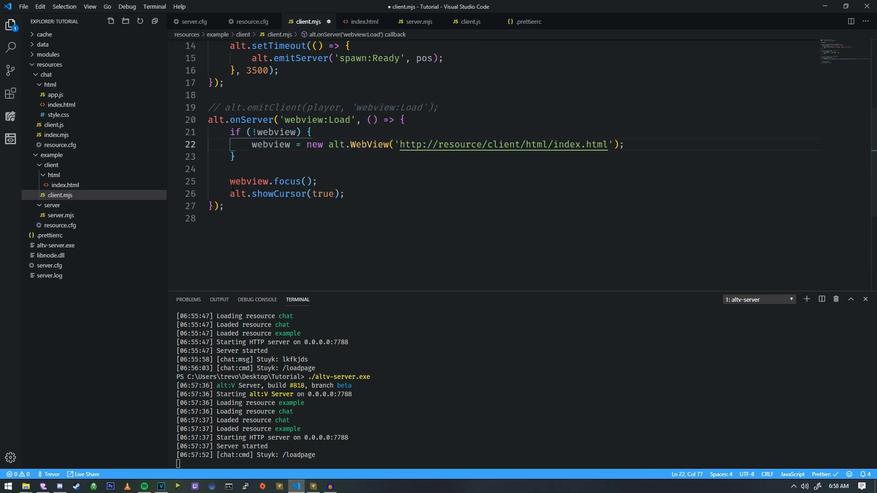
click(228, 181)
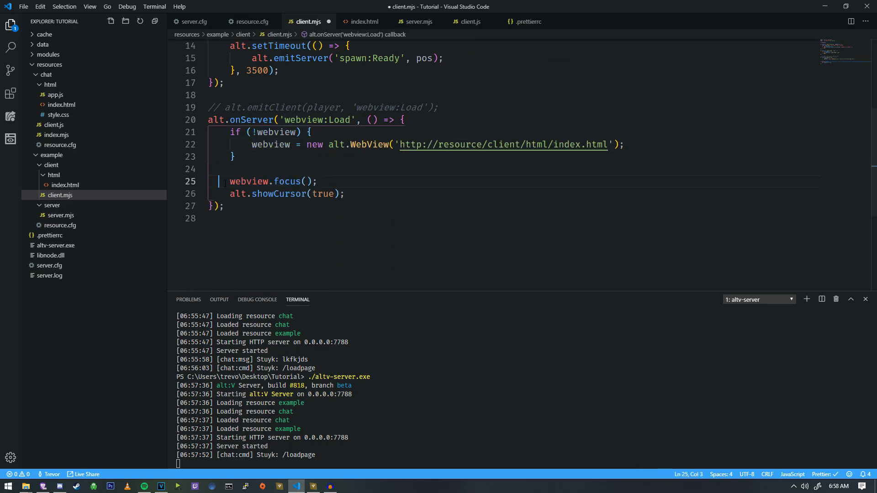
click(347, 193)
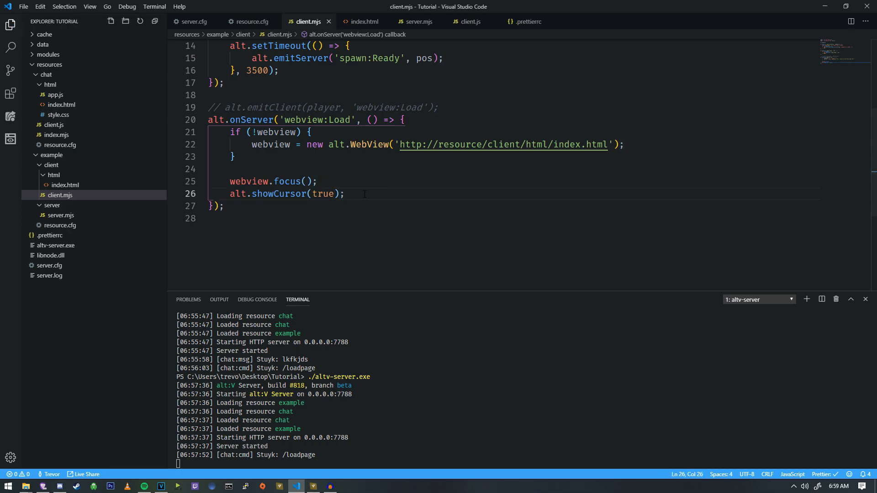
scroll(up, 3)
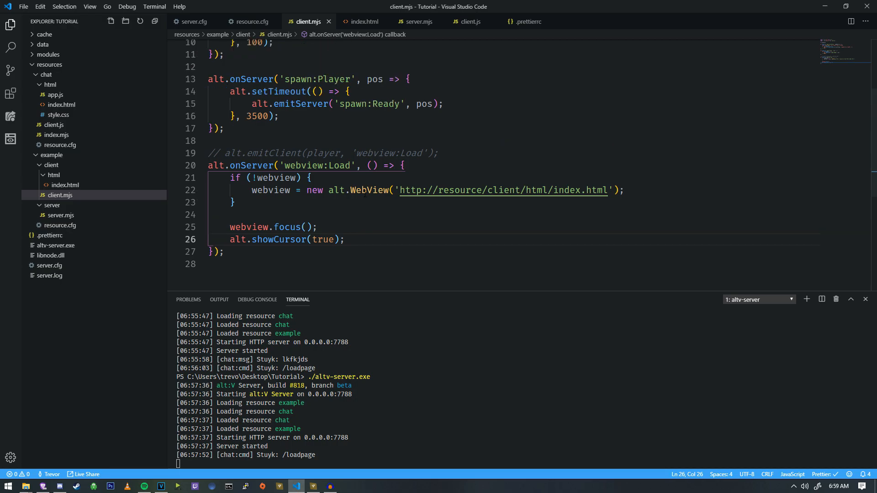
Insert a blank line after the alt.WebView creation line inside the if block.
click(626, 190)
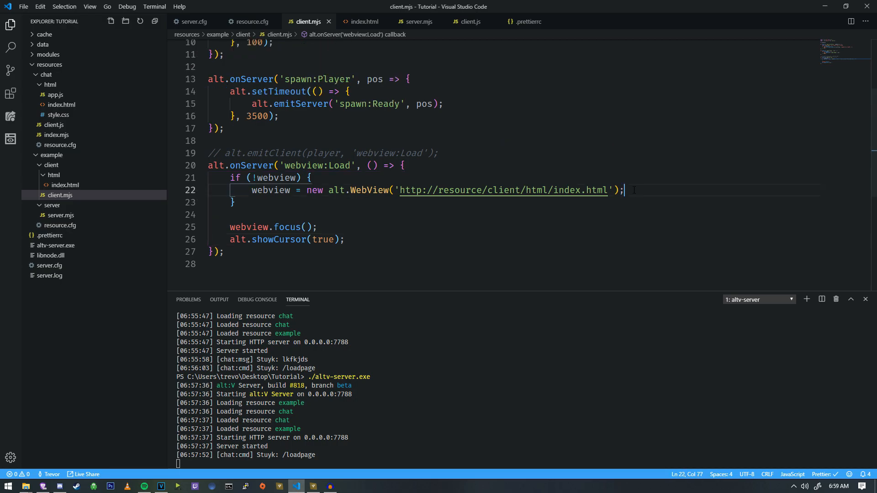
mouse_move(502, 190)
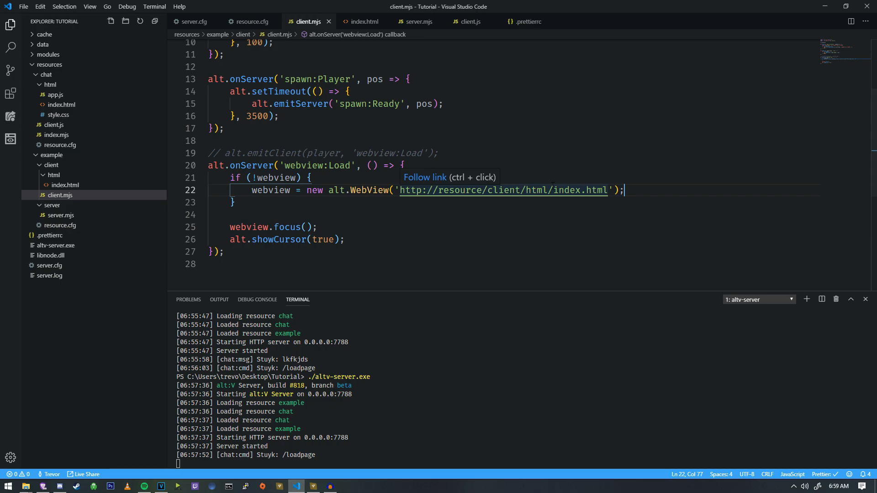
mouse_move(653, 190)
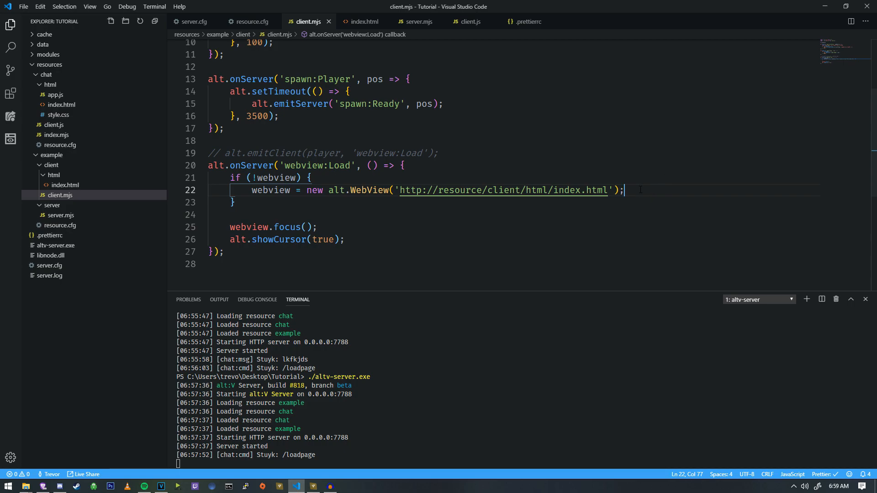
mouse_move(675, 234)
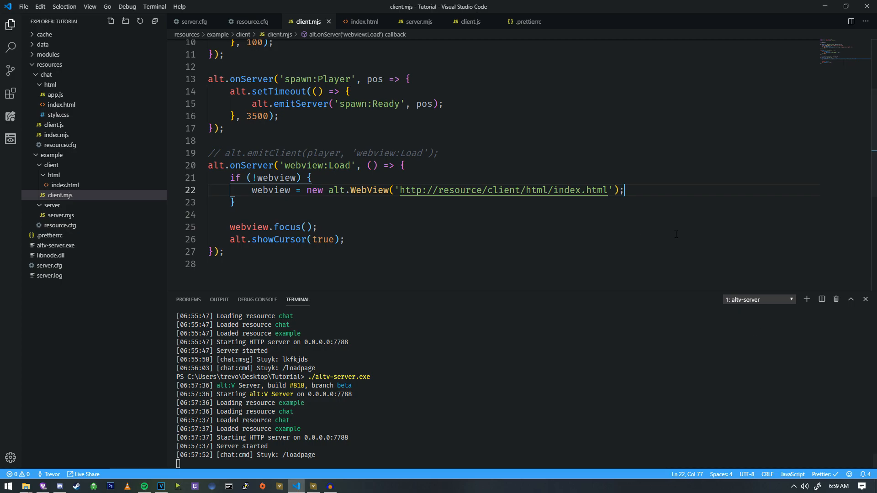
key(Enter)
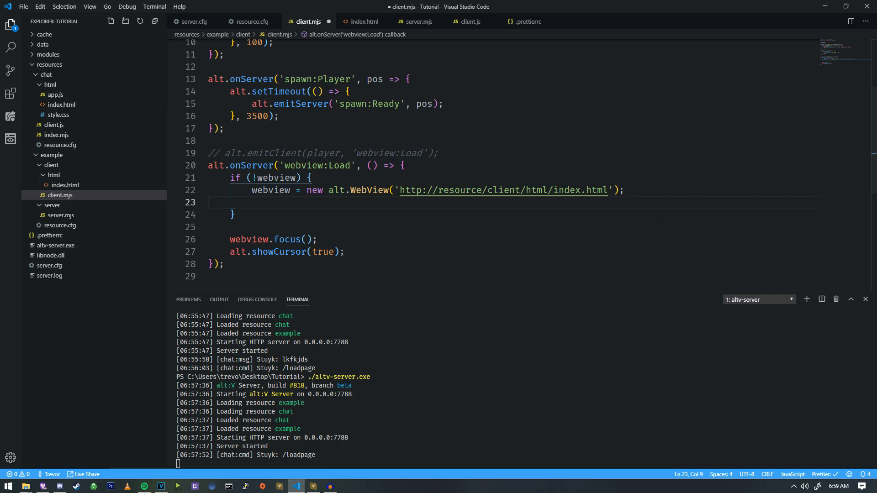
Type webview.on('close:Webview', ) on line 23, after the WebView creation.
text(webview.)
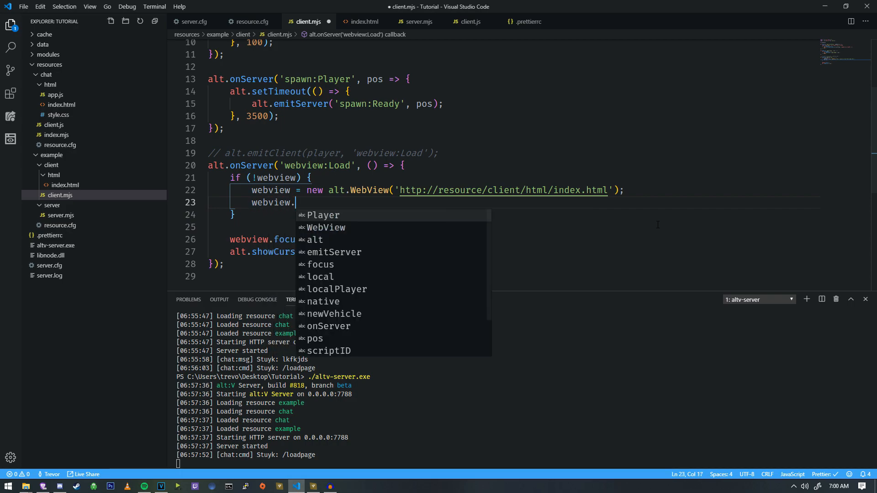
text(on('clo')
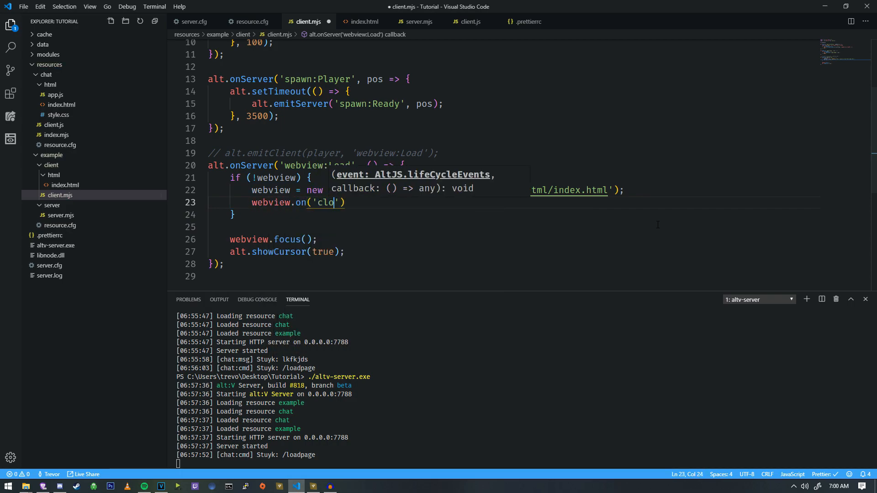
text(se)
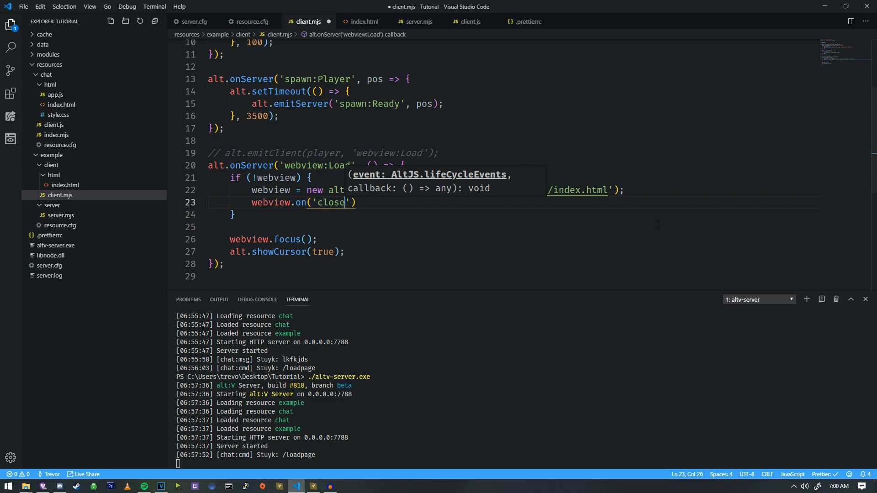
text(:Webview)
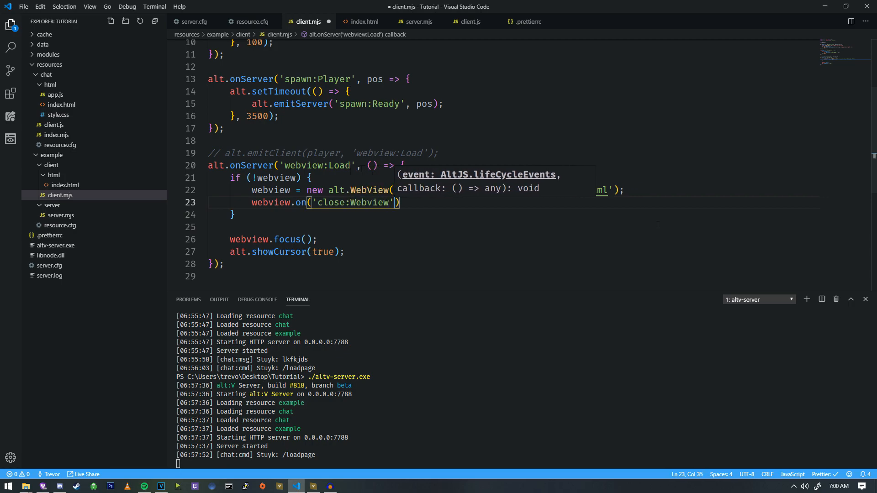
text(,)
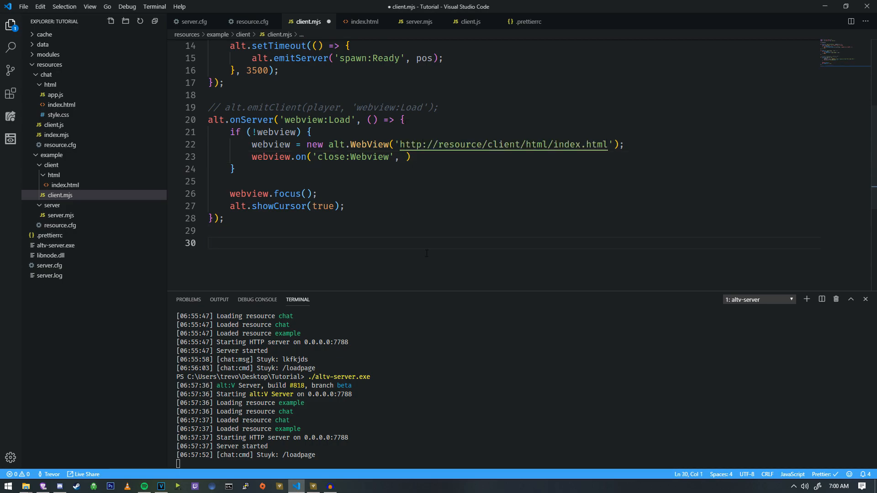
Add an empty closeWebview() function at the bottom of client.mjs.
text(function)
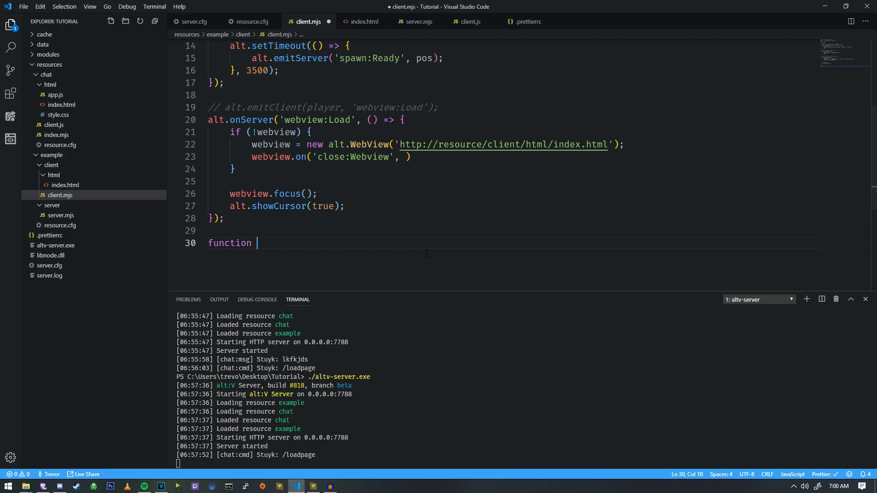
text(closeWe)
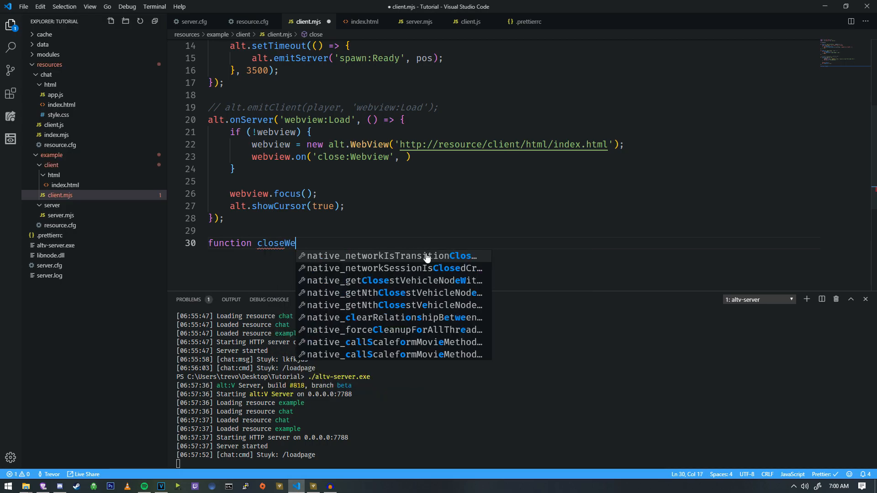
text(bview)
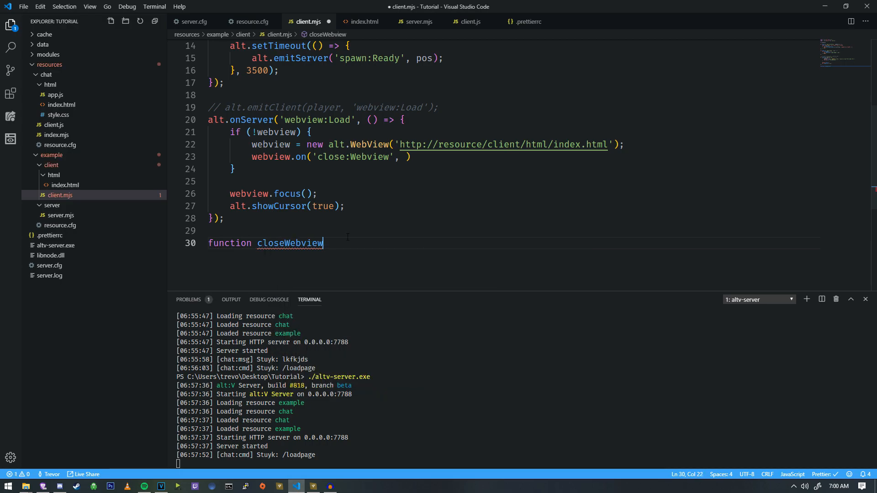
text(() {)
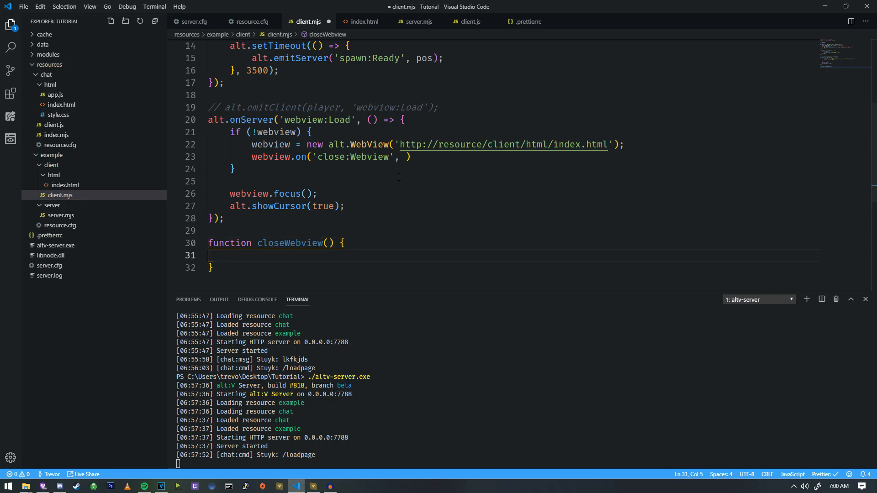
Pass closeWebview as the close:Webview handler, removing the stray parentheses after it.
text(closeWebview)
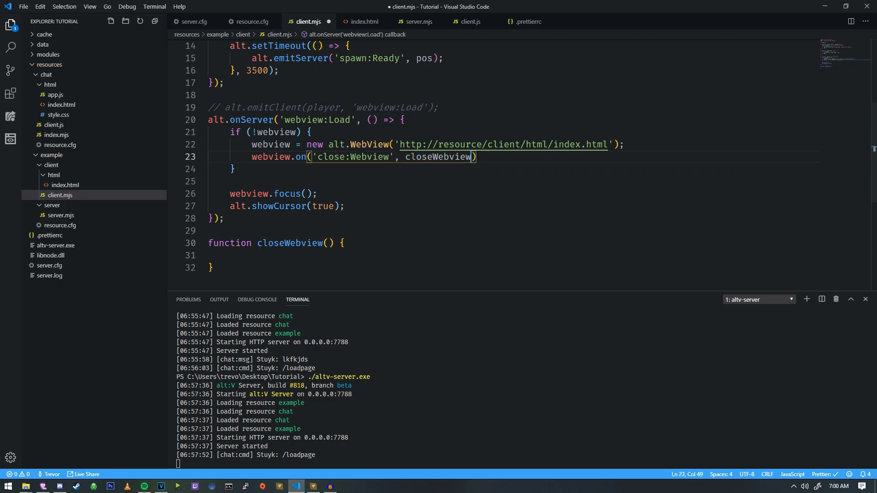
double_click(416, 156)
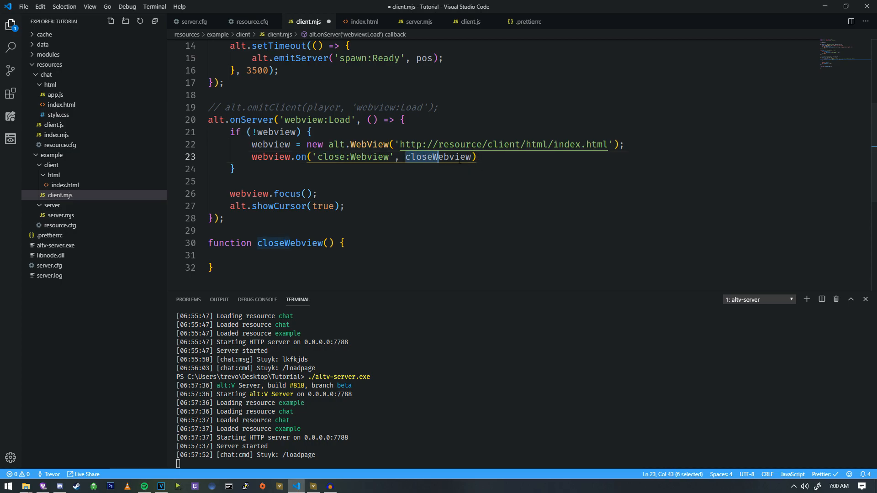
click(212, 230)
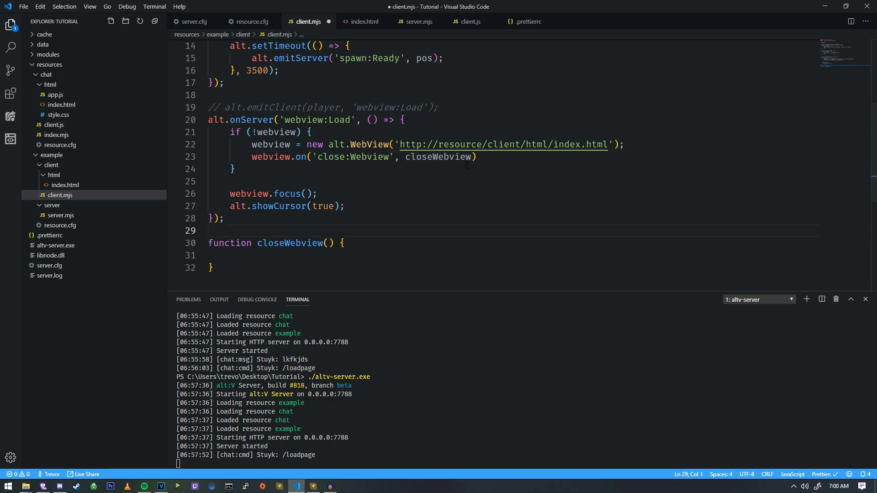
double_click(439, 157)
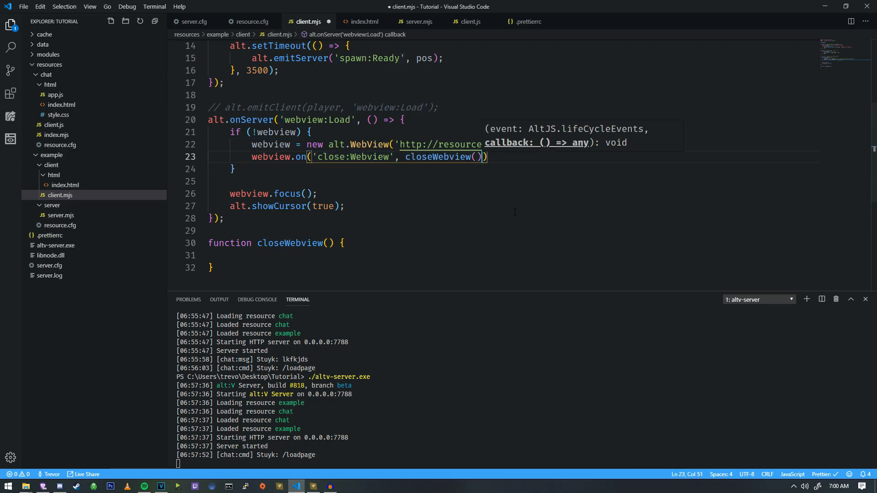
key(Backspace)
text(;)
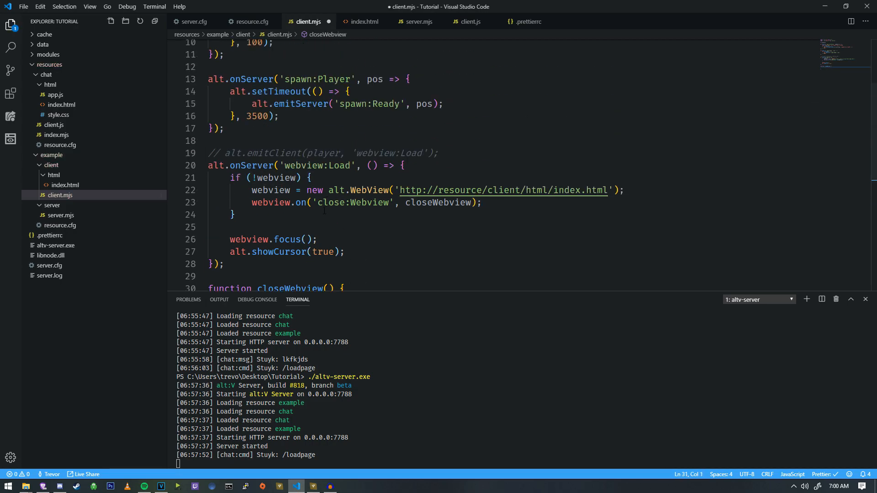
scroll(down, 3)
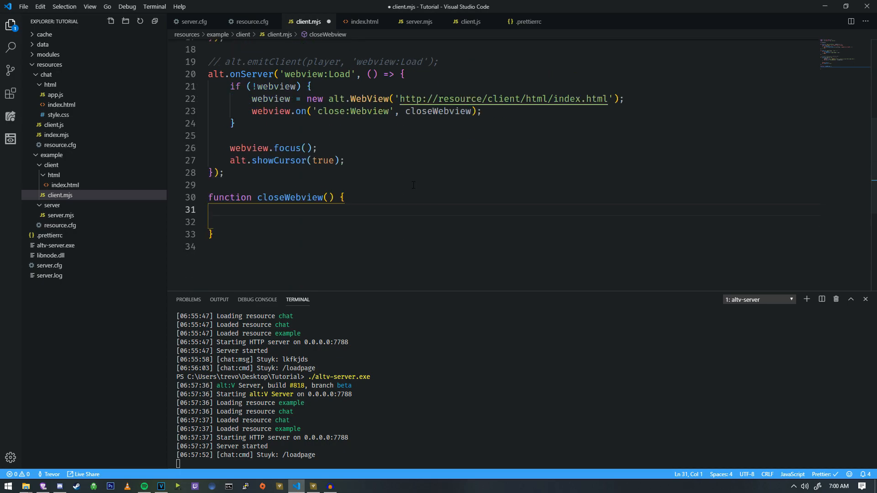
Fill closeWebview with alt.showCursor(false); webview.destroy(); webview = undefined;.
text(alt.showCursor(f)
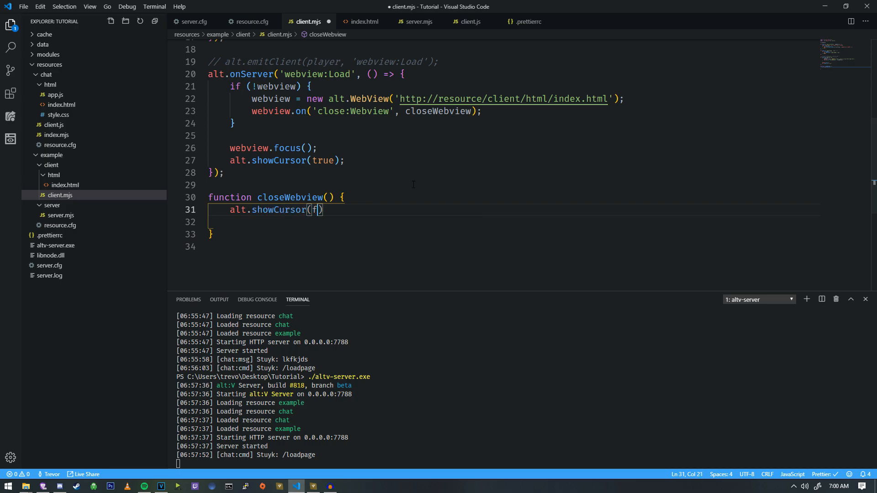
text(alse);)
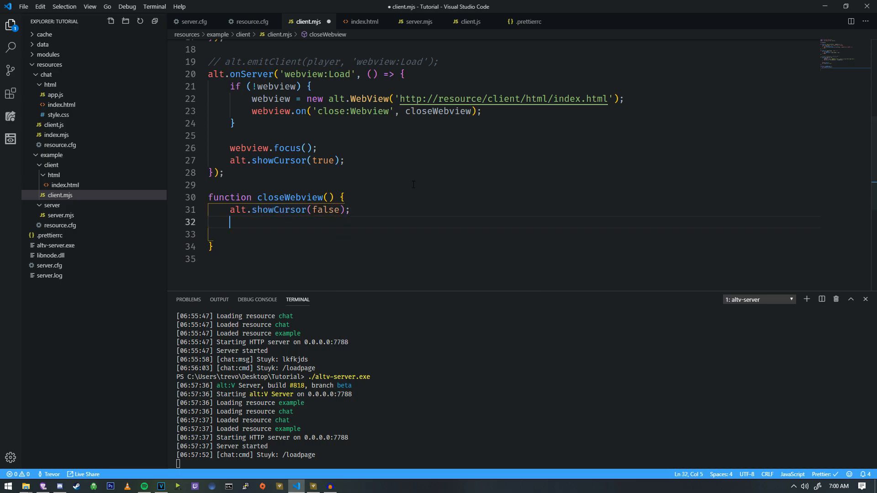
text(webview.dest)
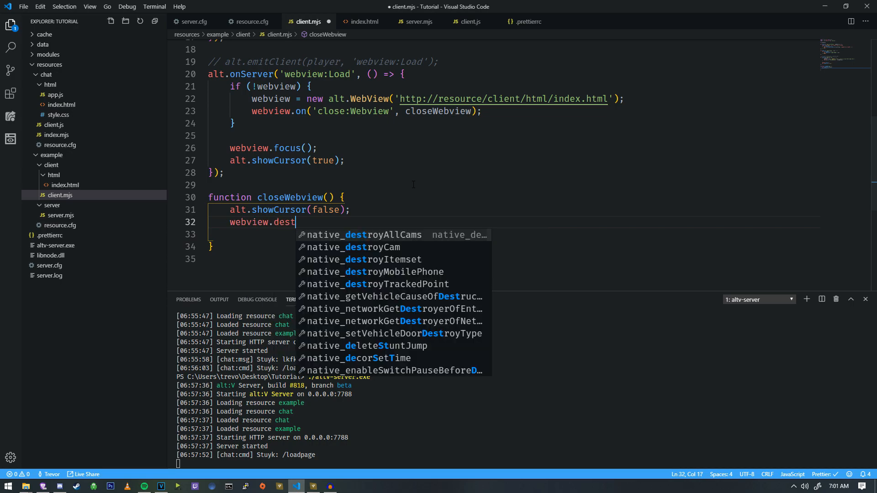
text(roy();)
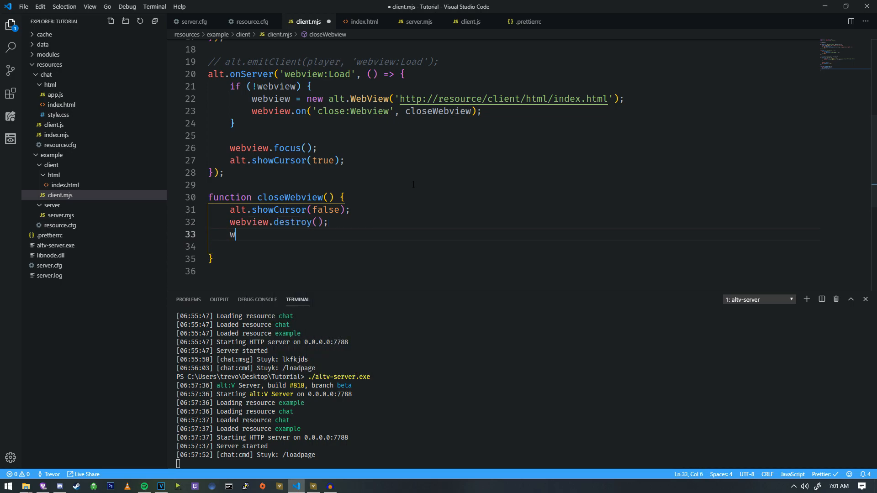
text(ebview =)
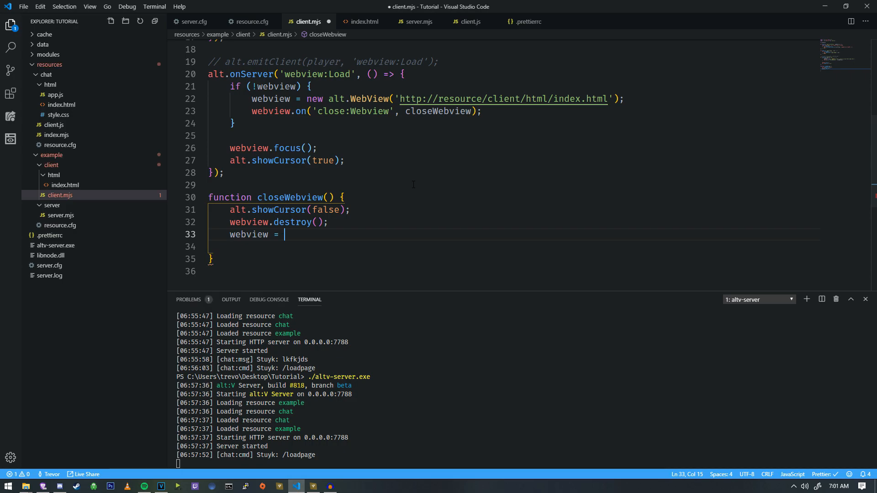
text(undefined;)
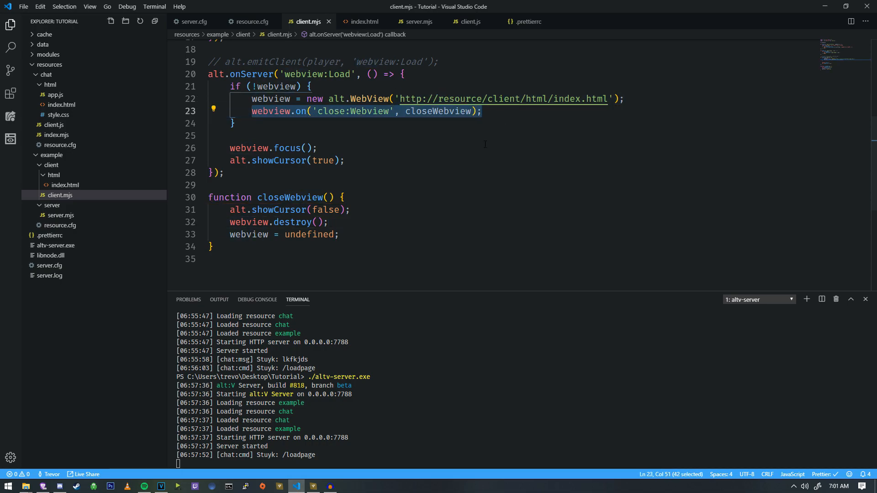
Review the close:Webview listener, showCursor line and webview uses, and save client.mjs.
double_click(438, 111)
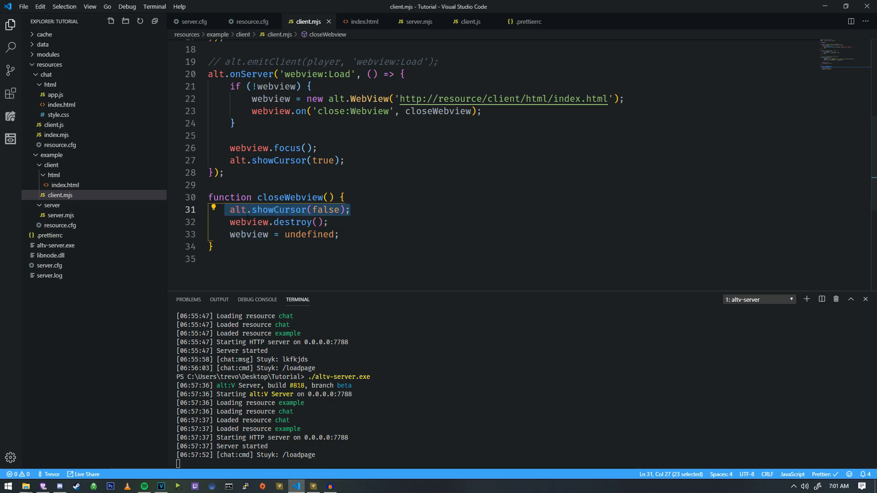
click(339, 234)
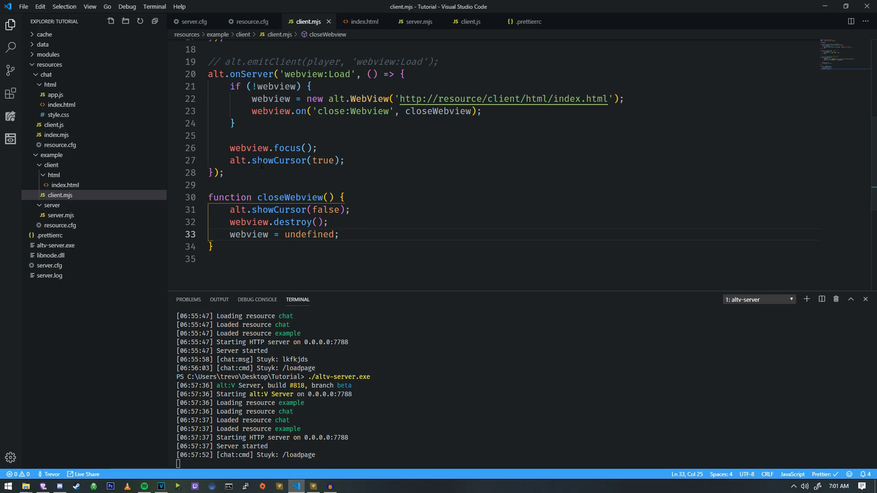
scroll(up, 3)
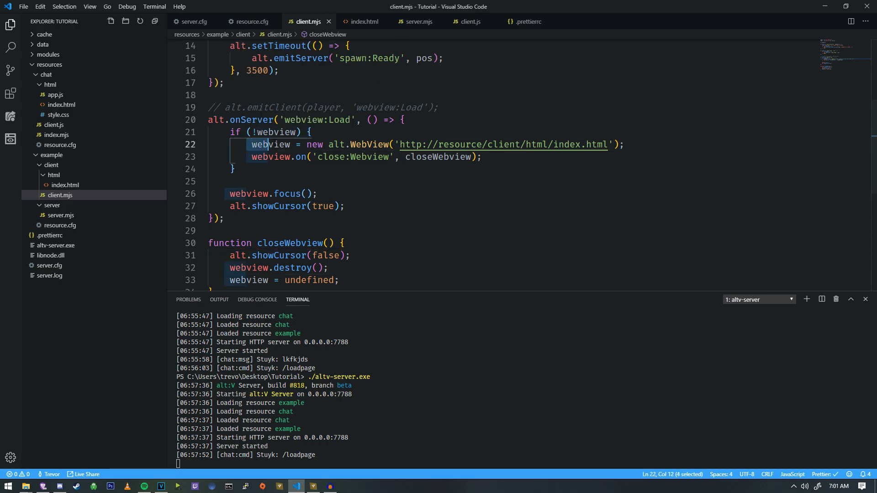
click(349, 209)
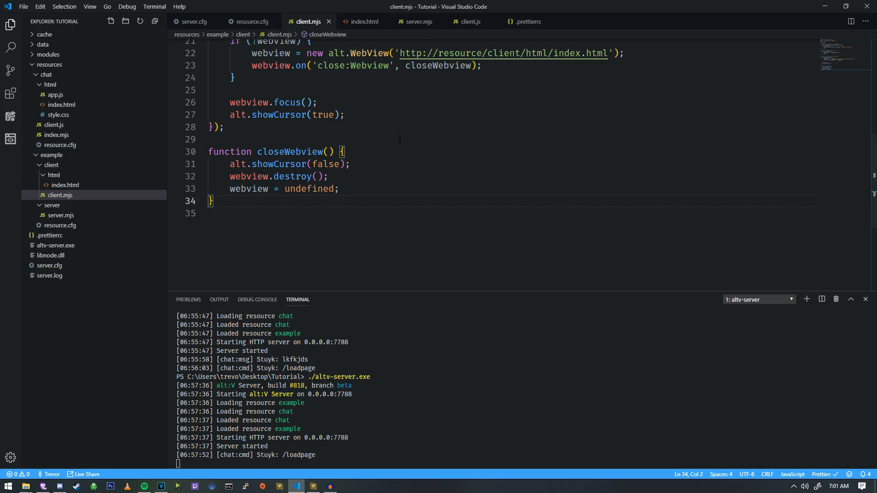
scroll(up, 3)
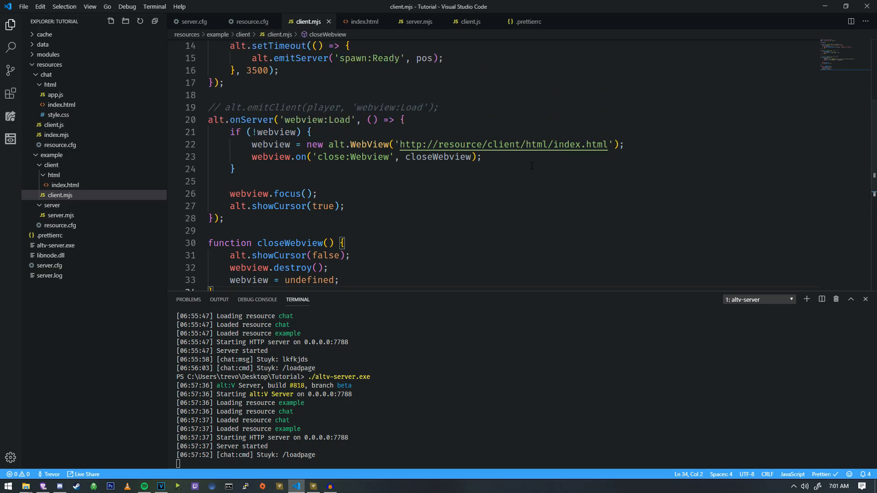
mouse_move(362, 22)
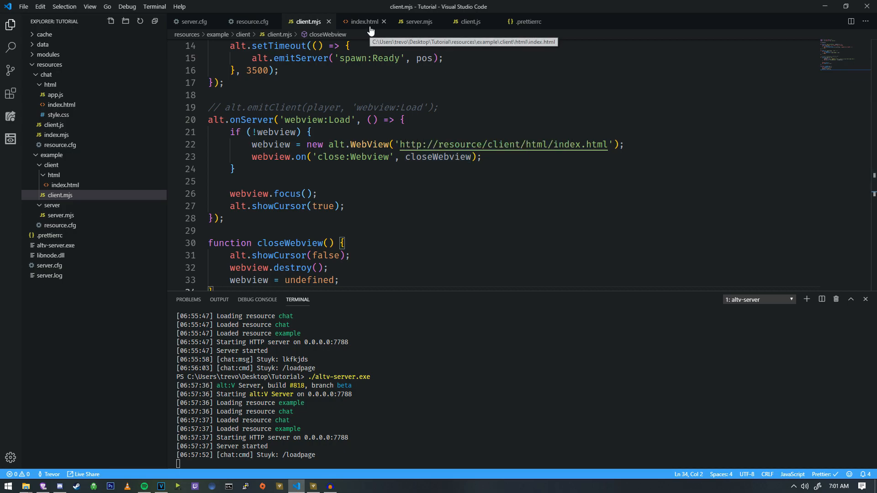
mouse_move(170, 150)
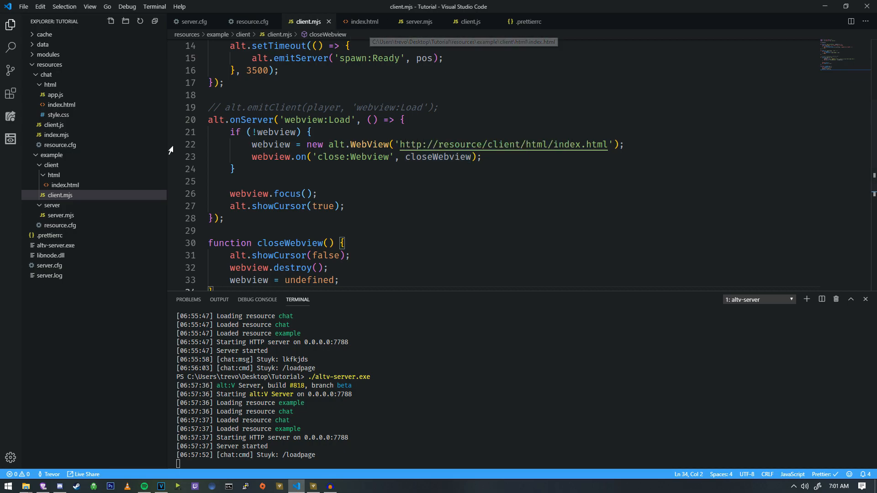
Open index.html and create a new app.js file in the client html folder.
click(64, 185)
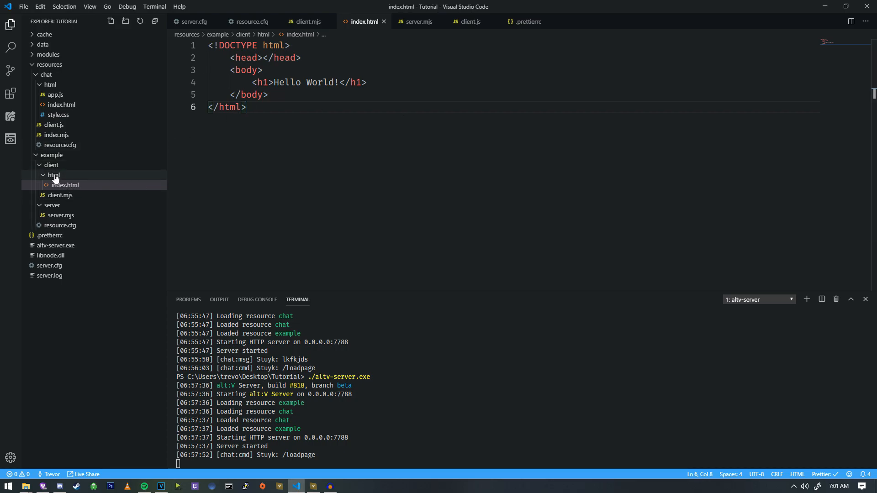
click(111, 20)
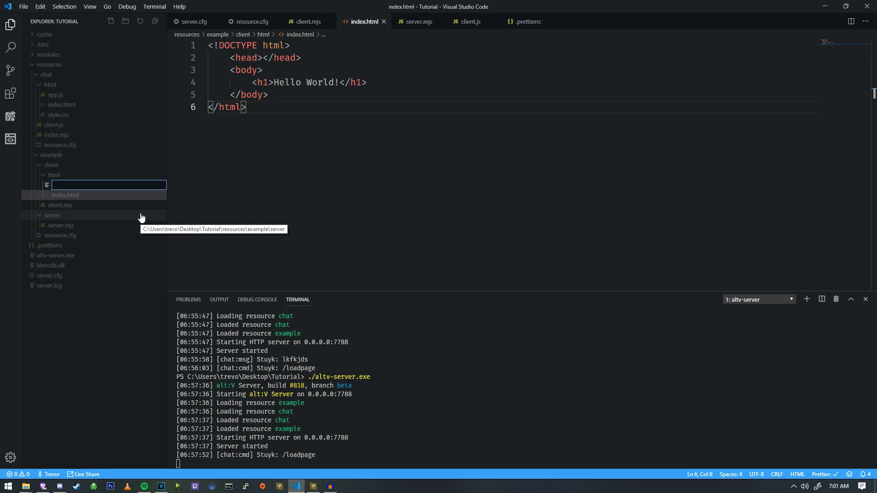
text(app.js)
click(514, 95)
text(<)
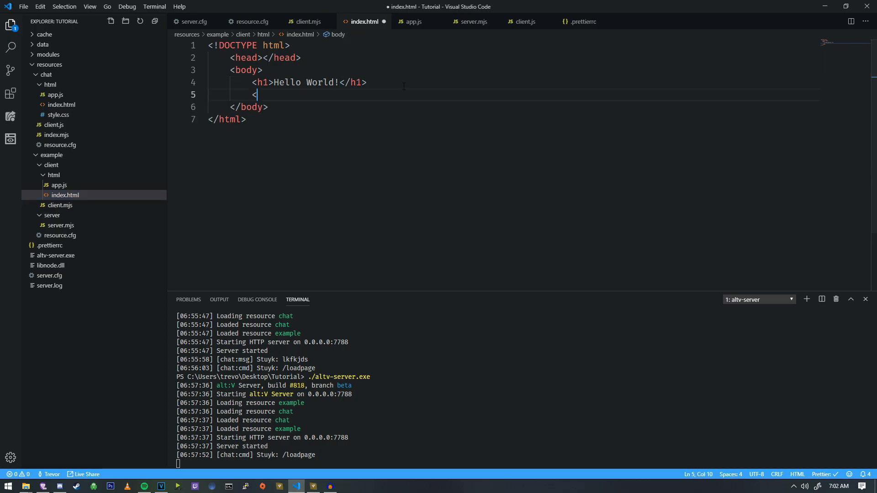
Add a <script src="app.js" type=""> tag to index.html.
text(script)
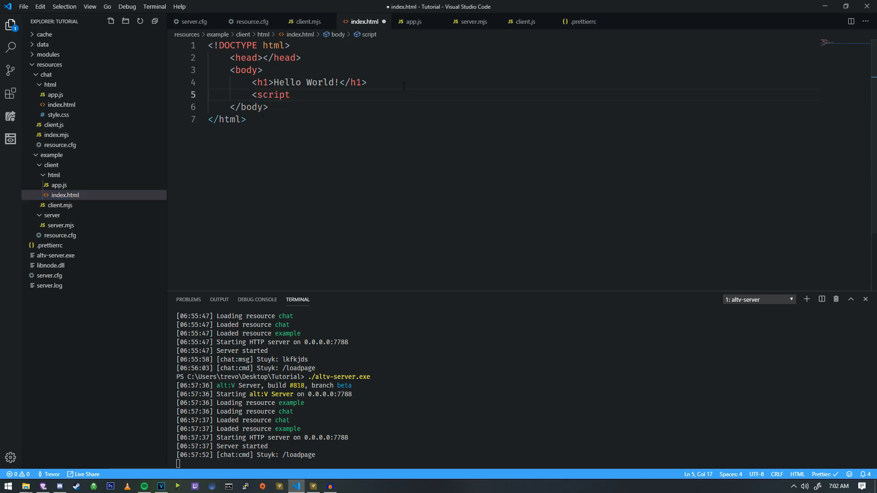
text(src="app.js")
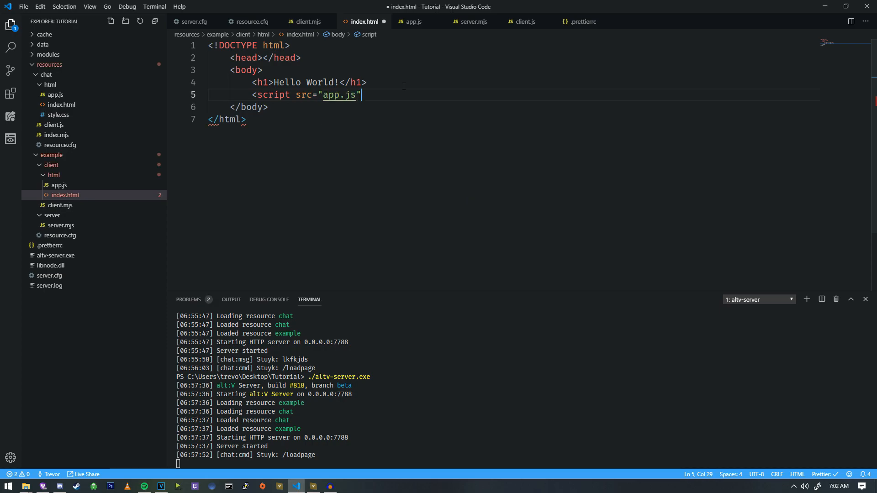
text(type="")
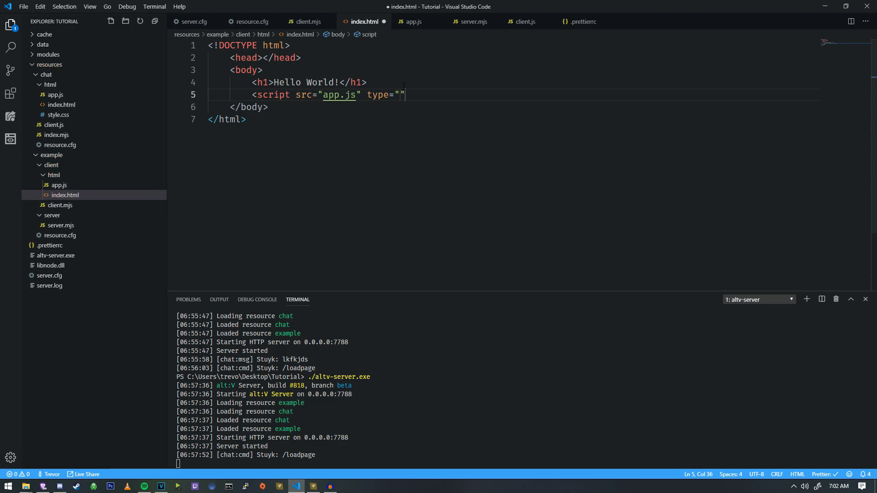
text(javascript/)
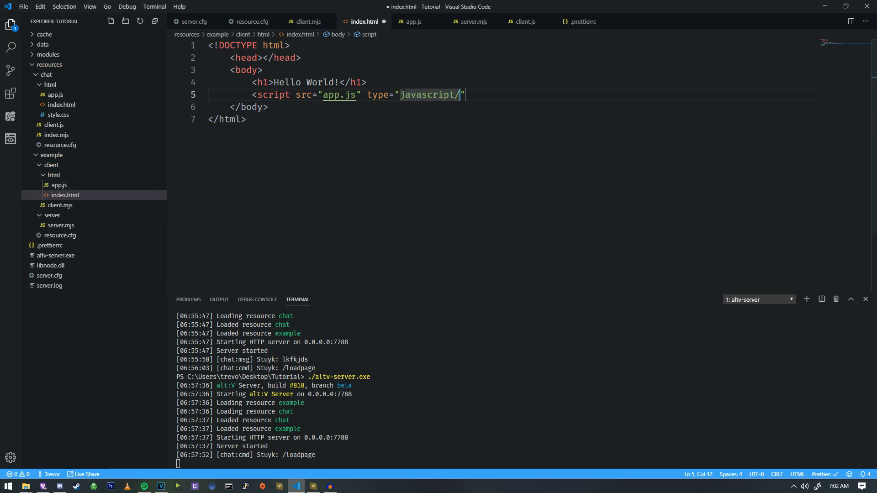
key(BackSpace)
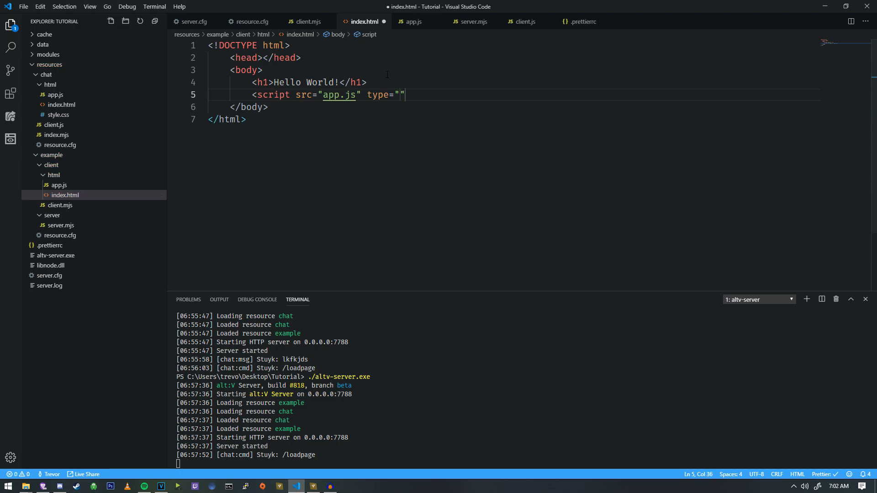
key(Backspace)
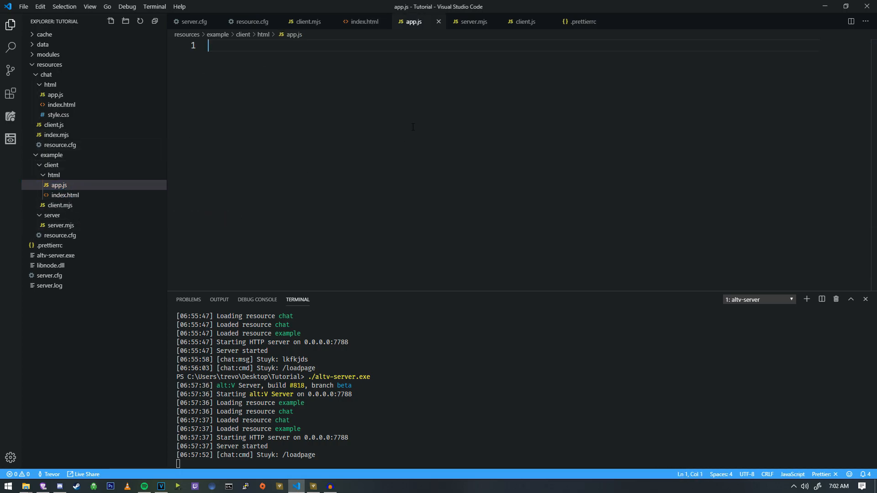
Make app.js log 'test' and restart the alt:V server with ./altv-server.exe.
text(console.log)
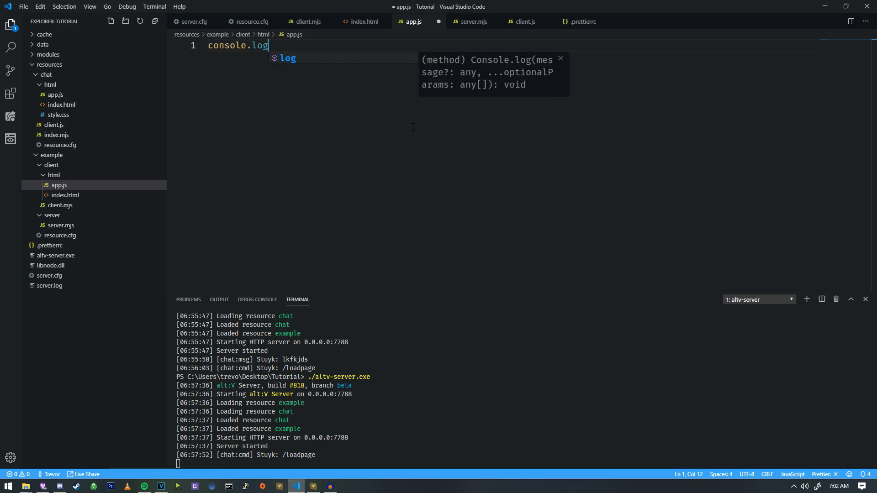
text(('test');)
click(523, 464)
text(./altv-server.exe)
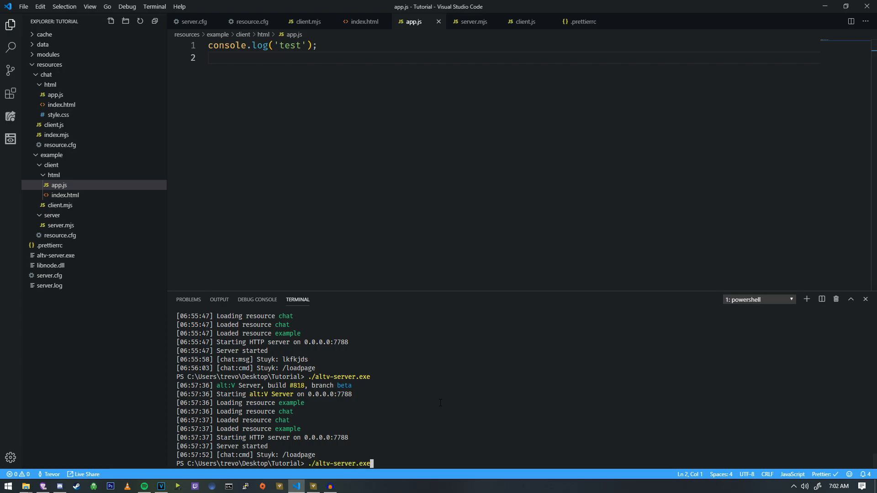
key(Return)
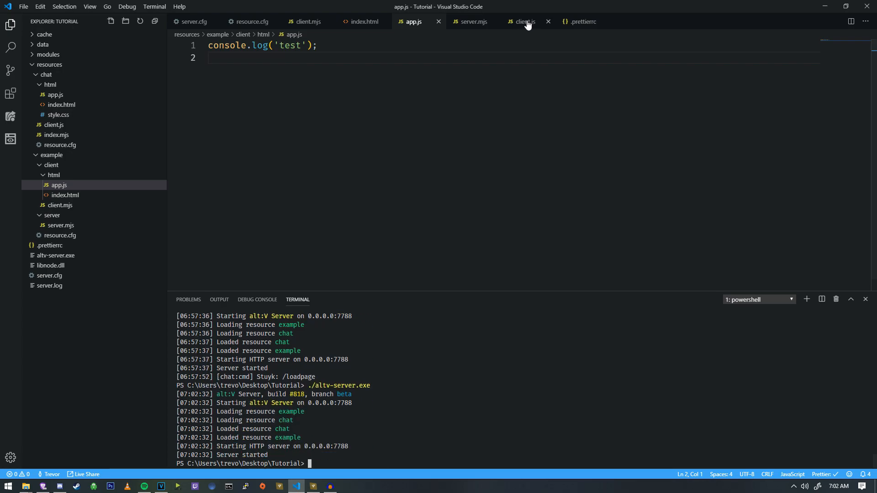
Collapse the example client and chat folders and open the example resource's client.mjs.
click(521, 21)
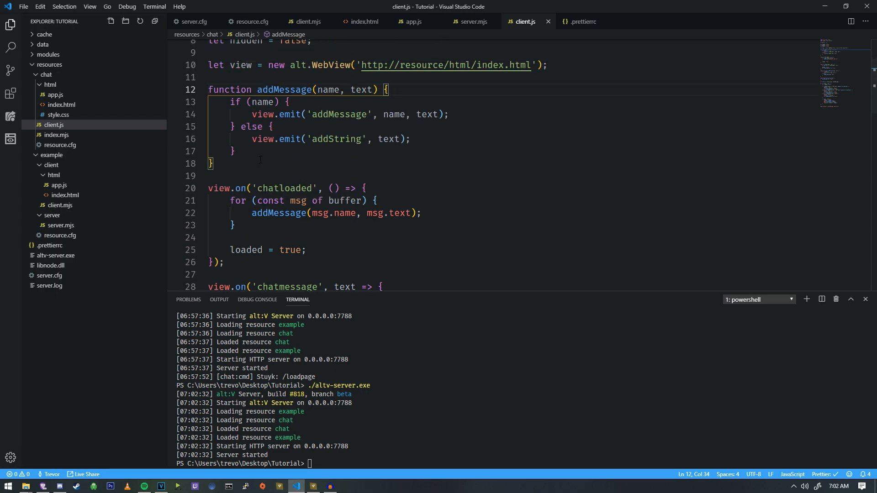
scroll(down, 3)
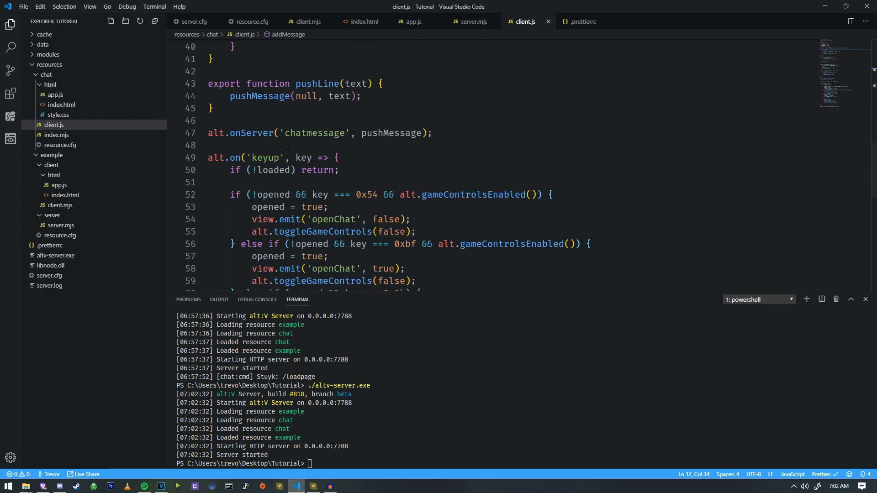
click(51, 165)
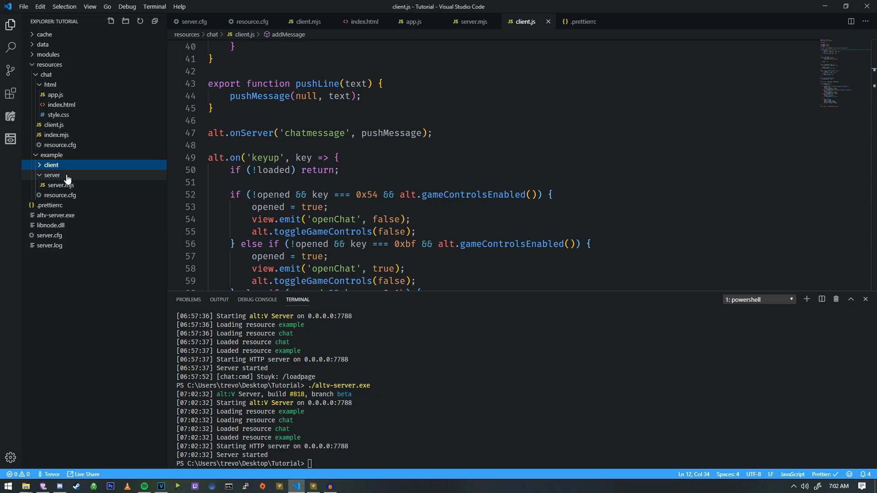
click(45, 74)
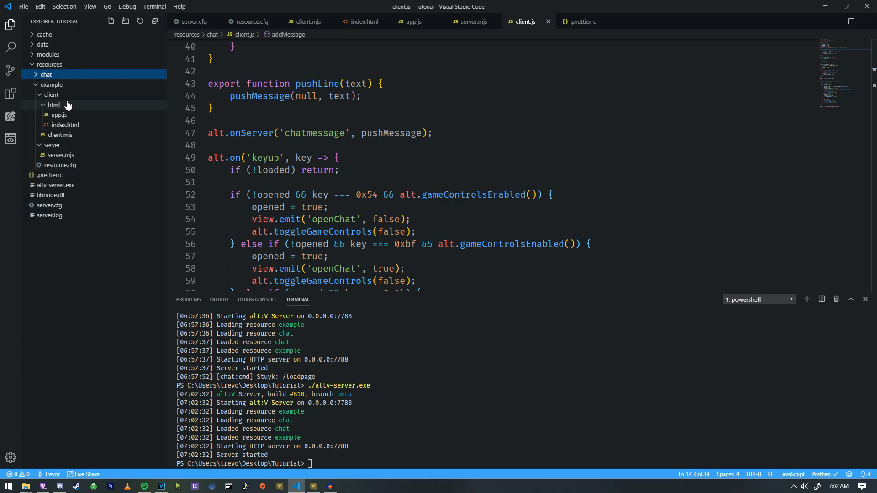
click(59, 134)
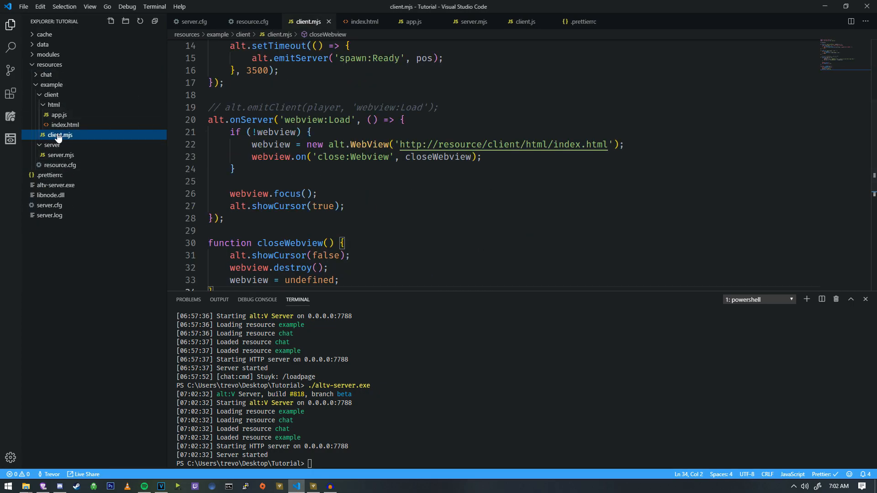
Change the alt.setTimeout delay in client.mjs from 3500 to 100.
scroll(up, 3)
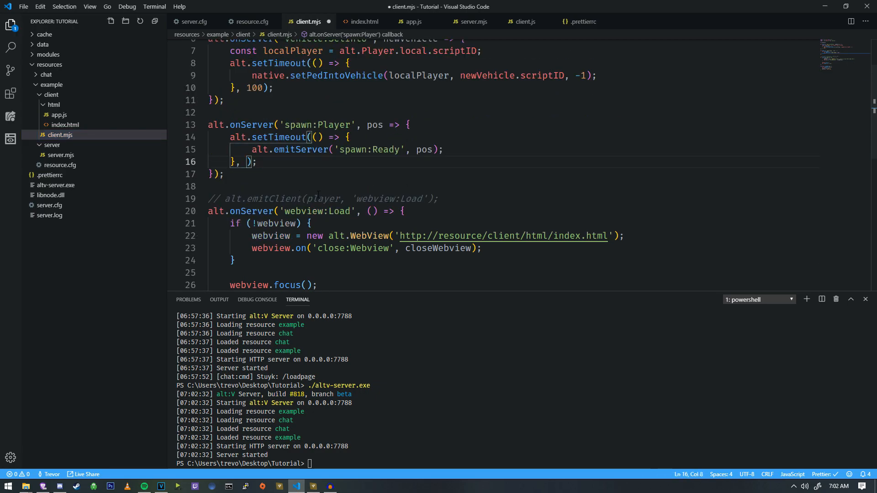
text(100)
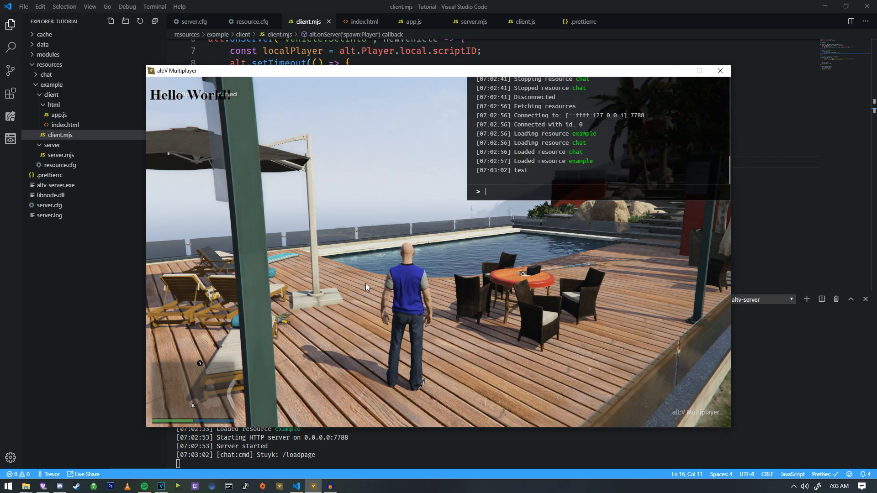
After checking the Hello World page and 'test' log in game, return to VS Code.
click(8, 485)
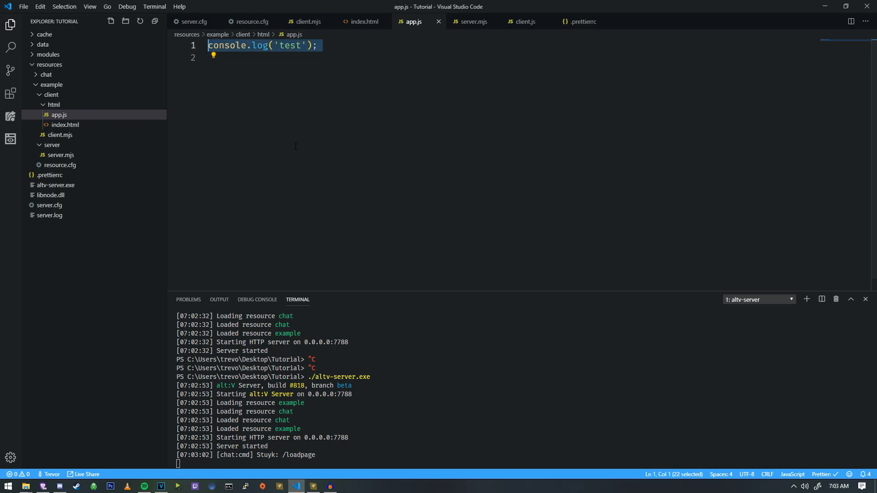
Replace the test log with window.addEventListener('keydown', key => {}) and begin an if on key.
key(Delete)
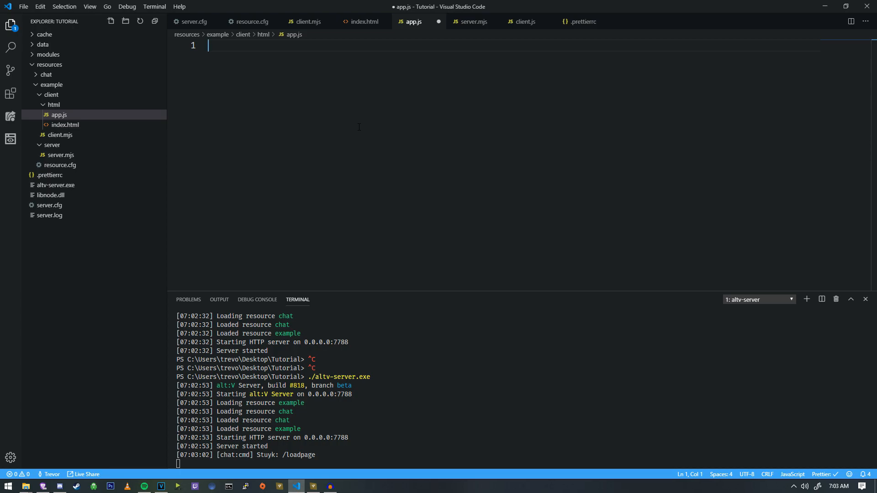
key(Enter)
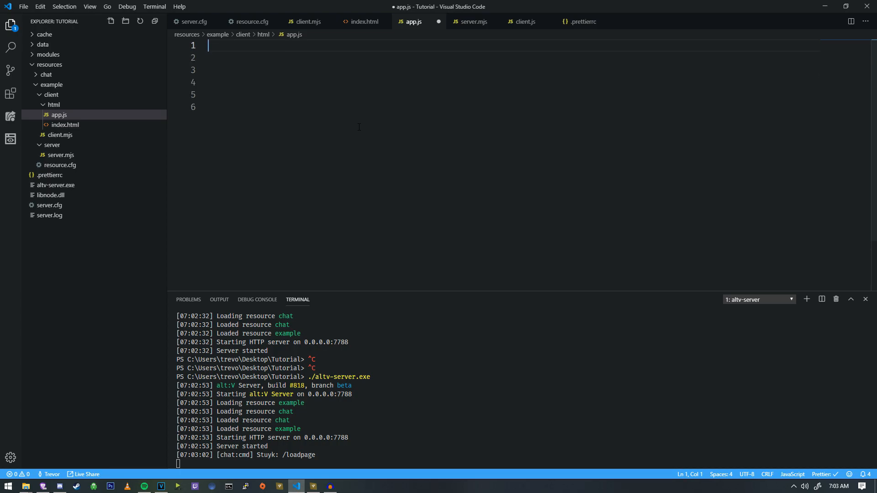
text(document)
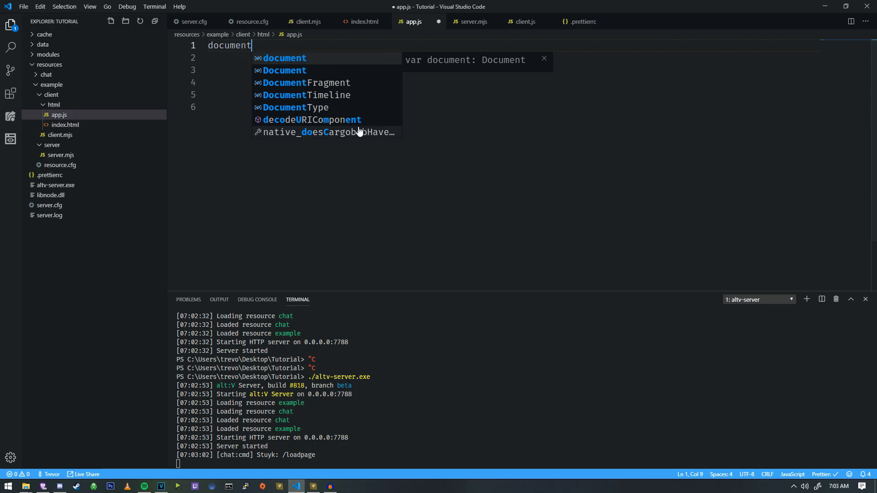
text(w)
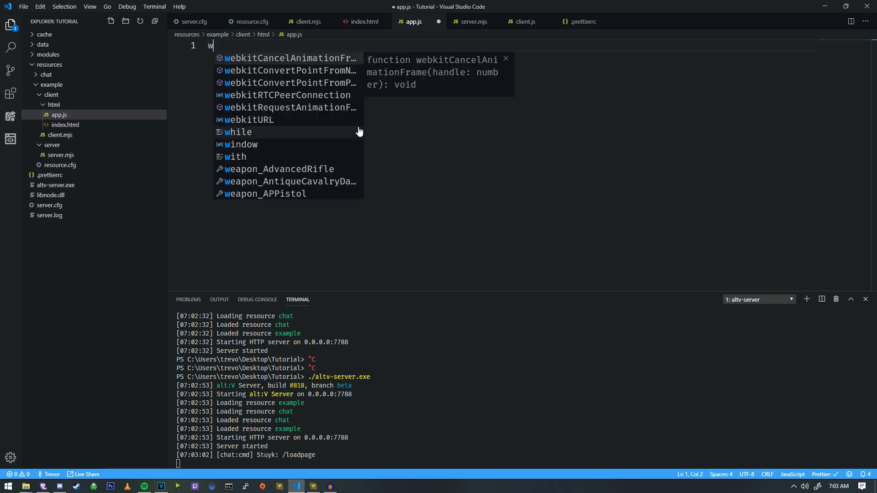
text(indow.addEventListener(')
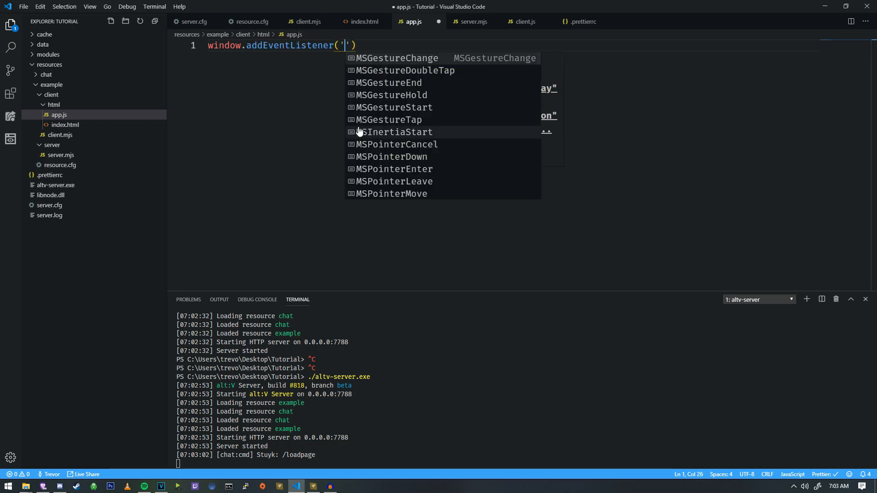
text(on)
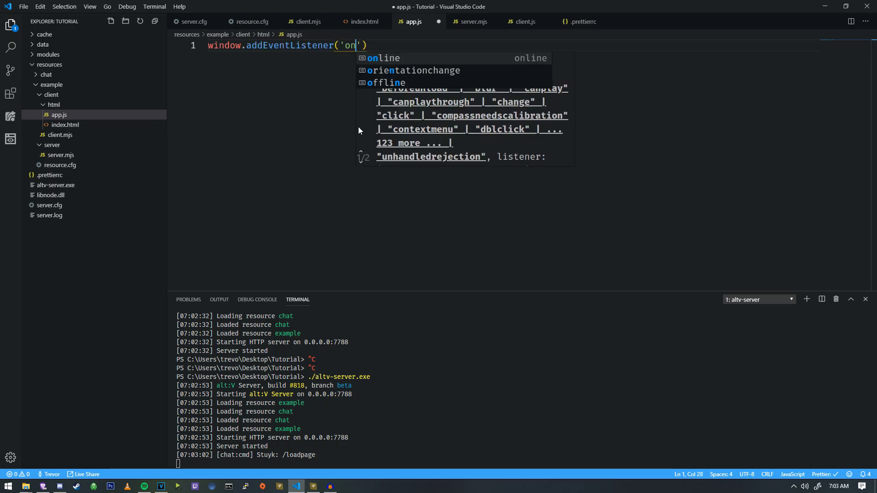
text(keydown)
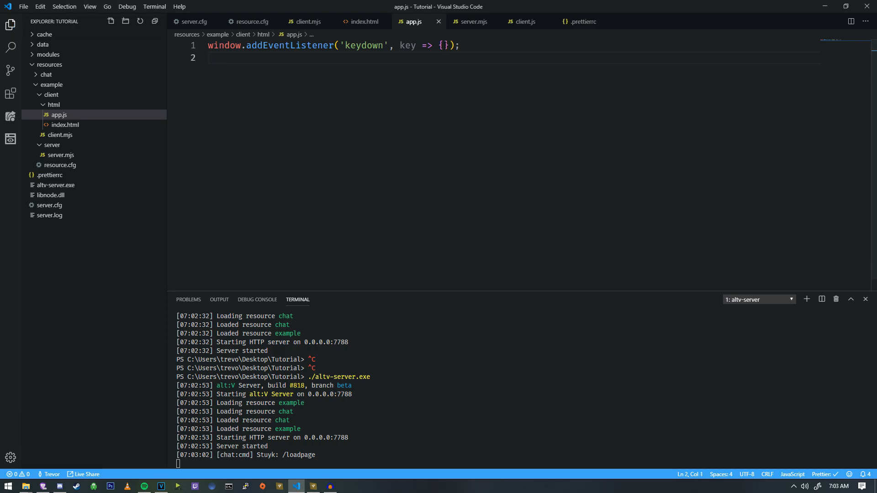
key(Enter)
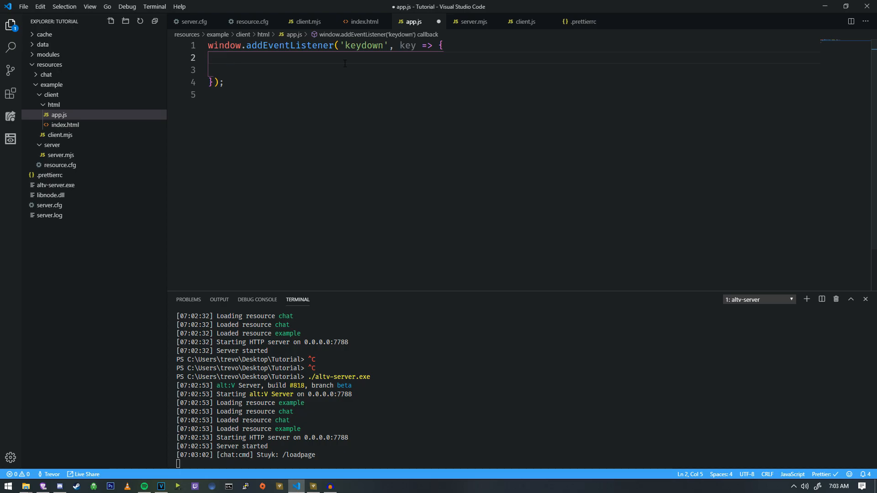
text(if (key)
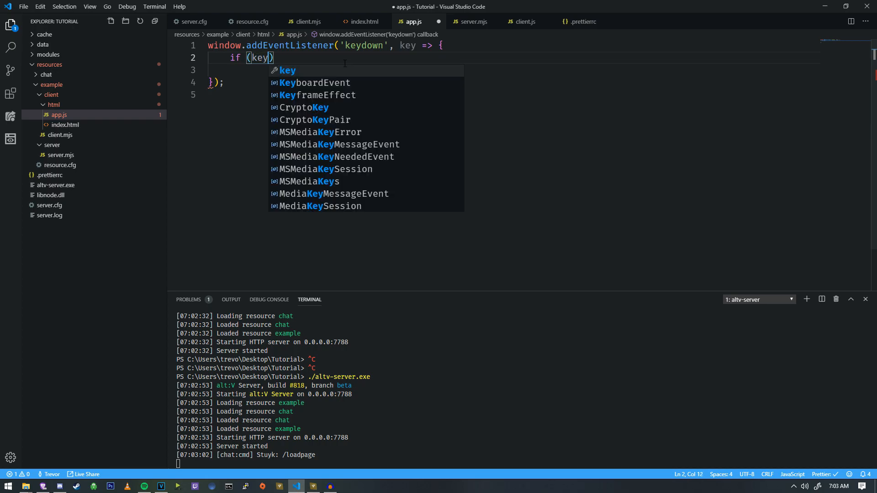
Check key === 'Escape' and 'alt' in window before calling alt.emit.
text(=== 'Escape'))
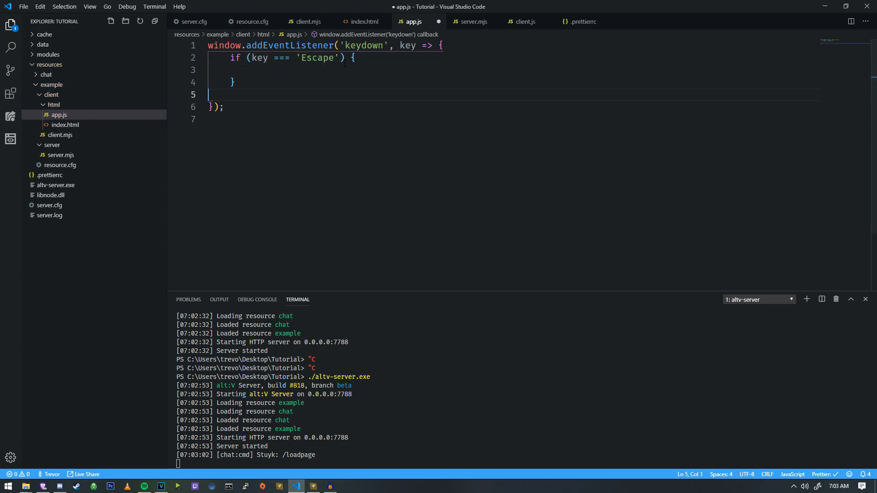
text(if ()
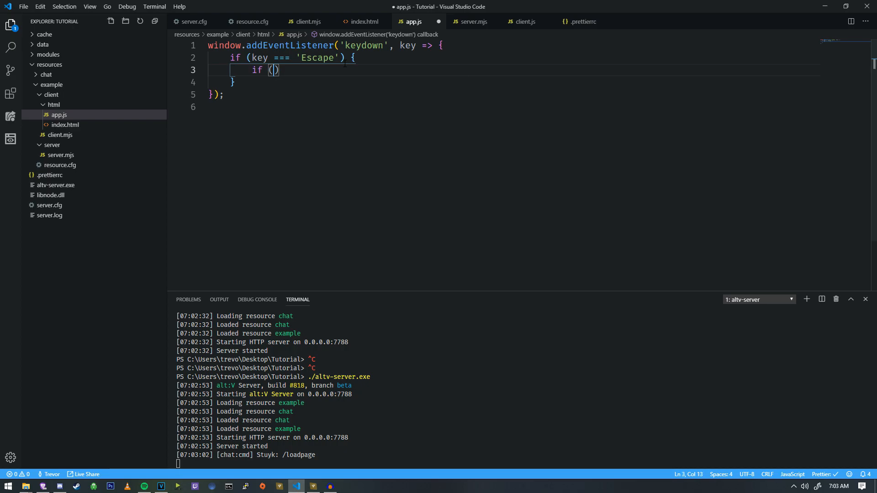
text('alt' in window)
text(AltJS.emi)
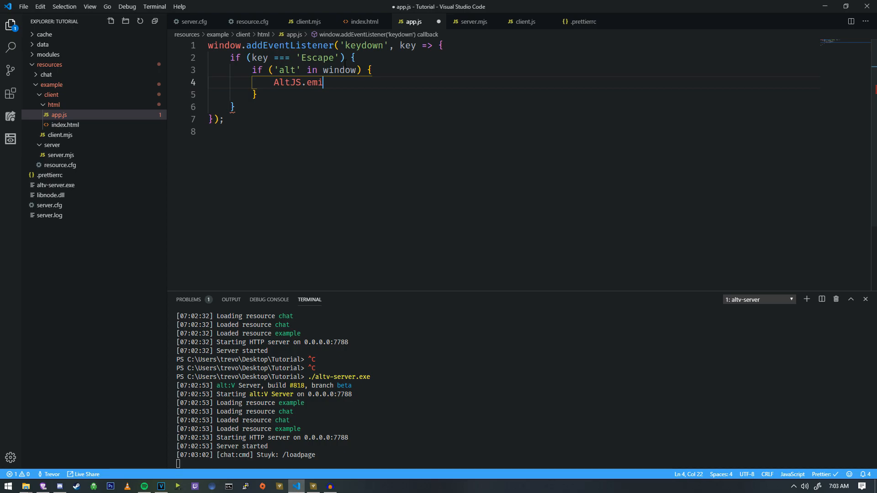
text(al)
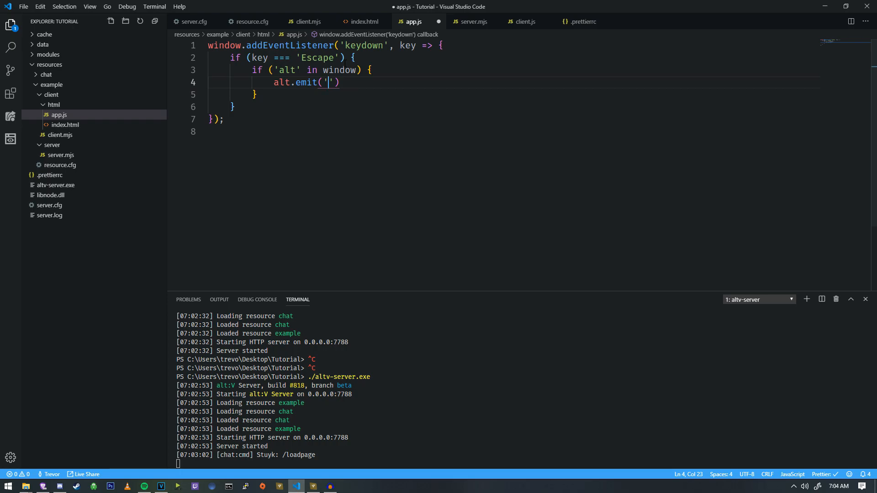
Confirm the close:Webview event name in client.mjs and finish the emit with a semicolon.
click(307, 21)
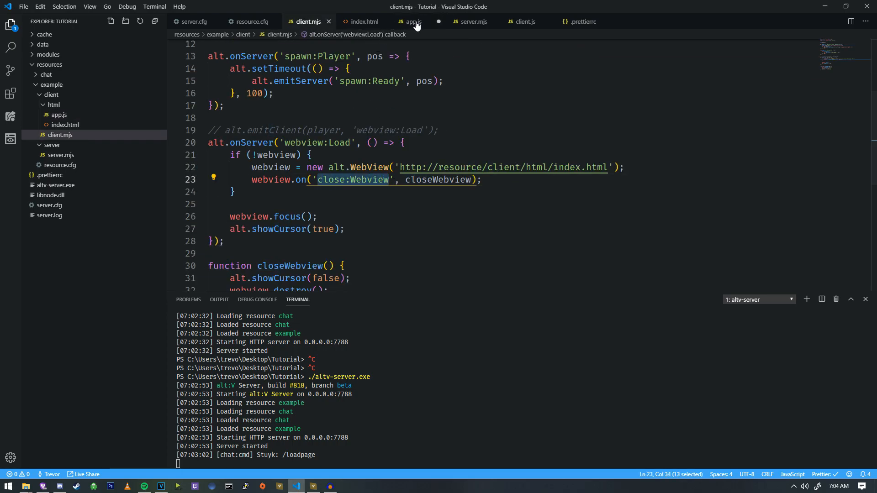
click(413, 21)
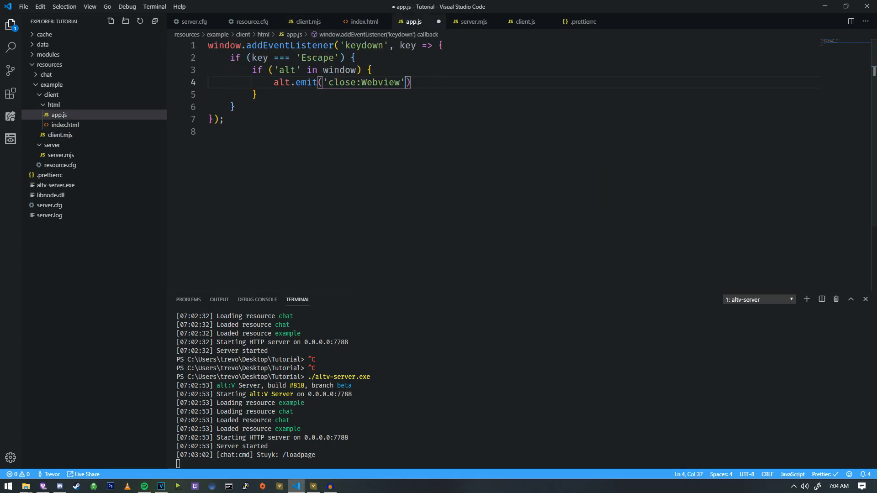
text(;)
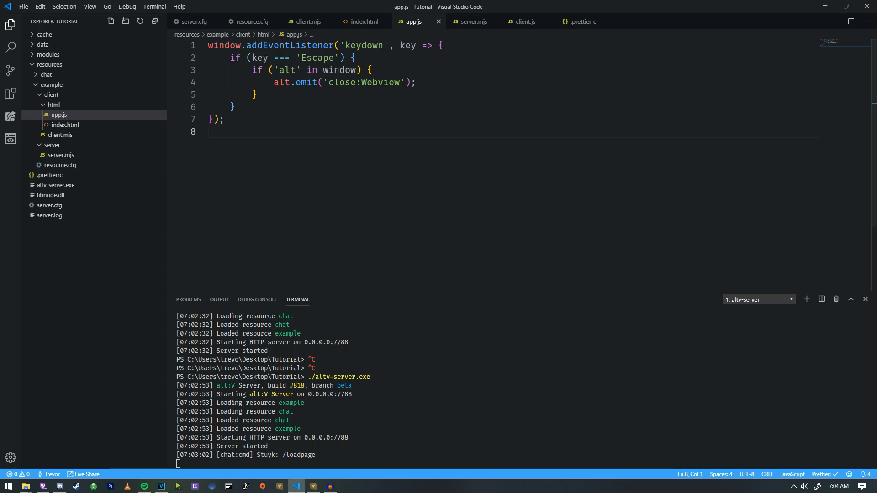
Add an else branch after the alt check logging 'Closing Window' in app.js, and save.
double_click(319, 58)
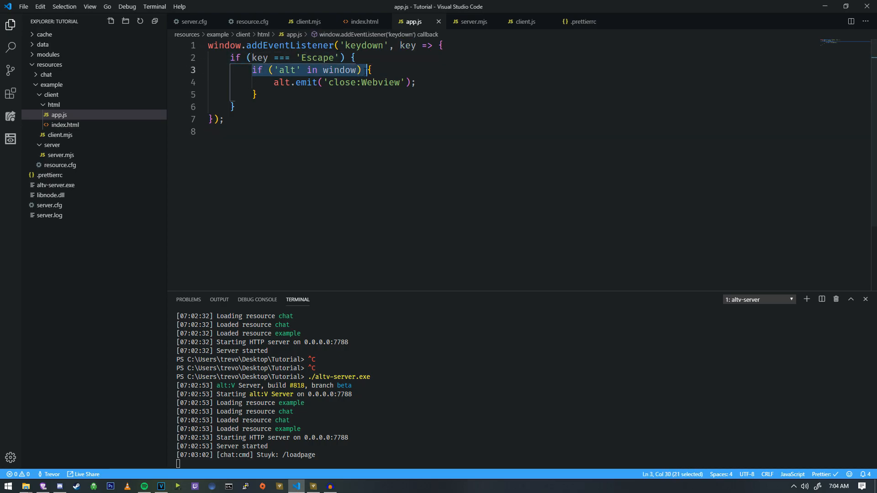
click(262, 70)
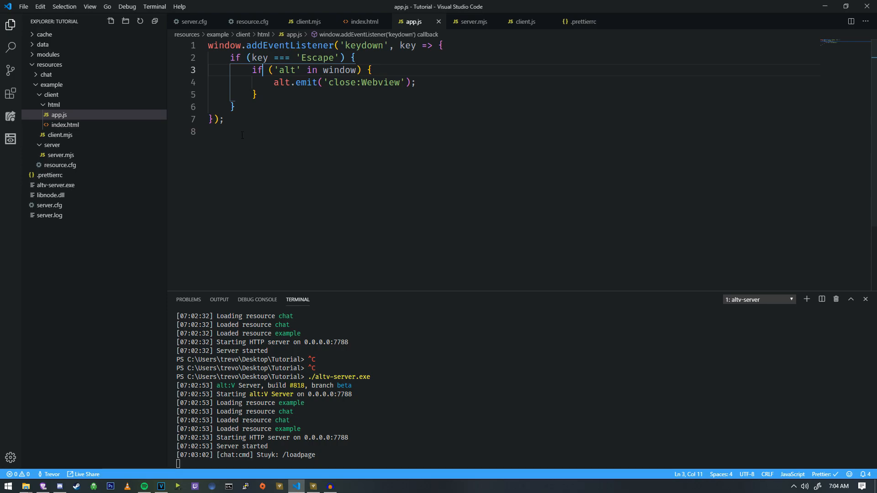
click(255, 94)
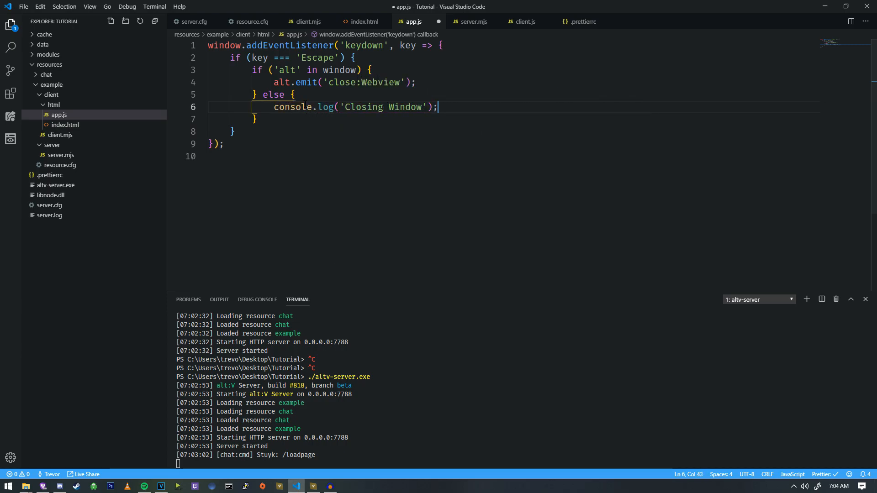
triple_click(355, 106)
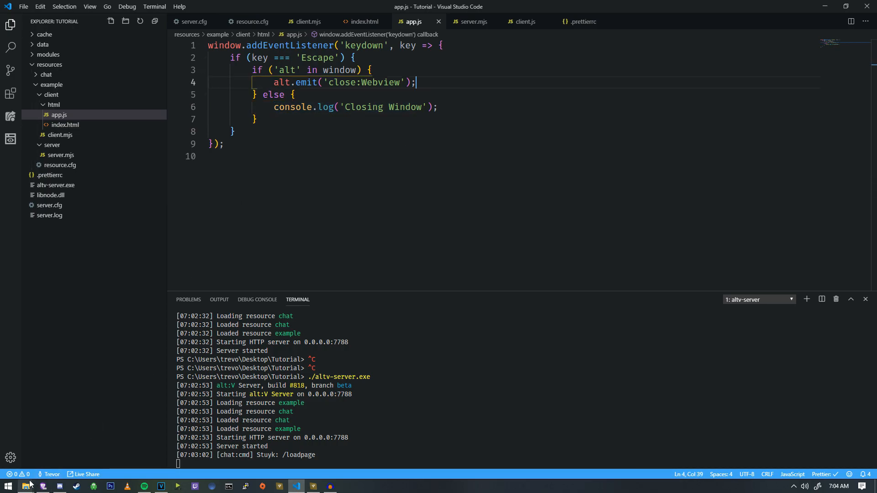
Open index.html from the html folder in Brave with DevTools, then return to VS Code.
right_click(58, 115)
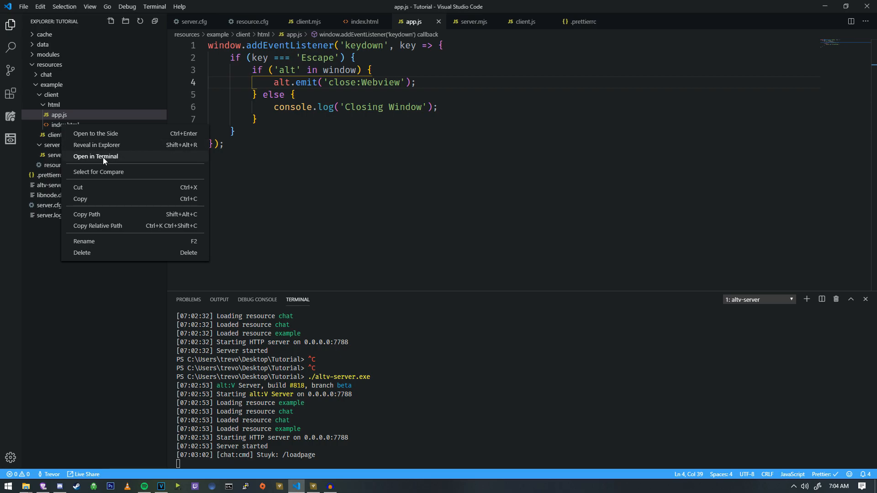
click(97, 145)
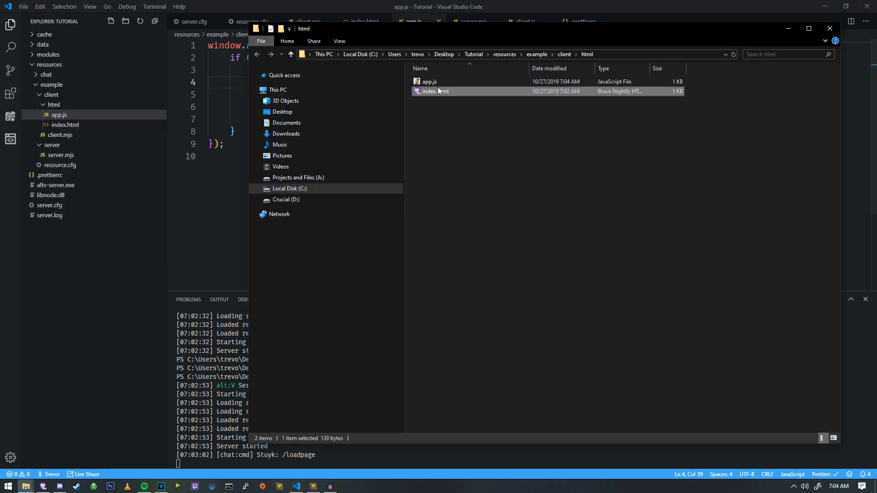
double_click(440, 91)
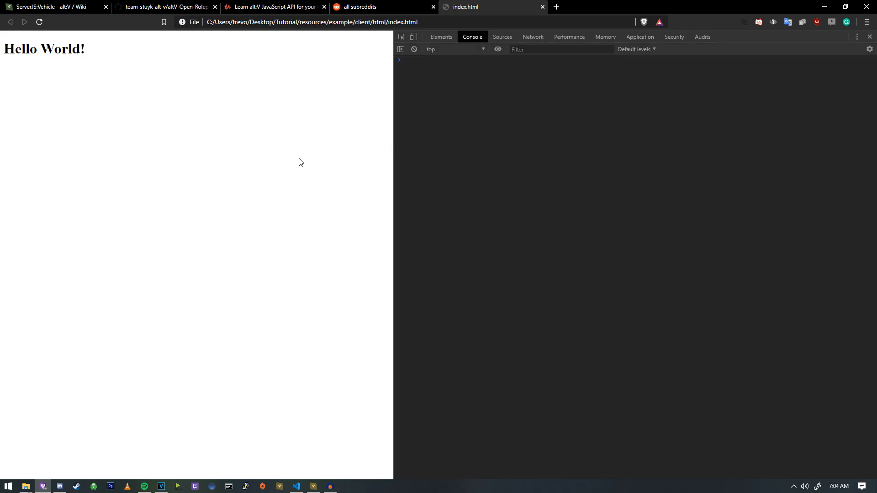
mouse_move(304, 95)
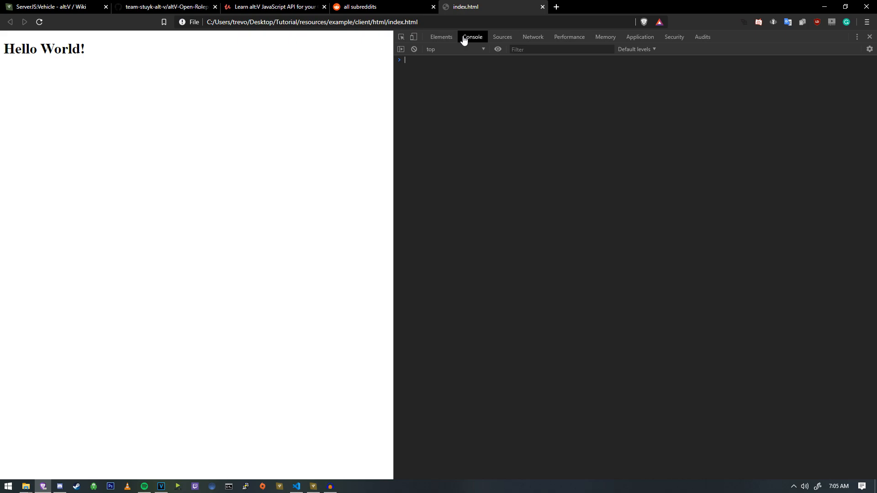
click(441, 37)
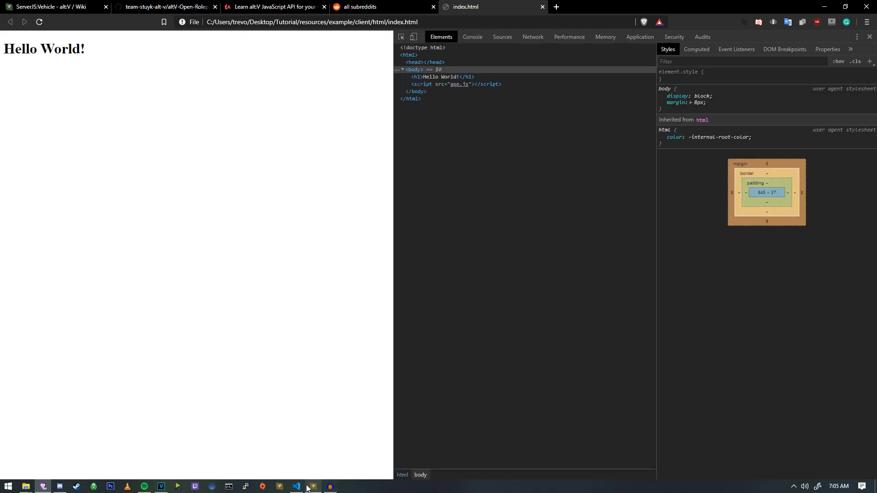
click(296, 486)
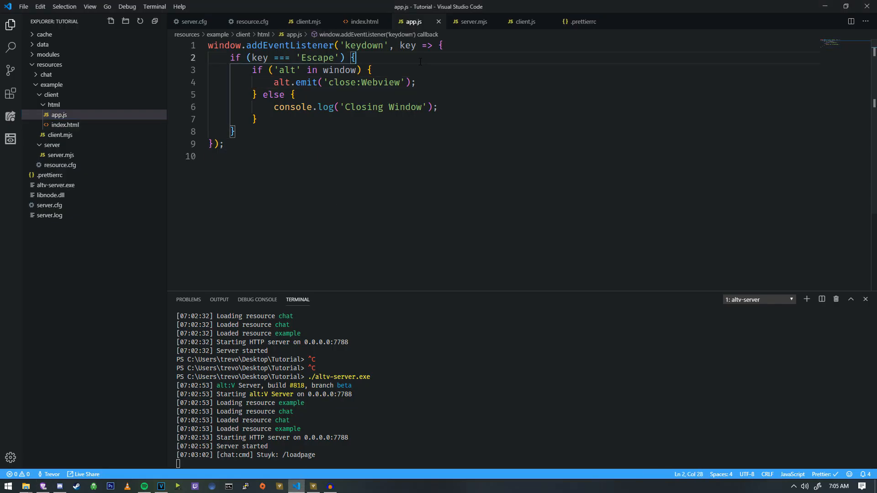
Log key at the listener's start, then press Escape on the Brave page to inspect the KeyboardEvent.
text(con)
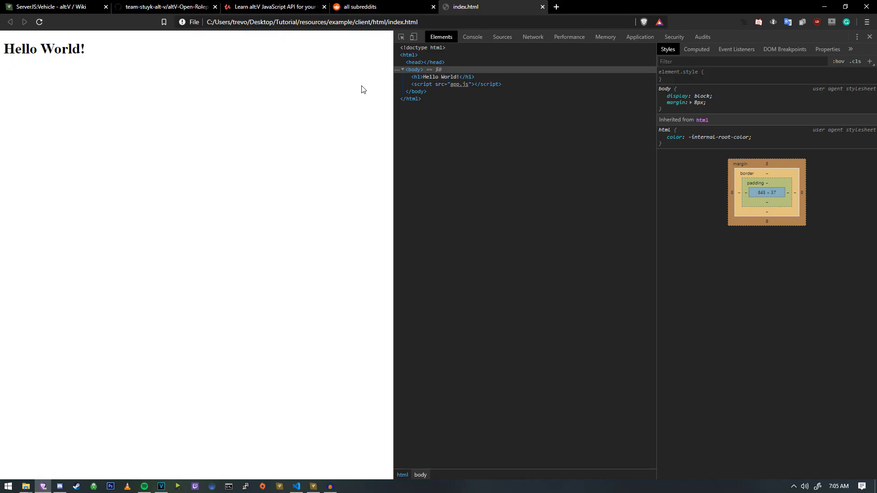
click(471, 37)
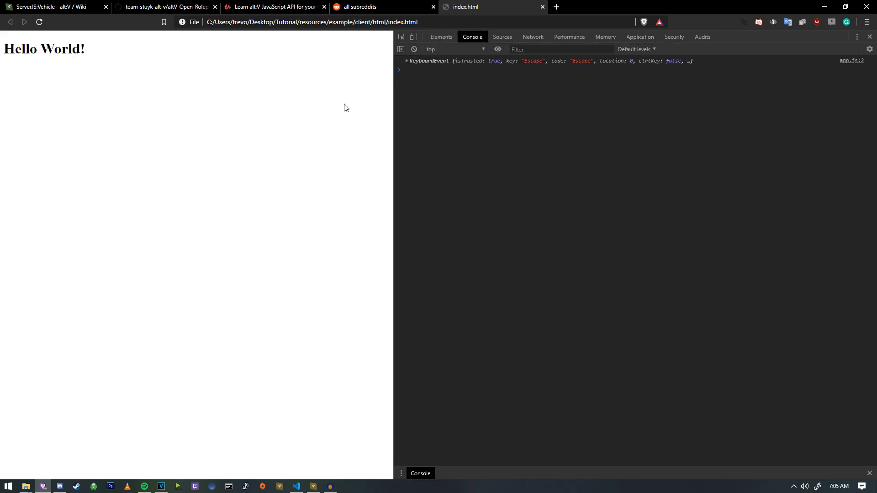
mouse_move(580, 65)
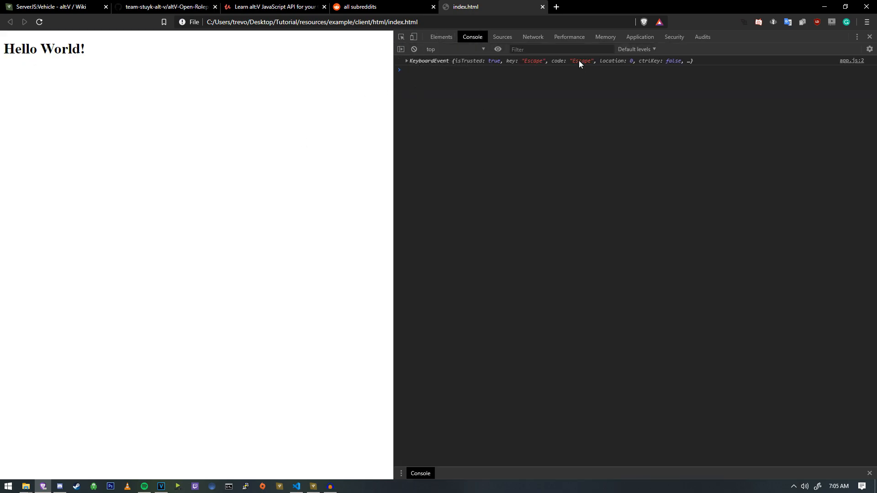
mouse_move(498, 66)
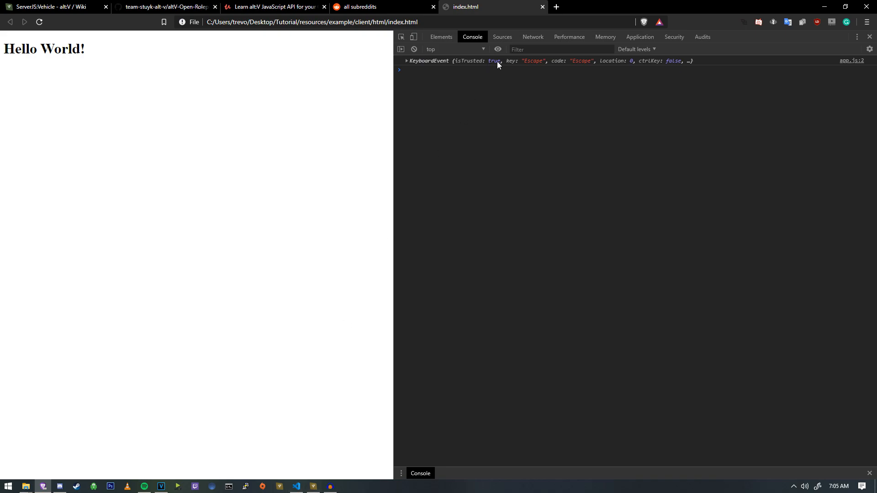
click(406, 60)
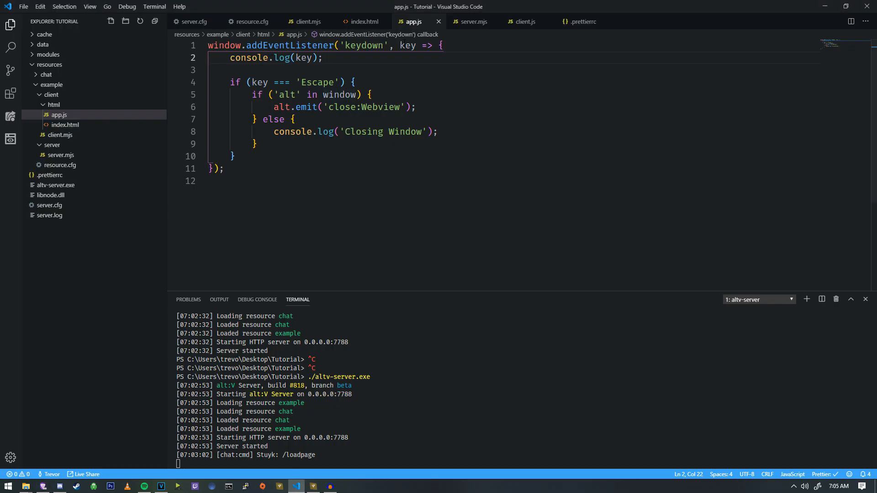
Rename the parameter to e, compare e.key to Escape, delete the debug log, then test in Brave.
text(e)
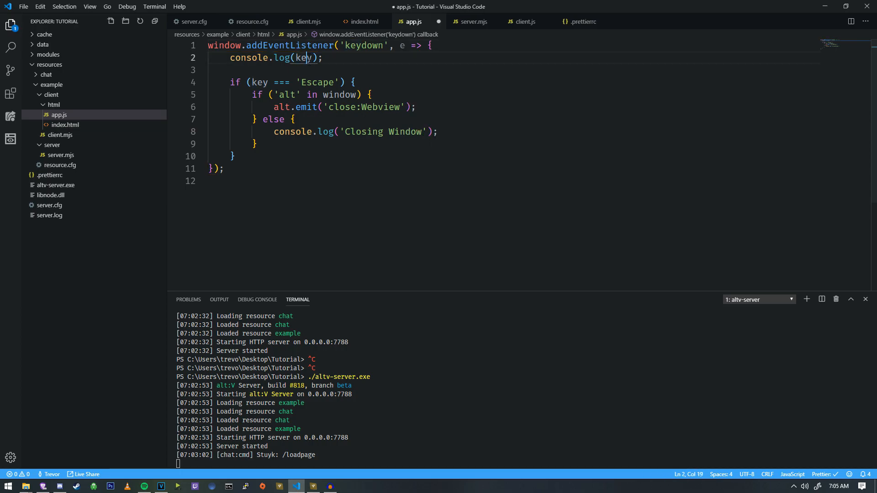
text(e.k)
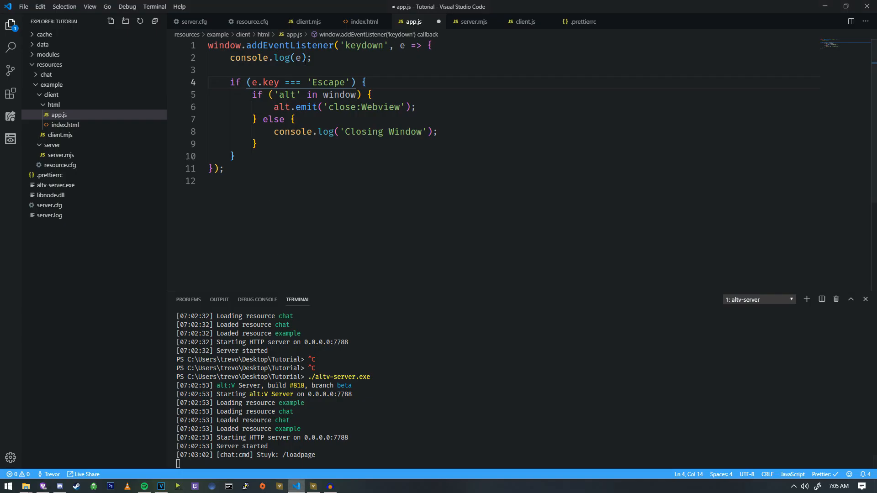
click(217, 70)
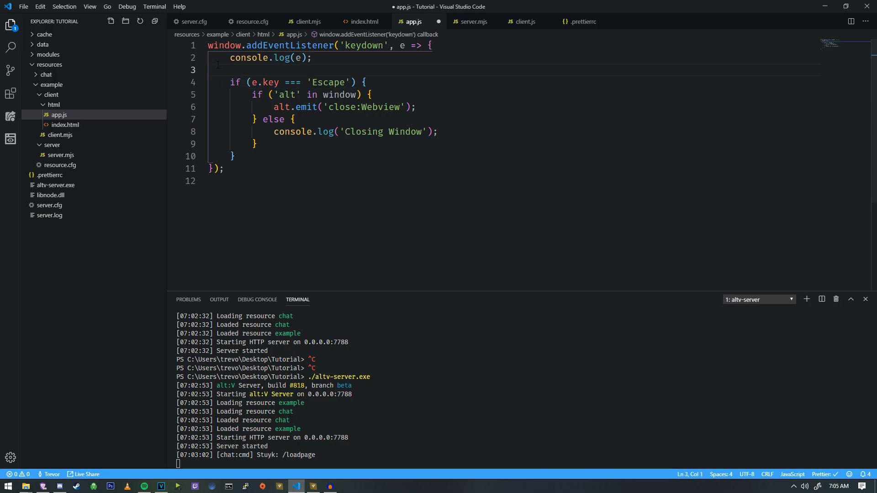
key(Backspace)
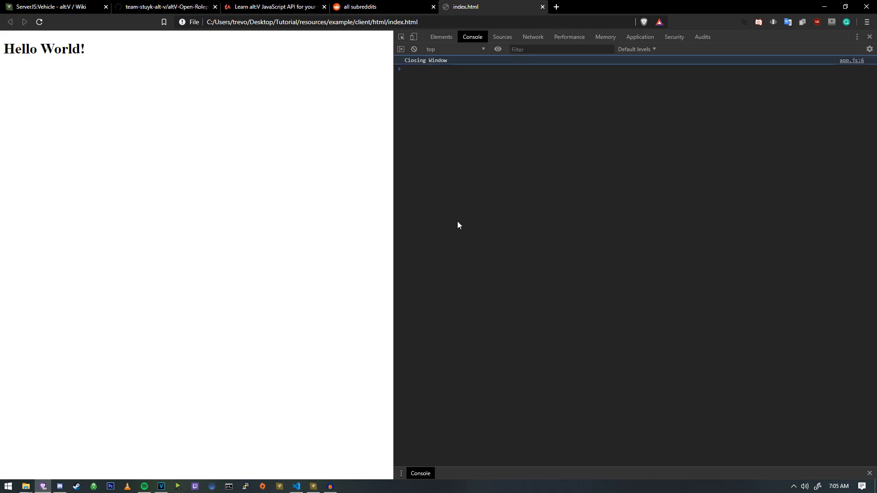
mouse_move(204, 107)
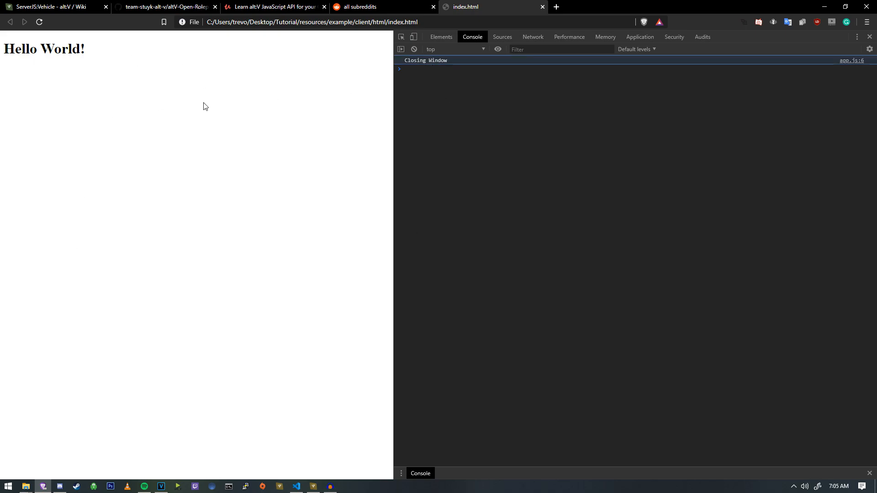
click(296, 486)
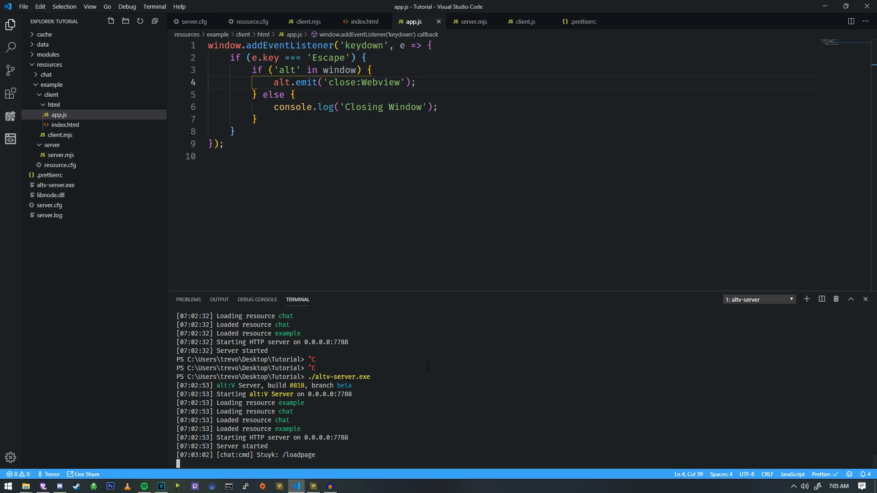
Stop the alt:V server in the terminal and rerun ./altv-server.exe.
click(256, 119)
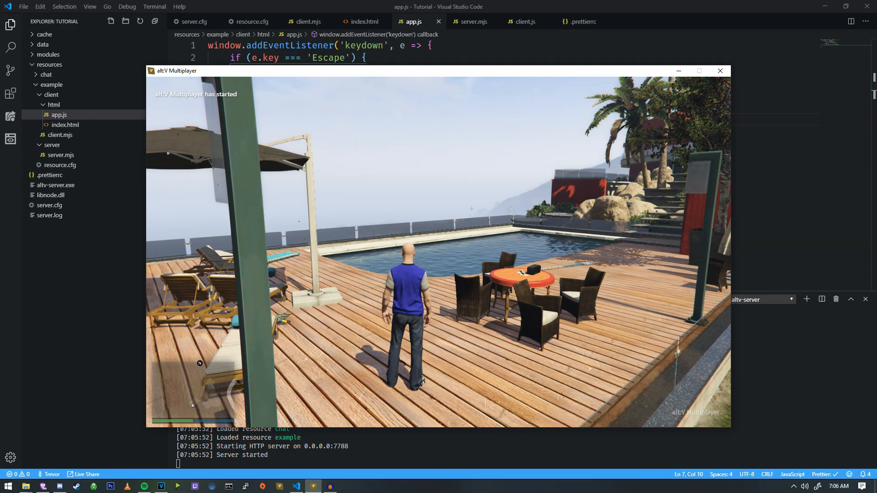
Enter /loadpage in the game chat, press Escape, and switch back to VS Code.
text(/loadpag)
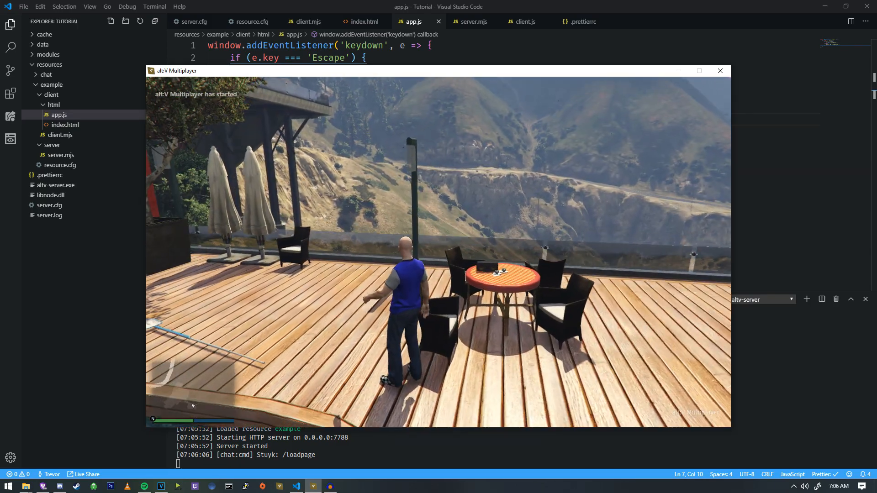
click(720, 70)
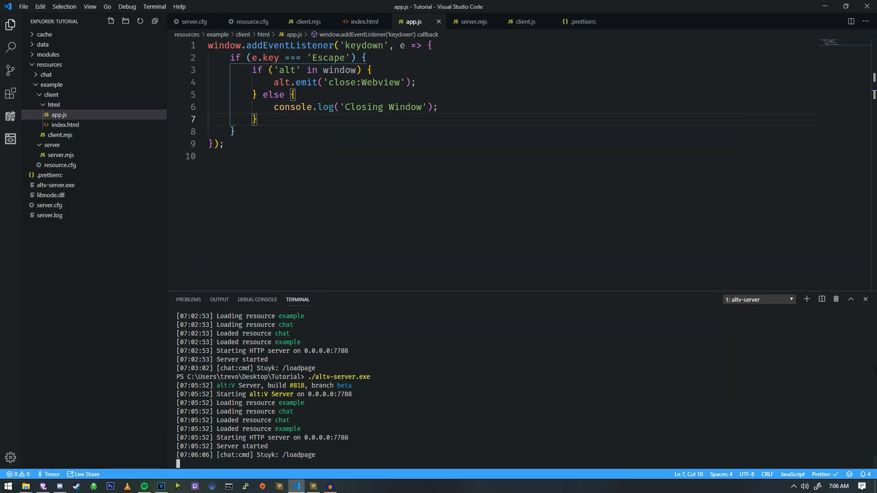